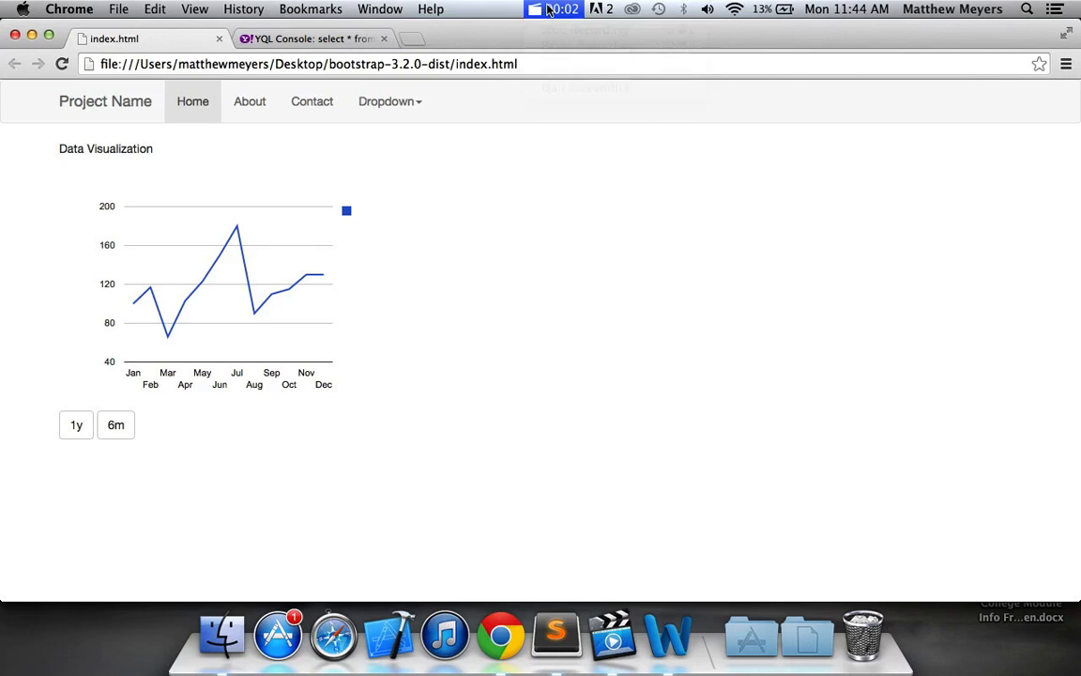
pyautogui.moveTo(486, 283)
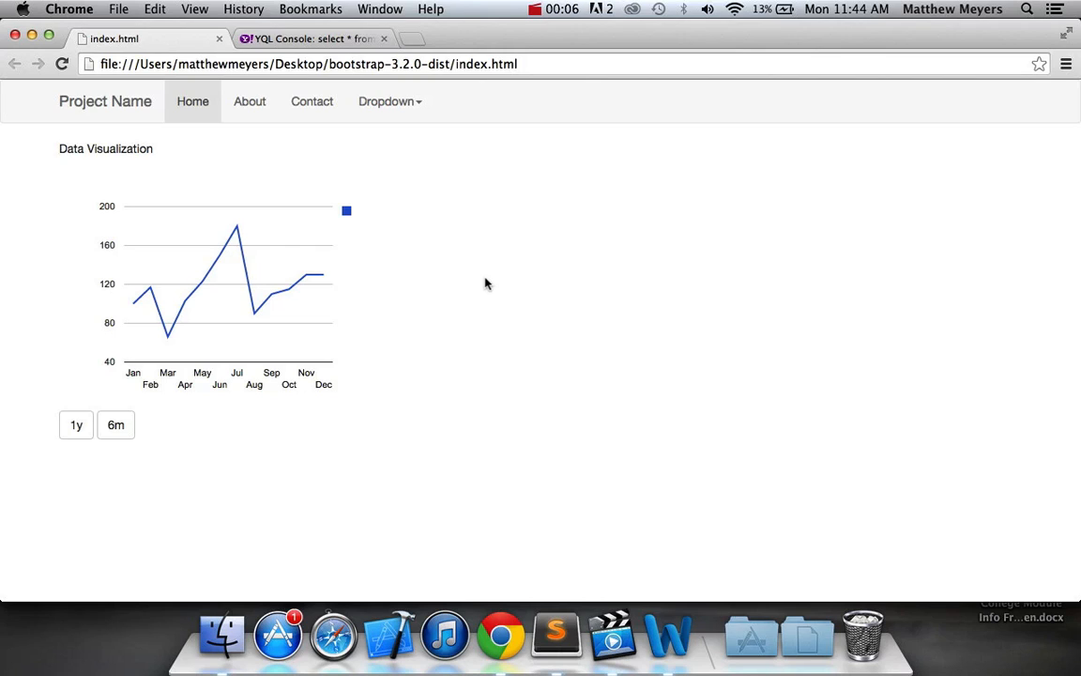
pyautogui.moveTo(210, 220)
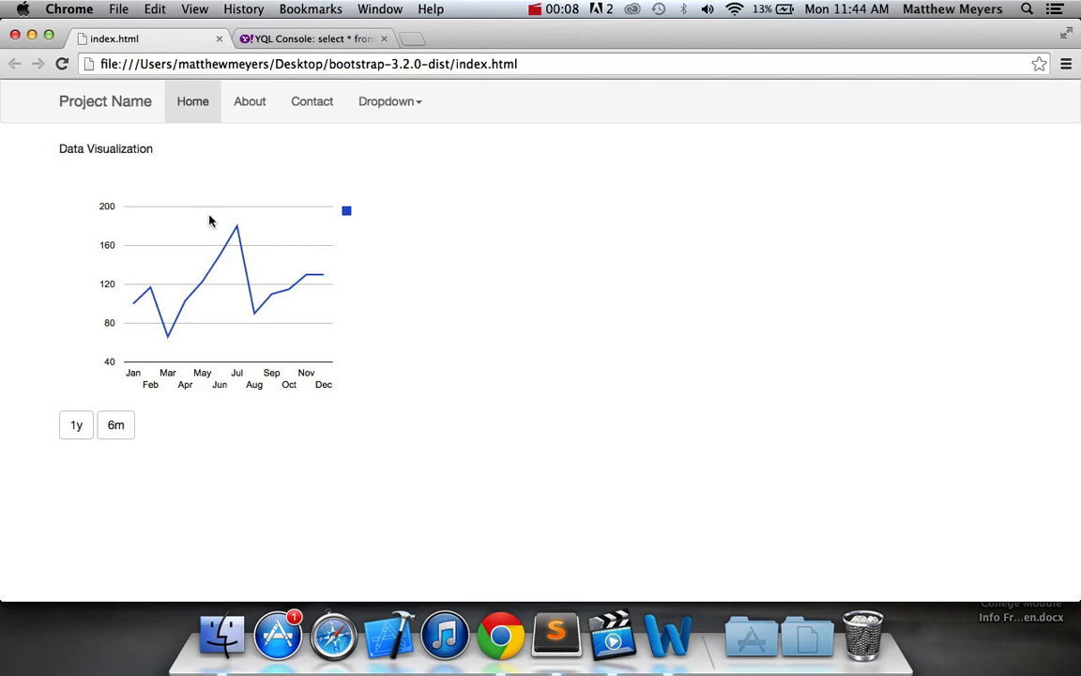
# Step: Try the 1y and 6m buttons on index.html so the chart redraws and shows the change value
pyautogui.press('cmd+r')
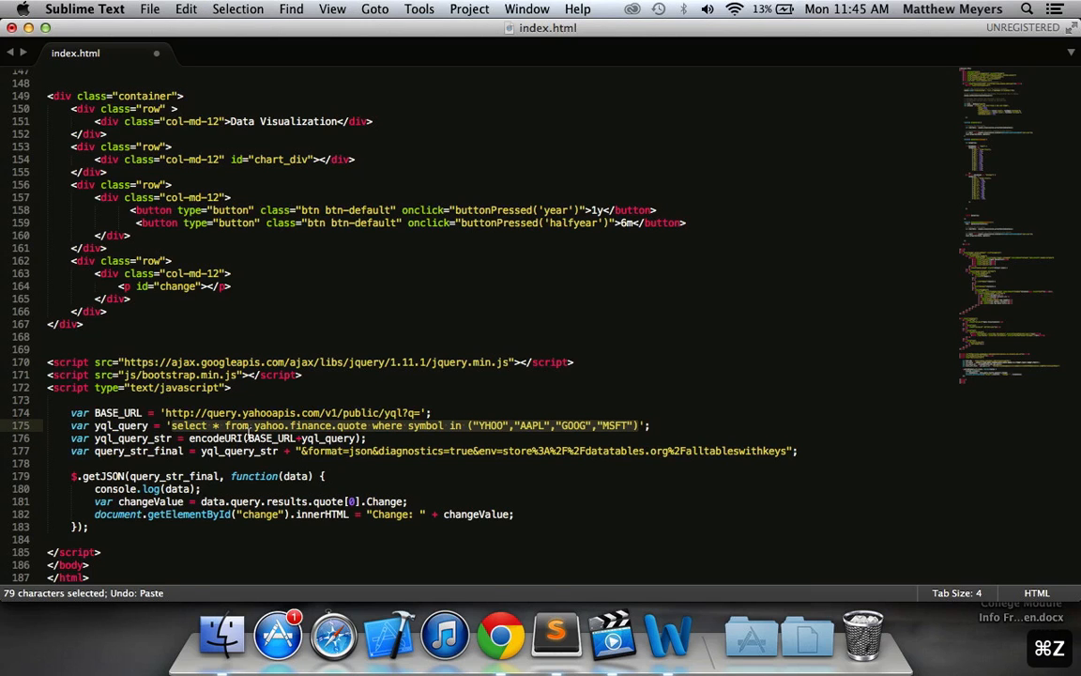
pyautogui.click(500, 634)
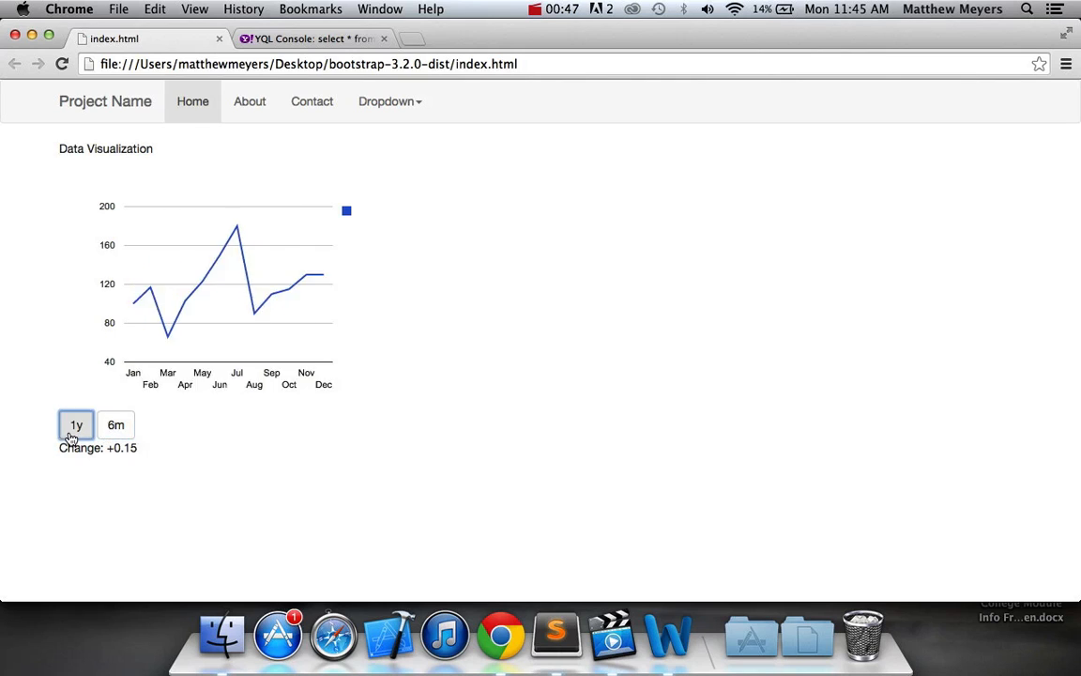
pyautogui.click(115, 424)
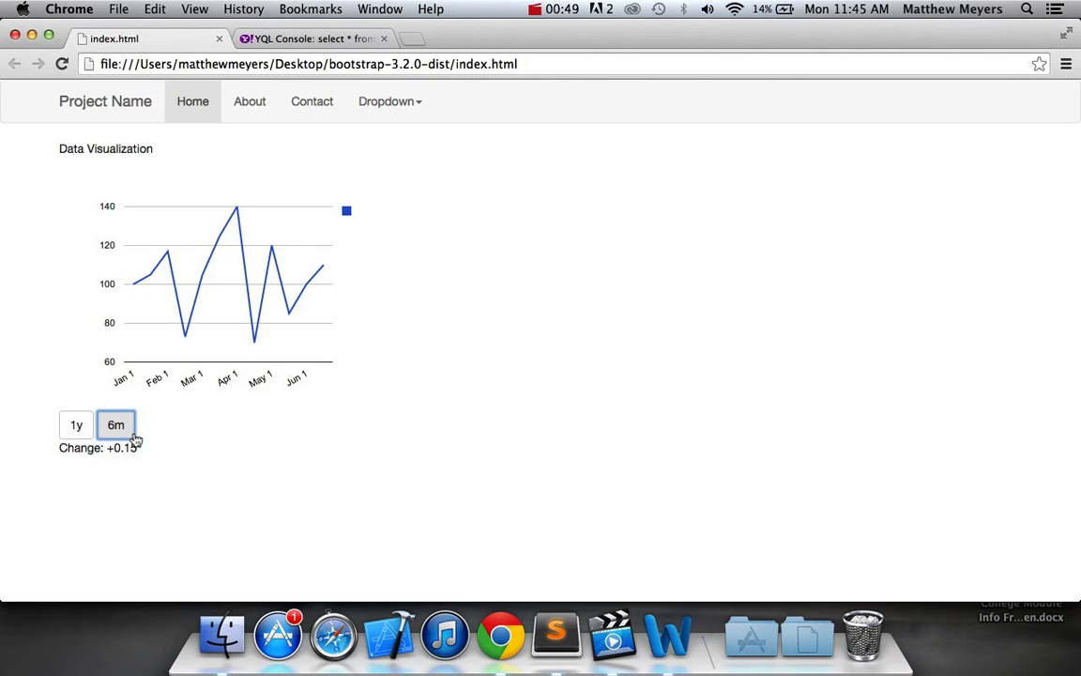
pyautogui.click(310, 38)
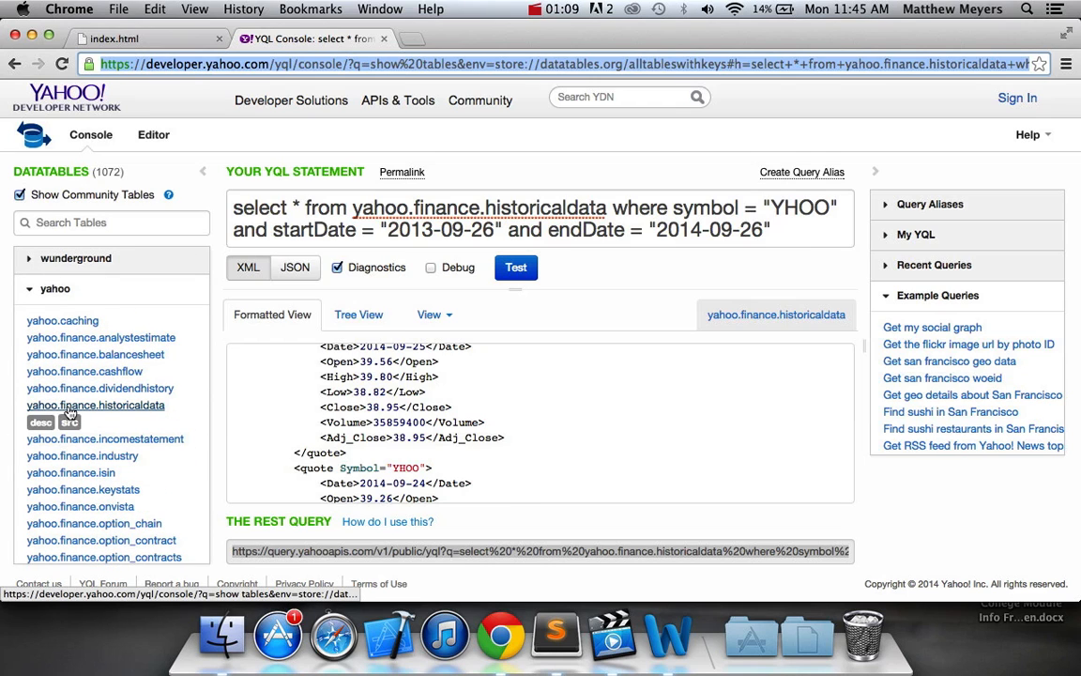
# Step: Load the yahoo.finance.historicaldata sample query, set output to JSON, and run it
pyautogui.click(516, 267)
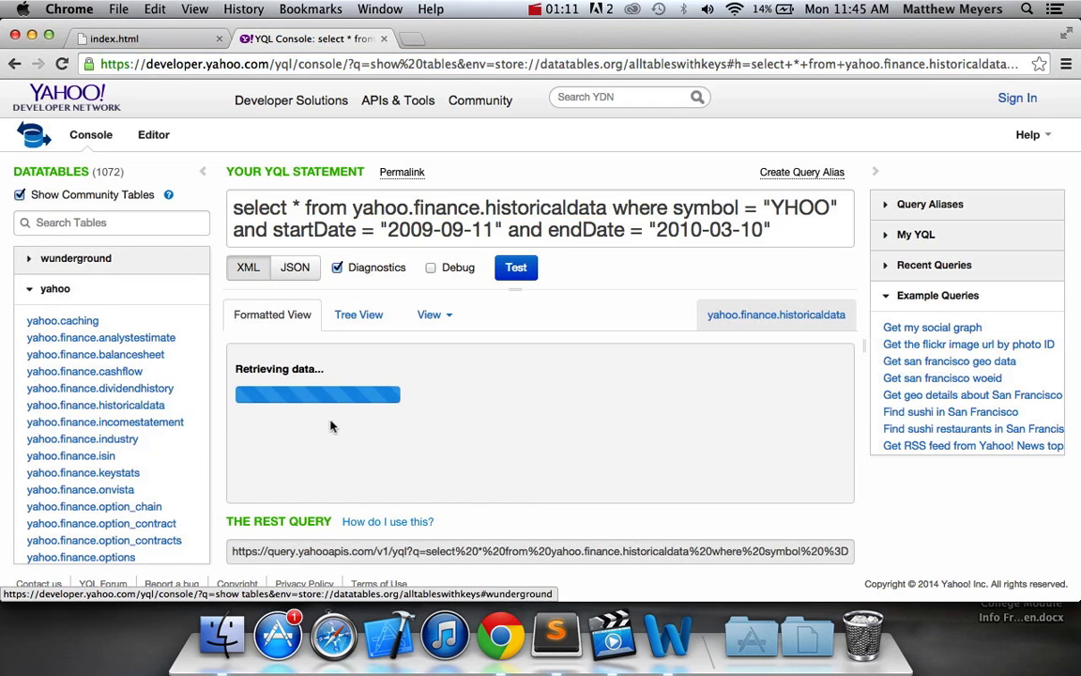
pyautogui.click(516, 267)
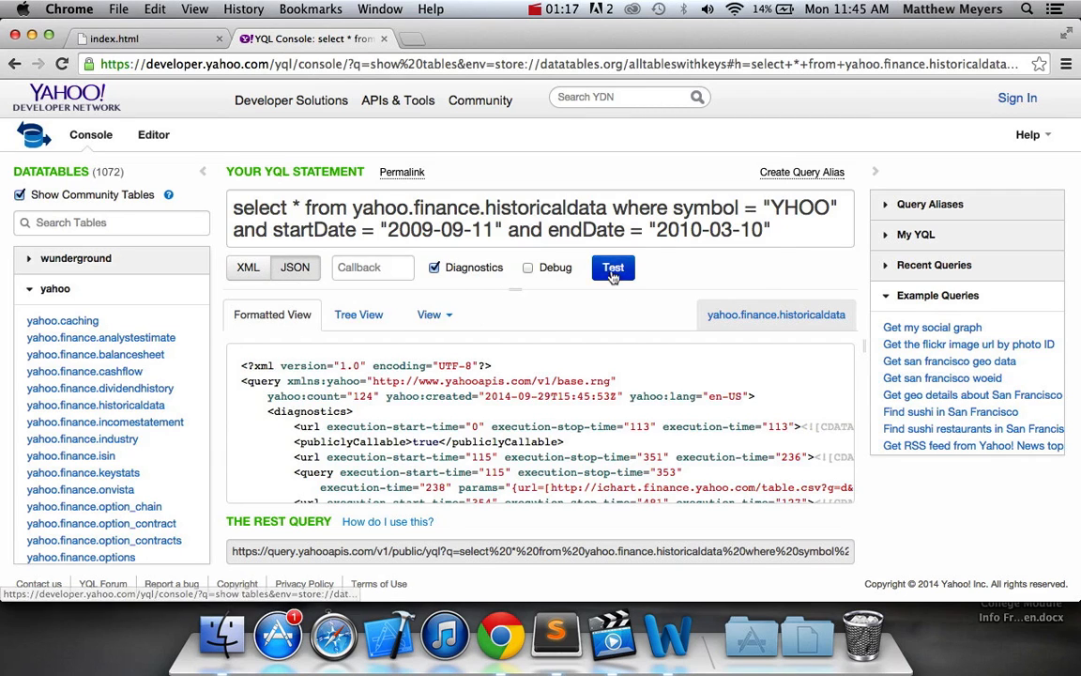
pyautogui.click(612, 268)
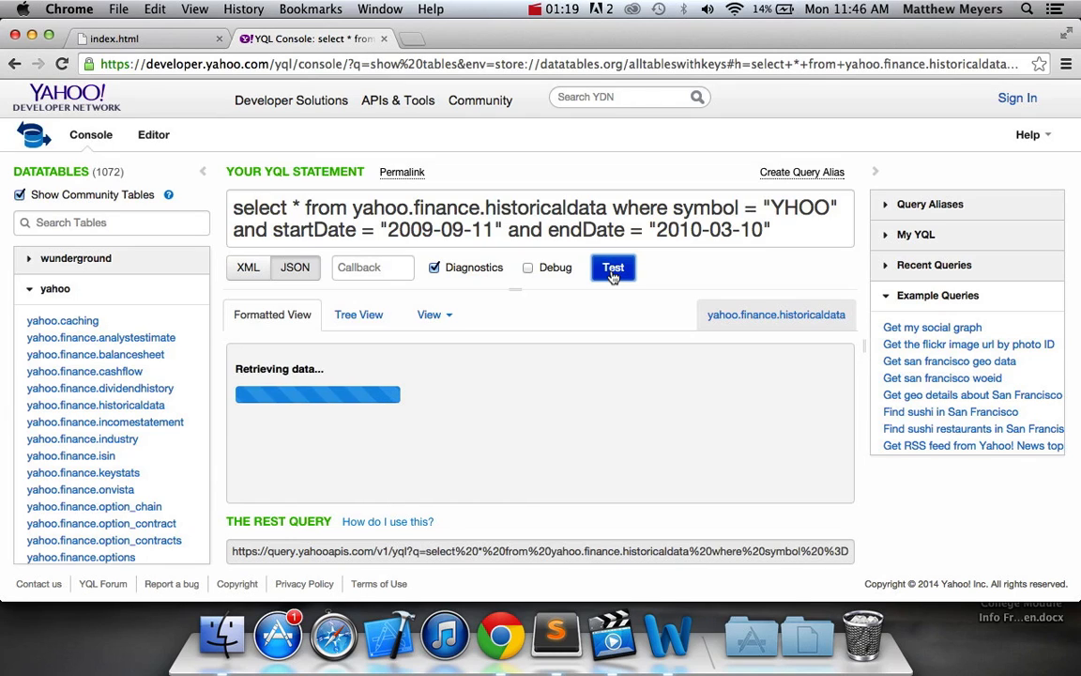
pyautogui.click(613, 267)
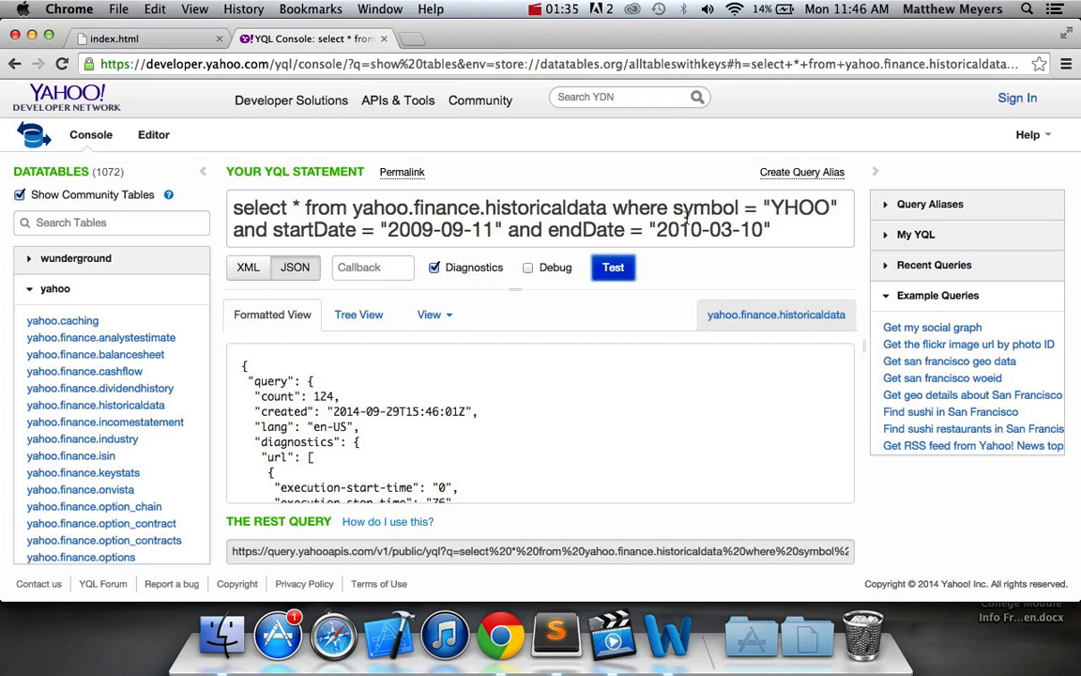
# Step: Change the query dates to 2013-09-29 through 2014-9-29 and rerun it
pyautogui.click(689, 230)
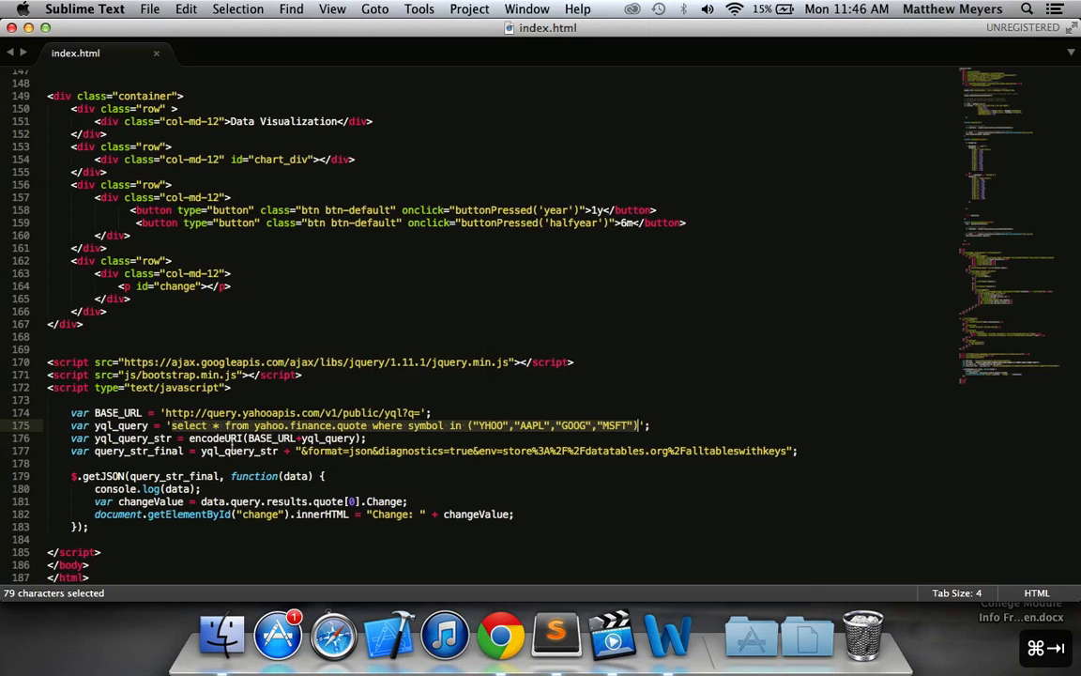
pyautogui.click(500, 633)
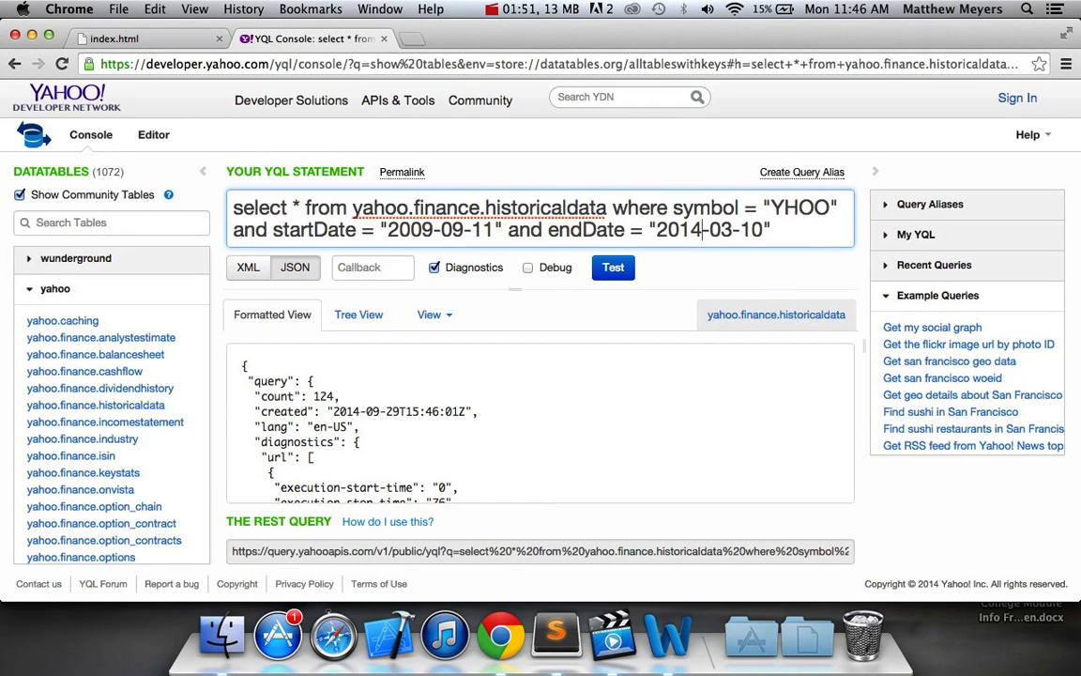
pyautogui.write('2014-9-10')
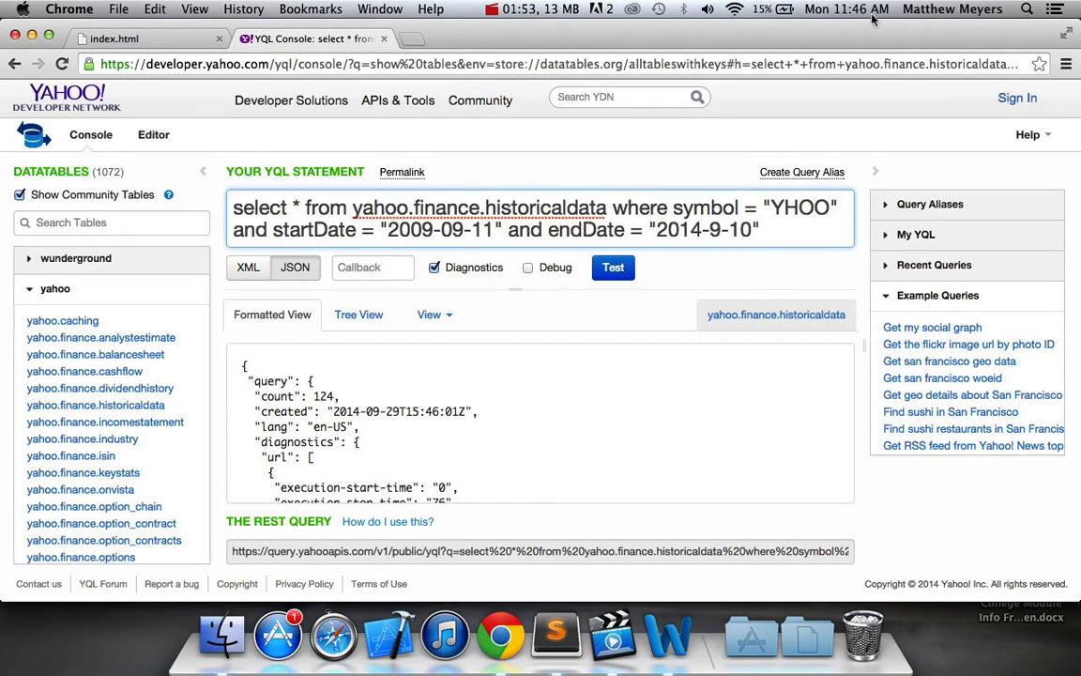
pyautogui.click(755, 230)
pyautogui.write('29')
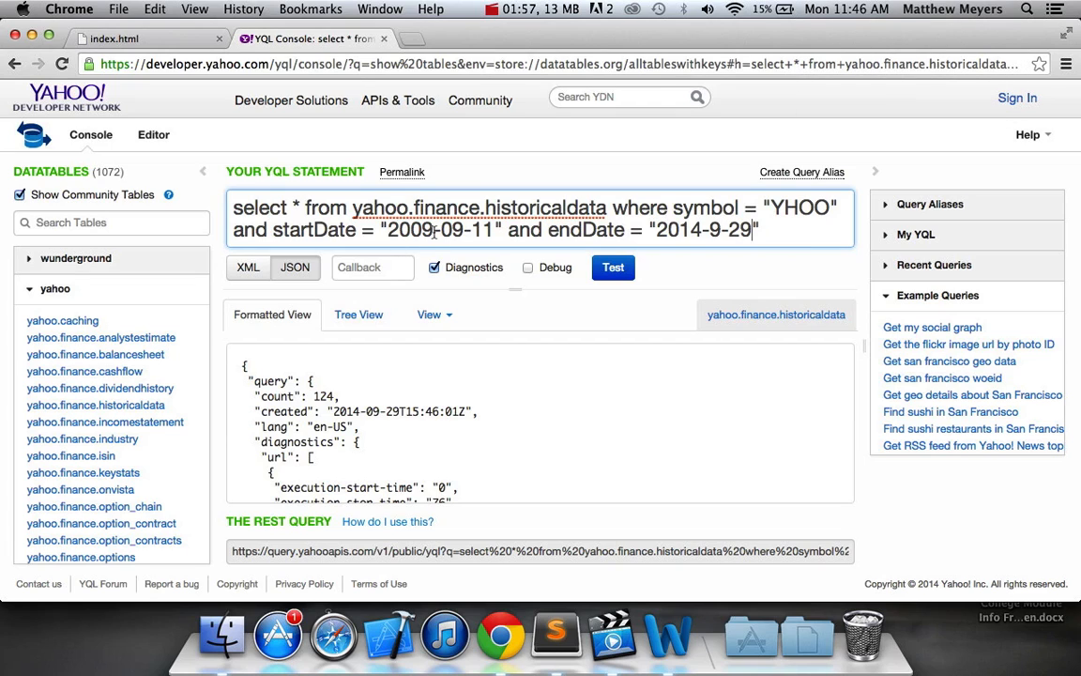
pyautogui.press('Backspace')
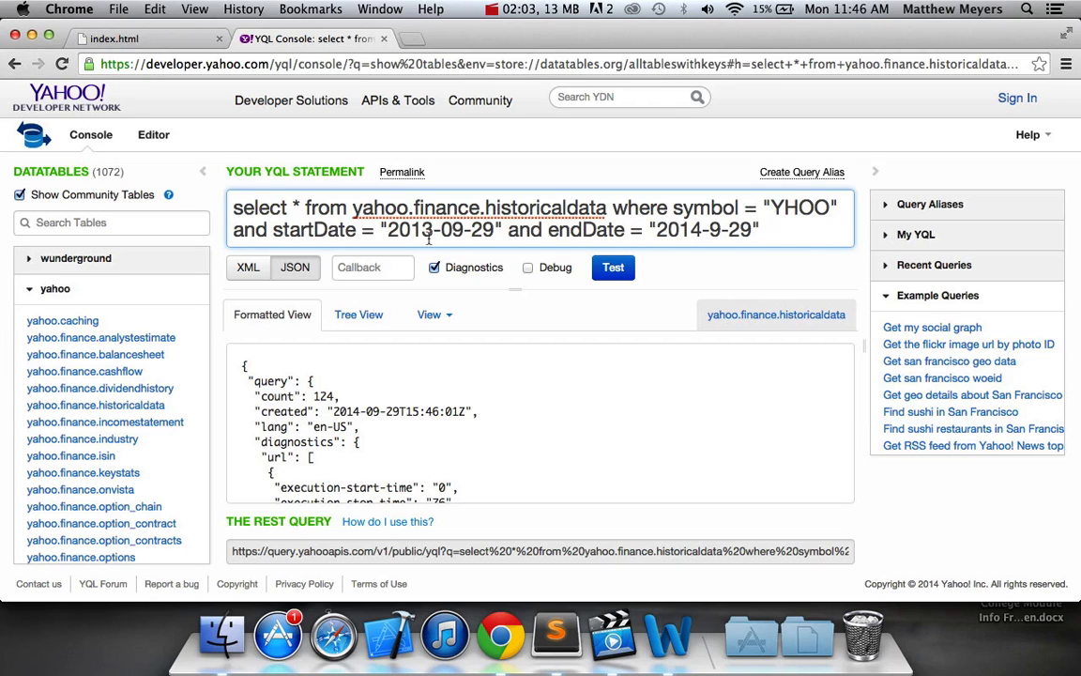
pyautogui.click(612, 268)
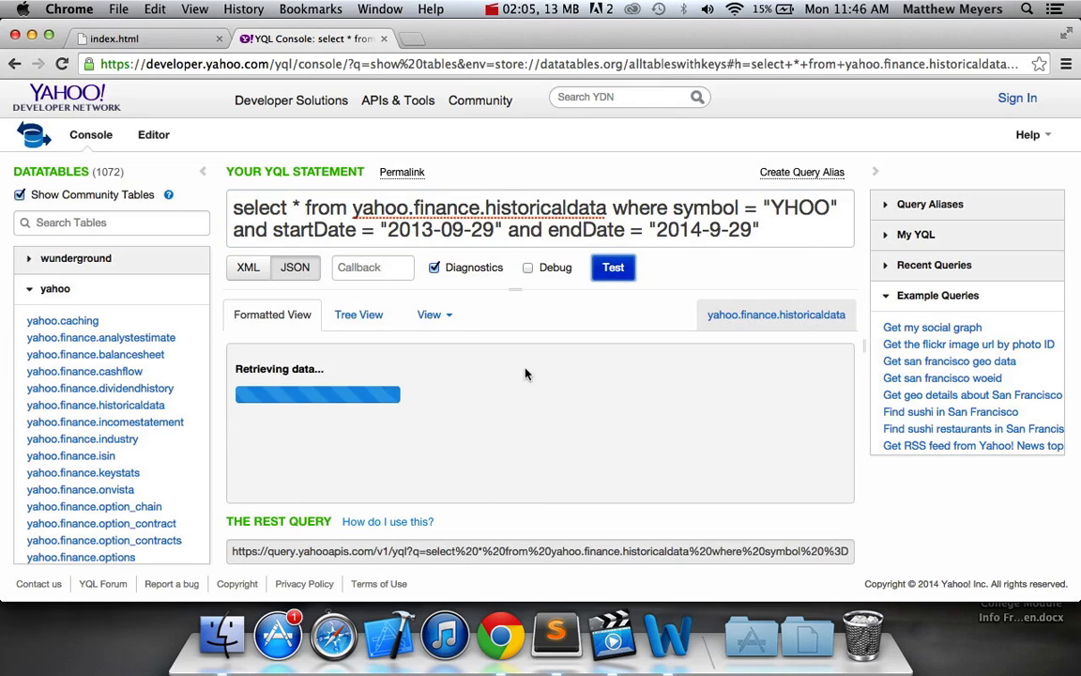
pyautogui.click(612, 266)
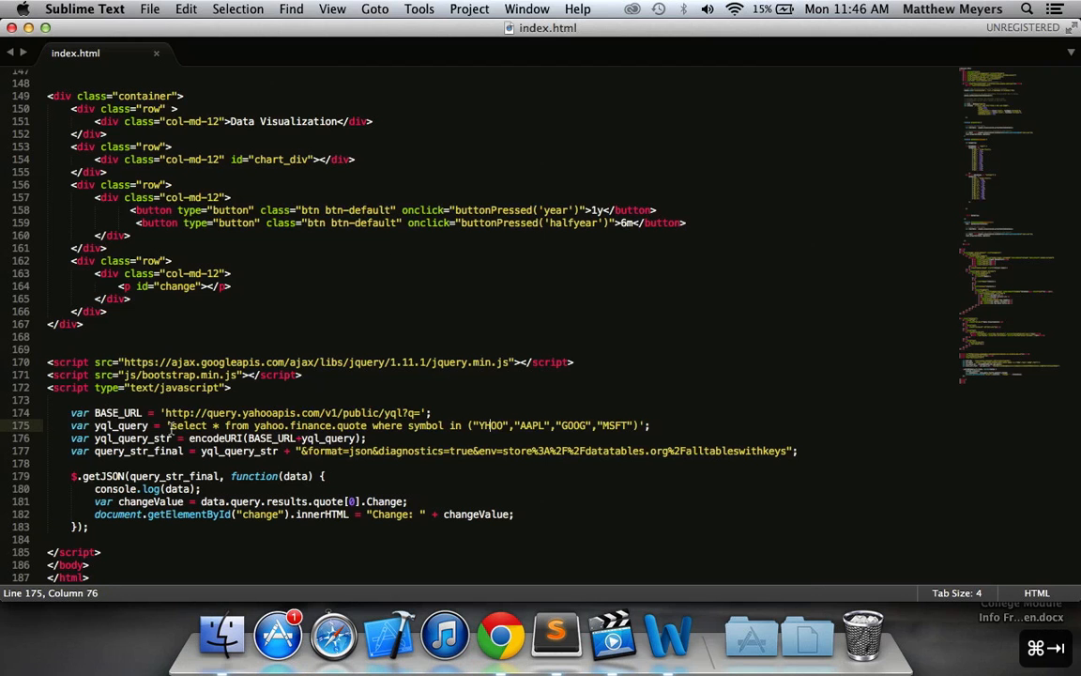
# Step: Replace yql_query with the YHOO historicaldata statement, comment out changeValue lines, and save
pyautogui.moveTo(171, 426); pyautogui.dragTo(643, 425)
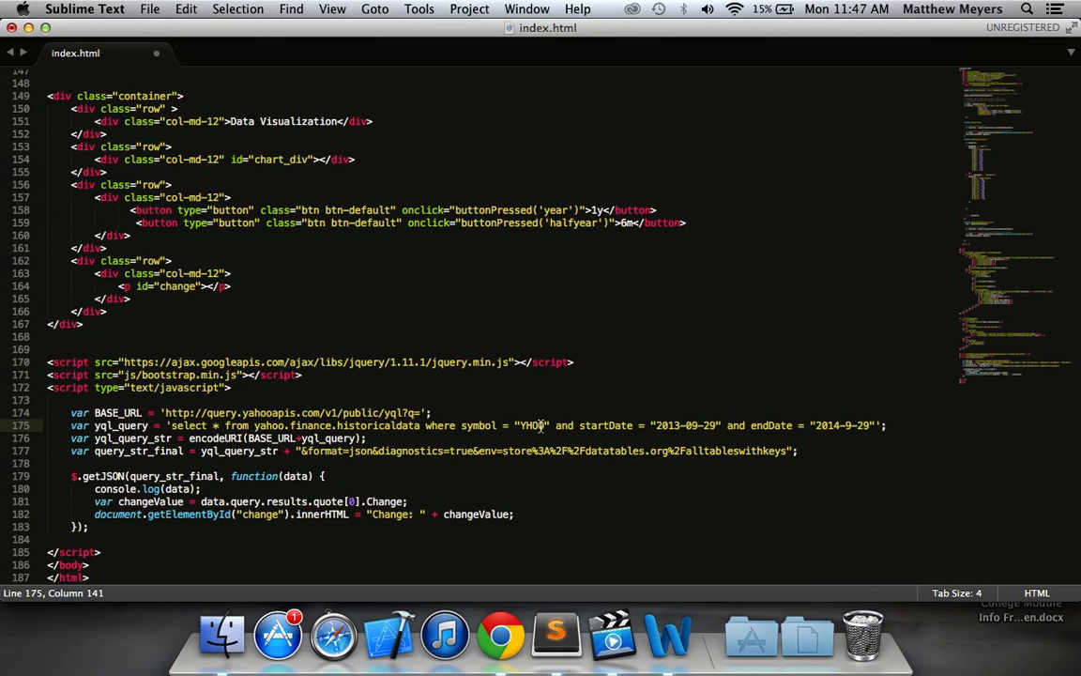
pyautogui.moveTo(735, 425)
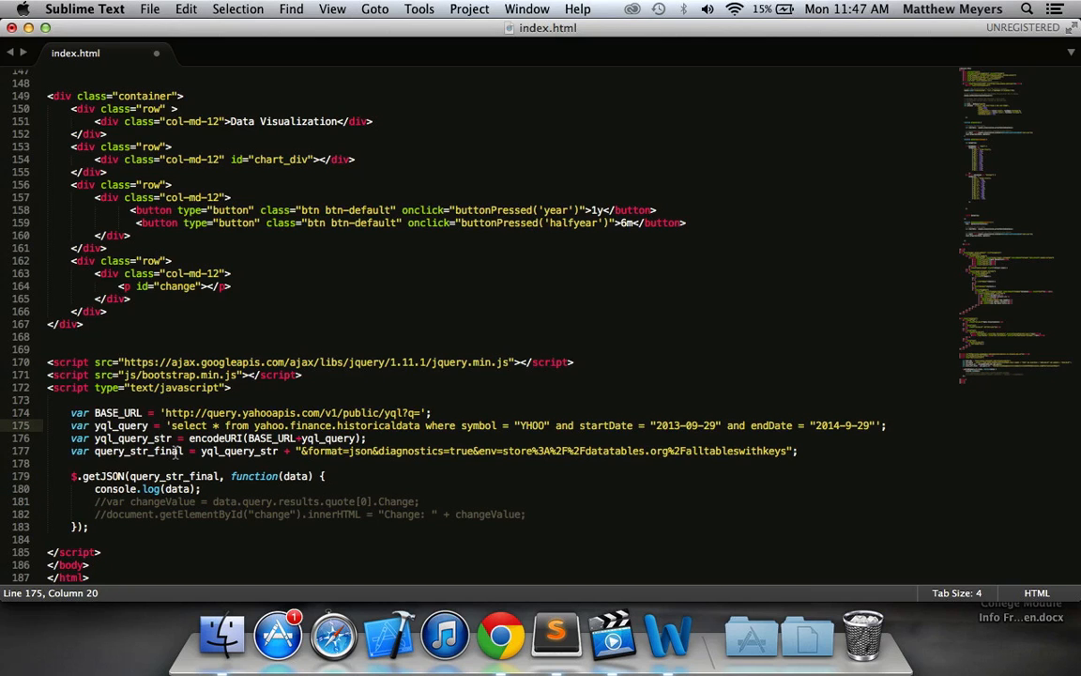
pyautogui.press('cmd+s')
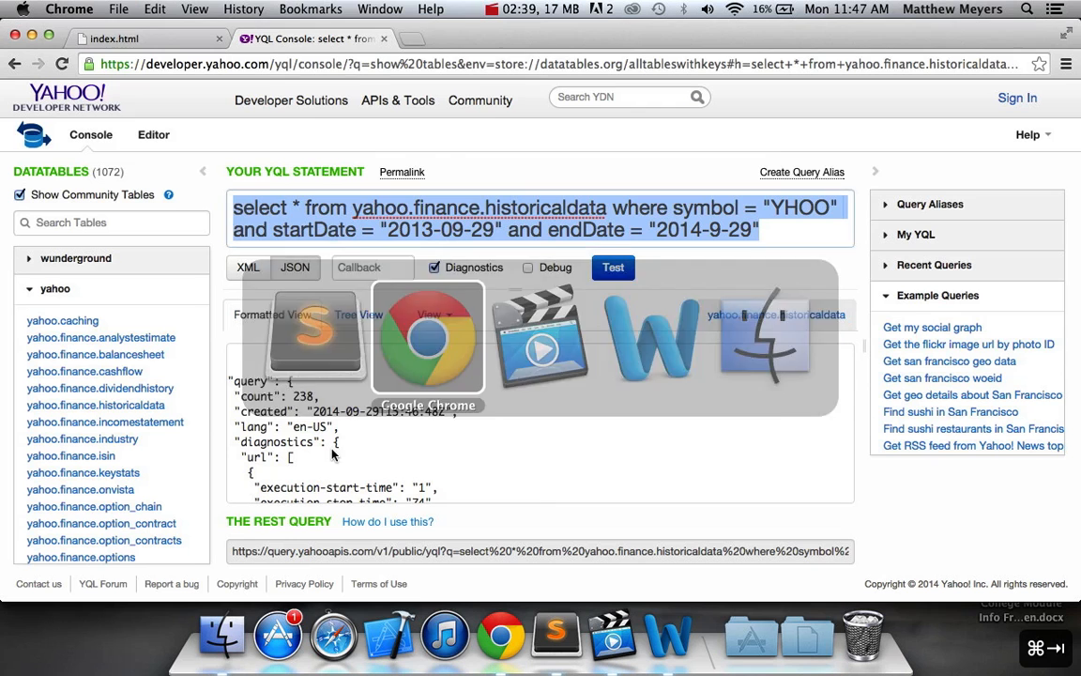
# Step: Reload index.html and expand the logged Object through query, results, quote, to entry 0
pyautogui.click(141, 39)
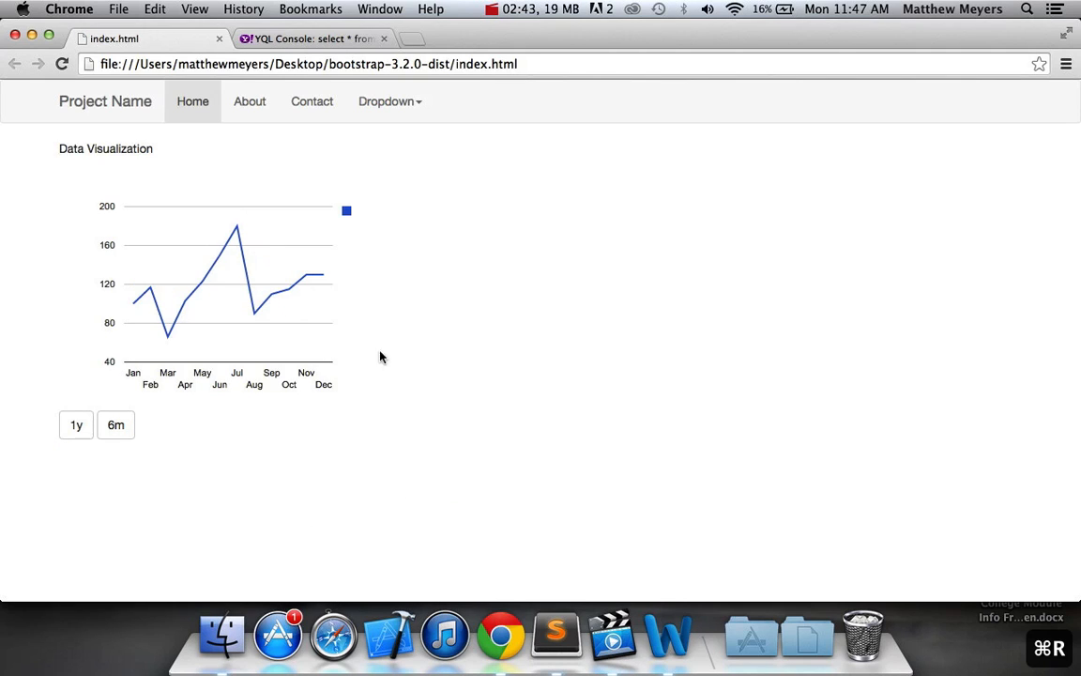
pyautogui.press('F12')
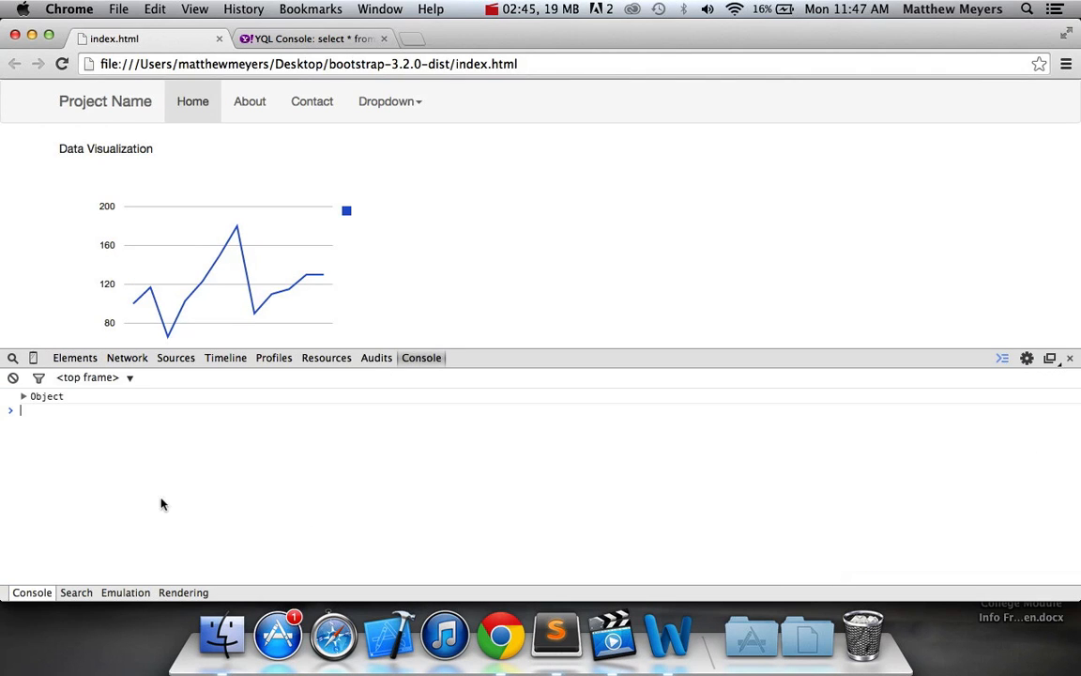
pyautogui.click(23, 396)
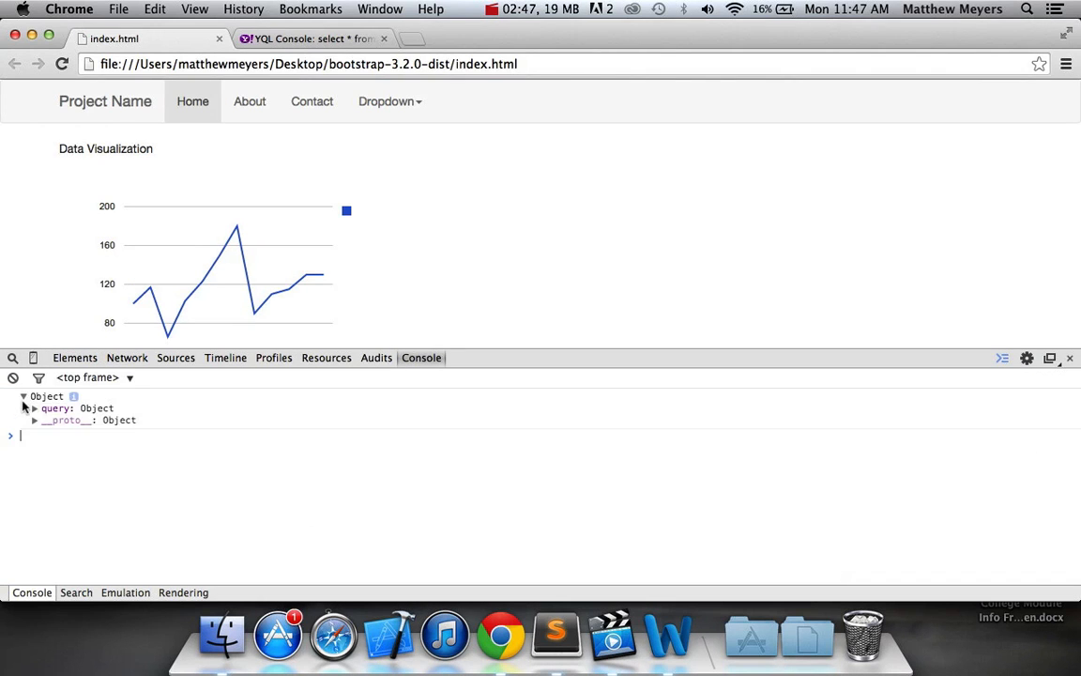
pyautogui.click(35, 407)
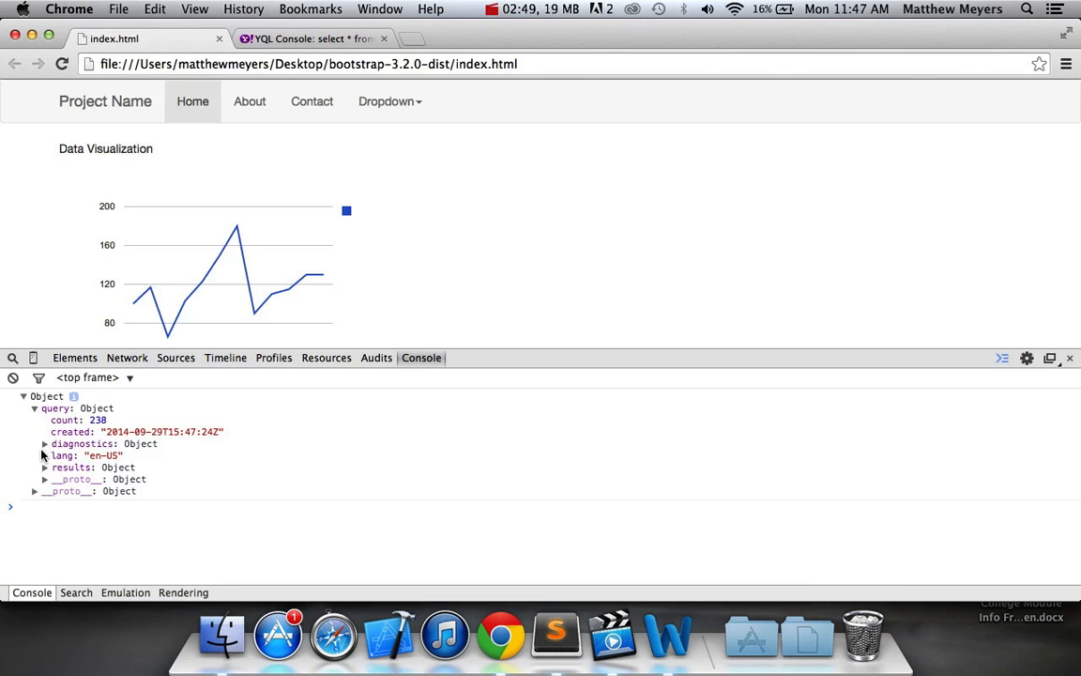
pyautogui.click(44, 468)
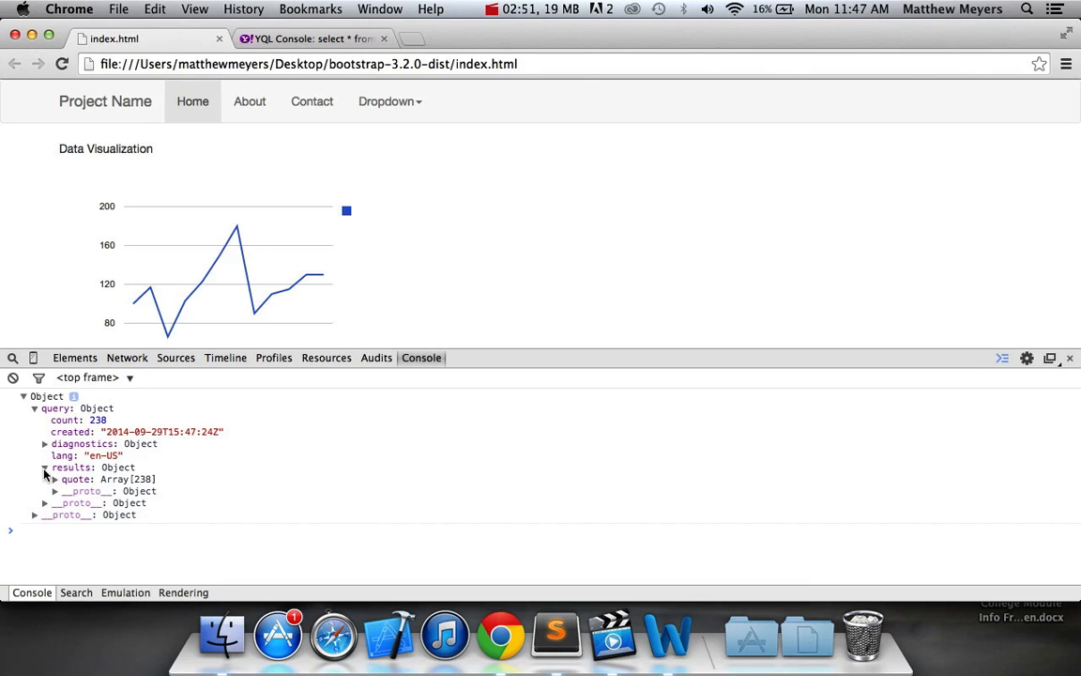
pyautogui.click(55, 478)
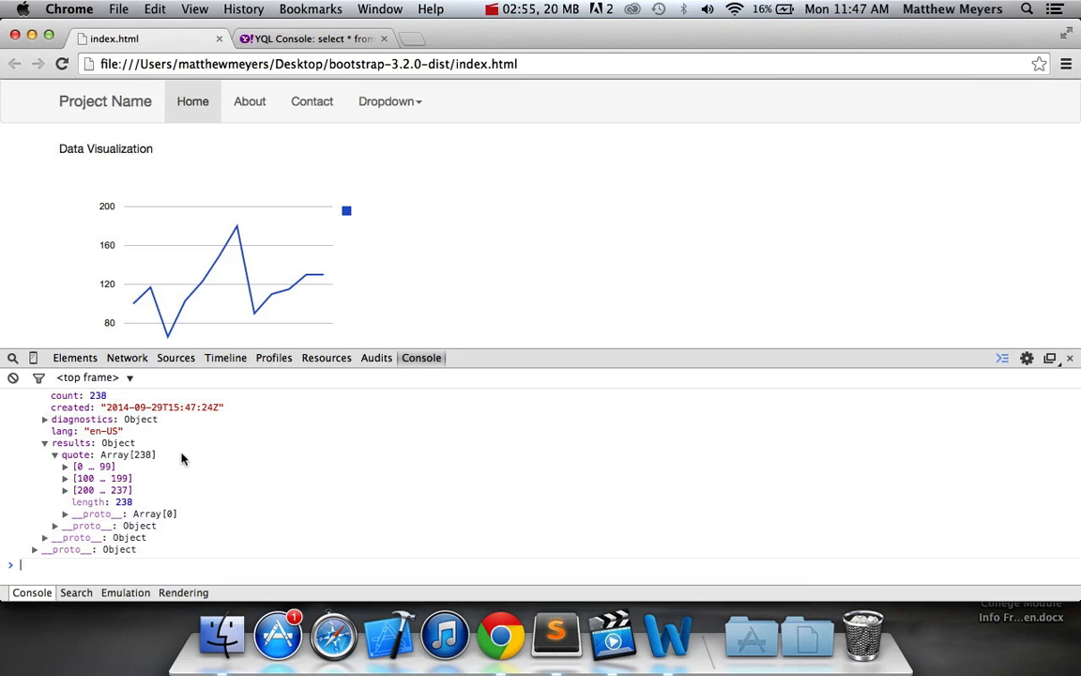
pyautogui.click(65, 467)
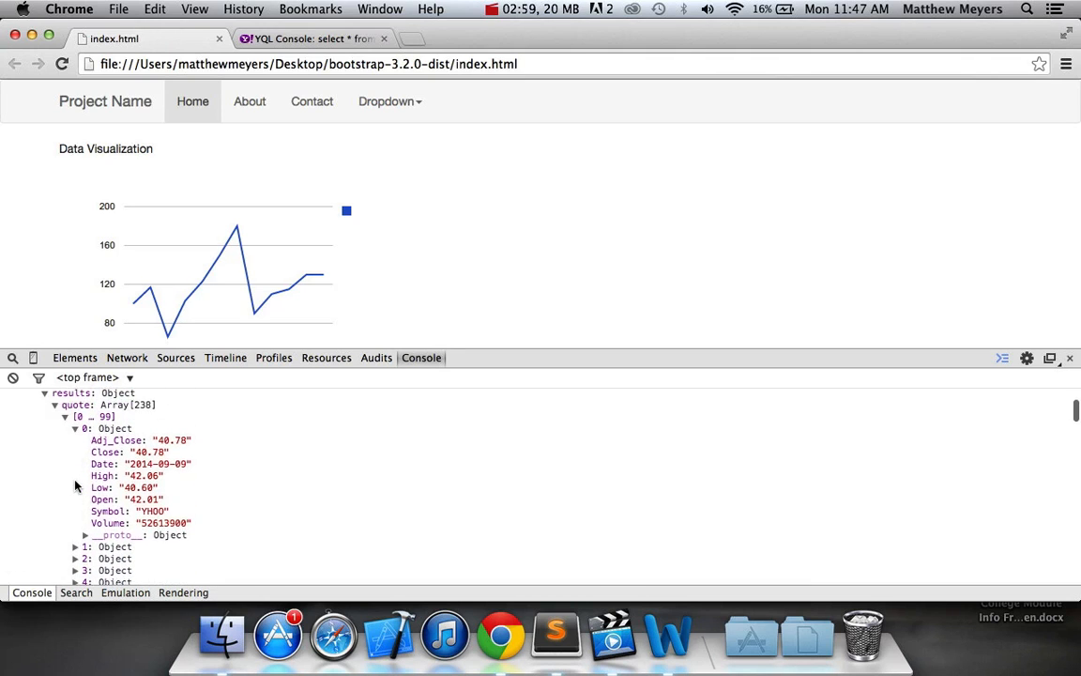
pyautogui.moveTo(124, 415)
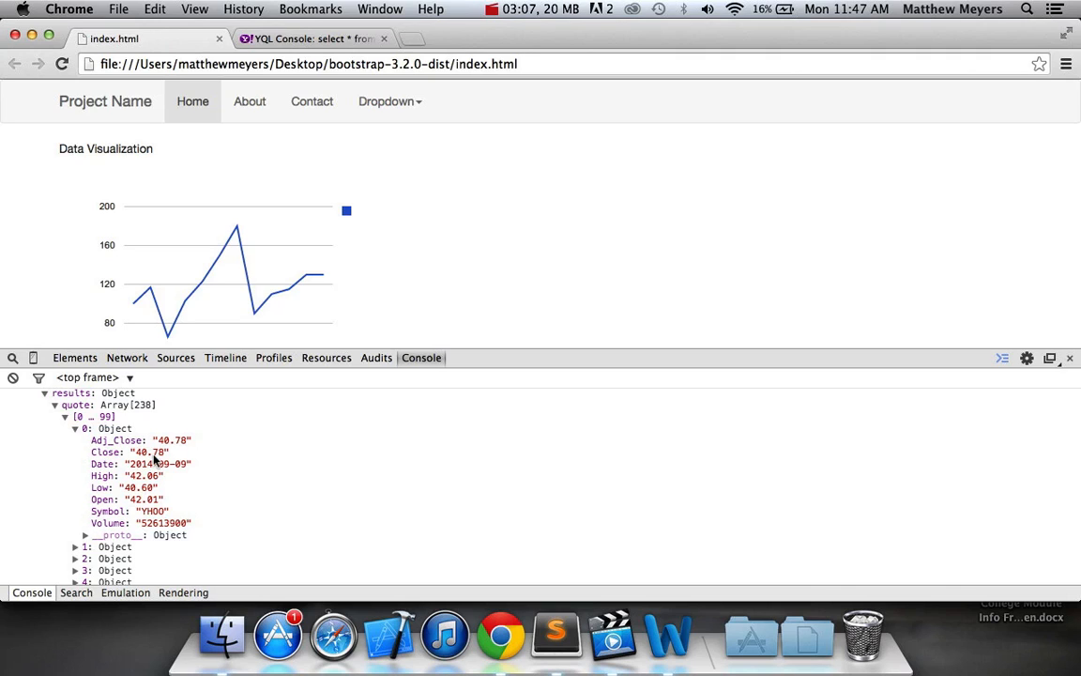
pyautogui.moveTo(94, 467)
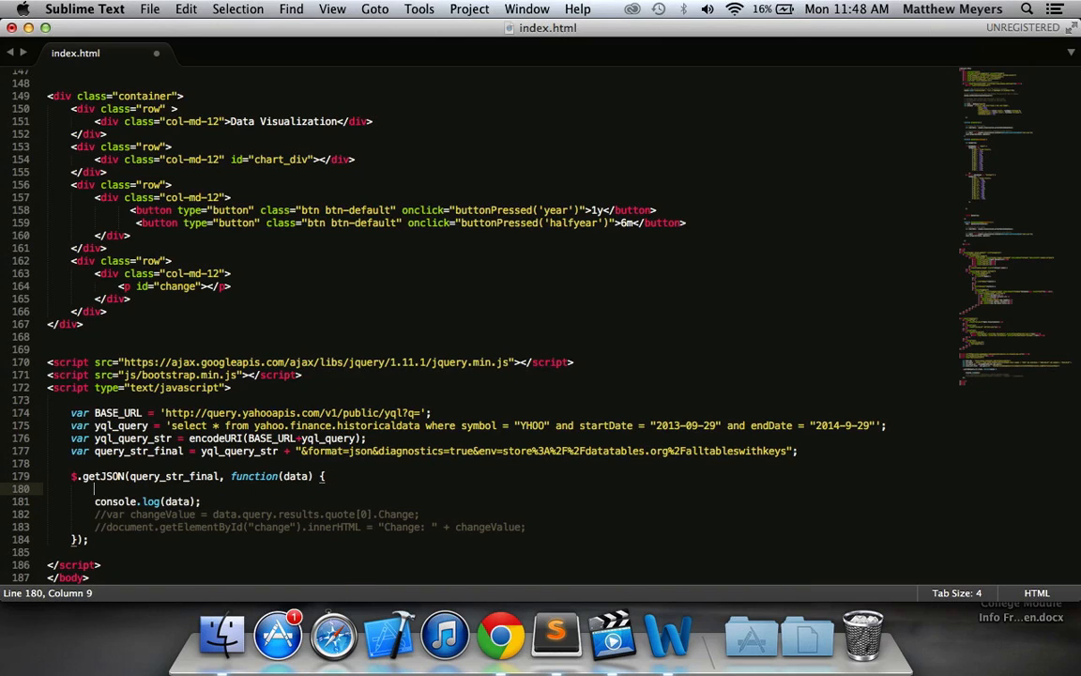
# Step: Add var stockArray = data.query.results.quote; and change the log call to console.log(stockArray)
pyautogui.write('var dataArr')
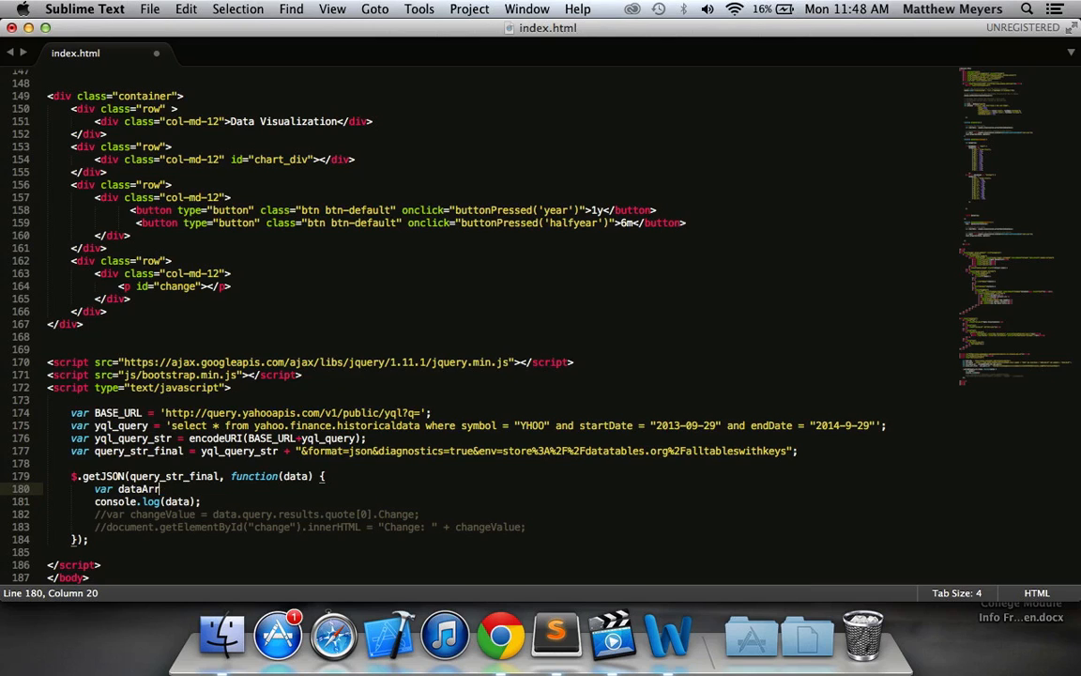
pyautogui.write('stockArray =')
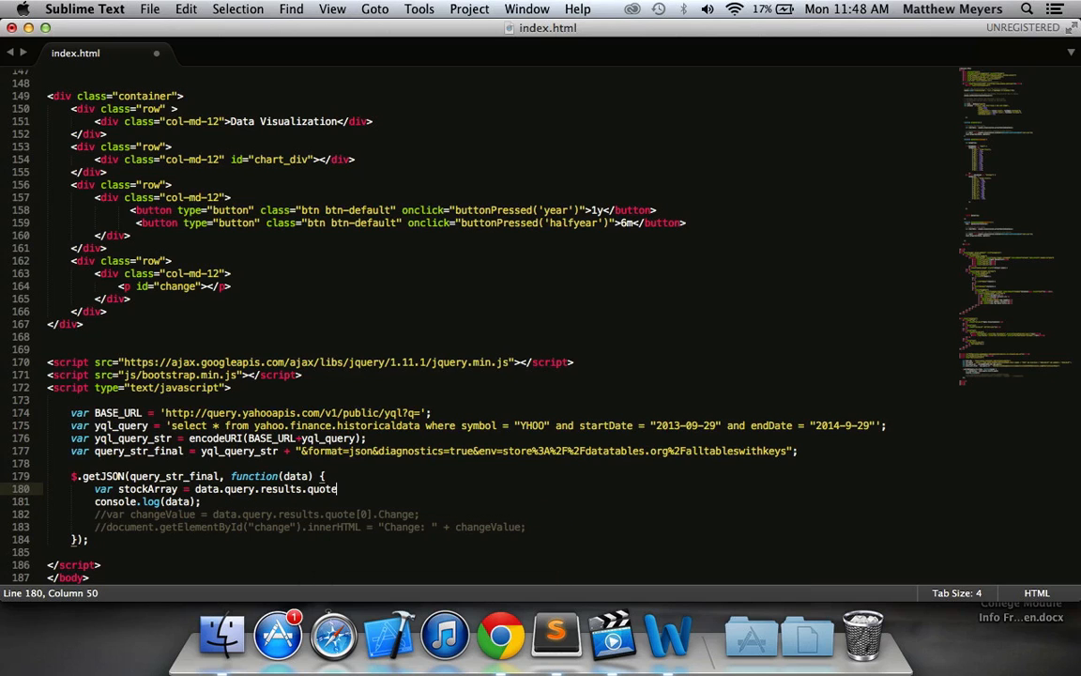
pyautogui.press('BackSpace')
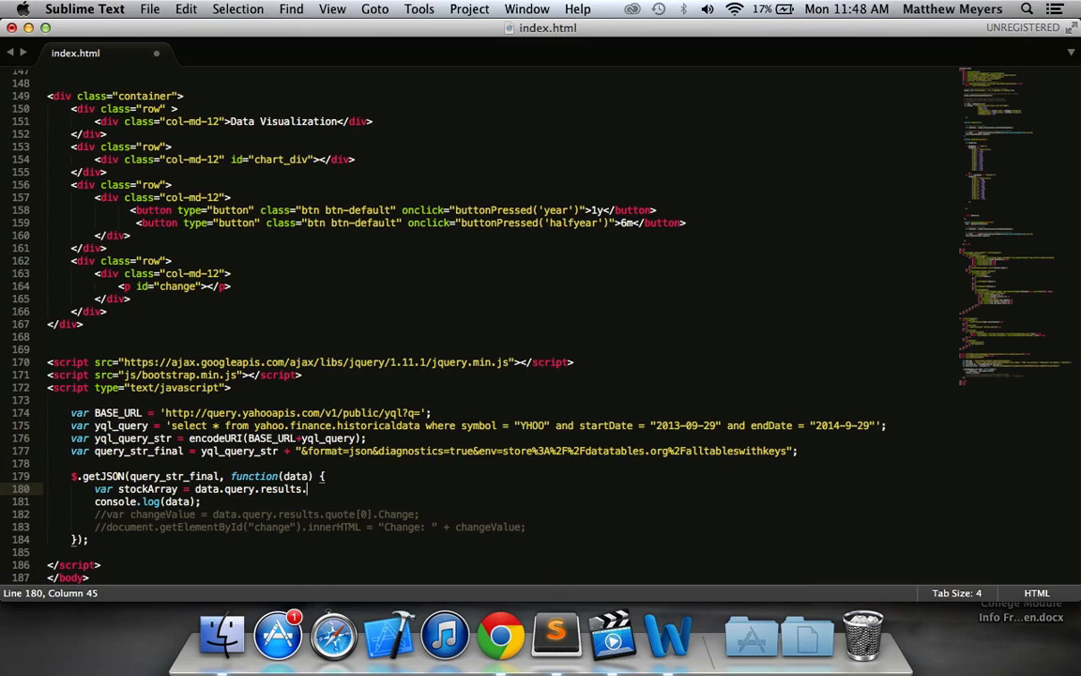
pyautogui.click(500, 635)
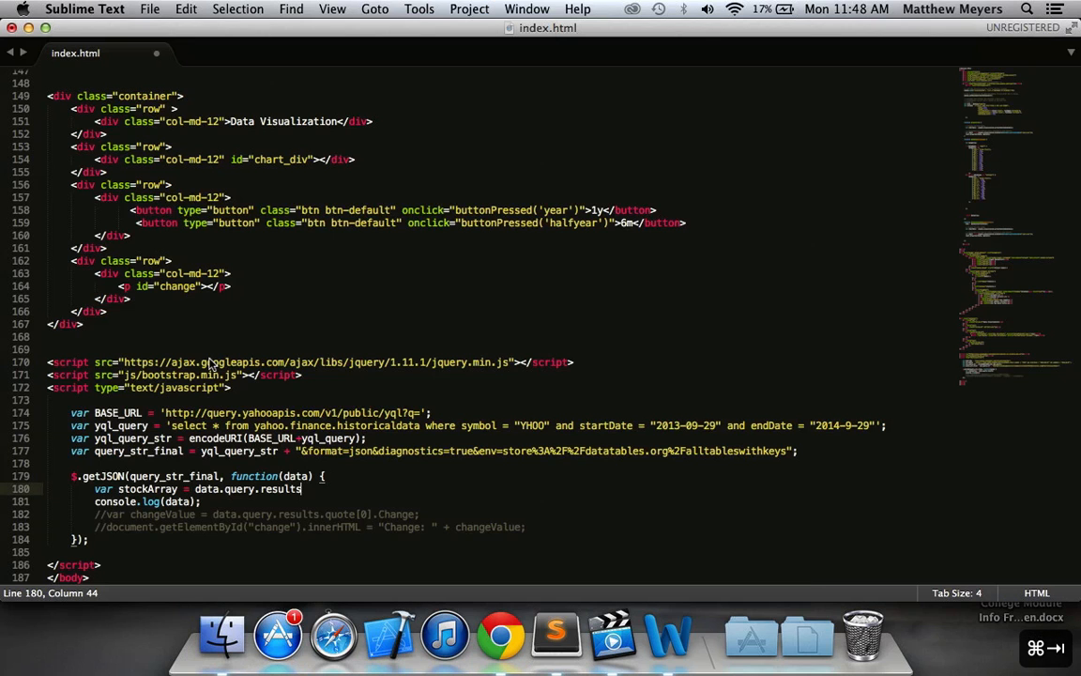
pyautogui.write('.quote;')
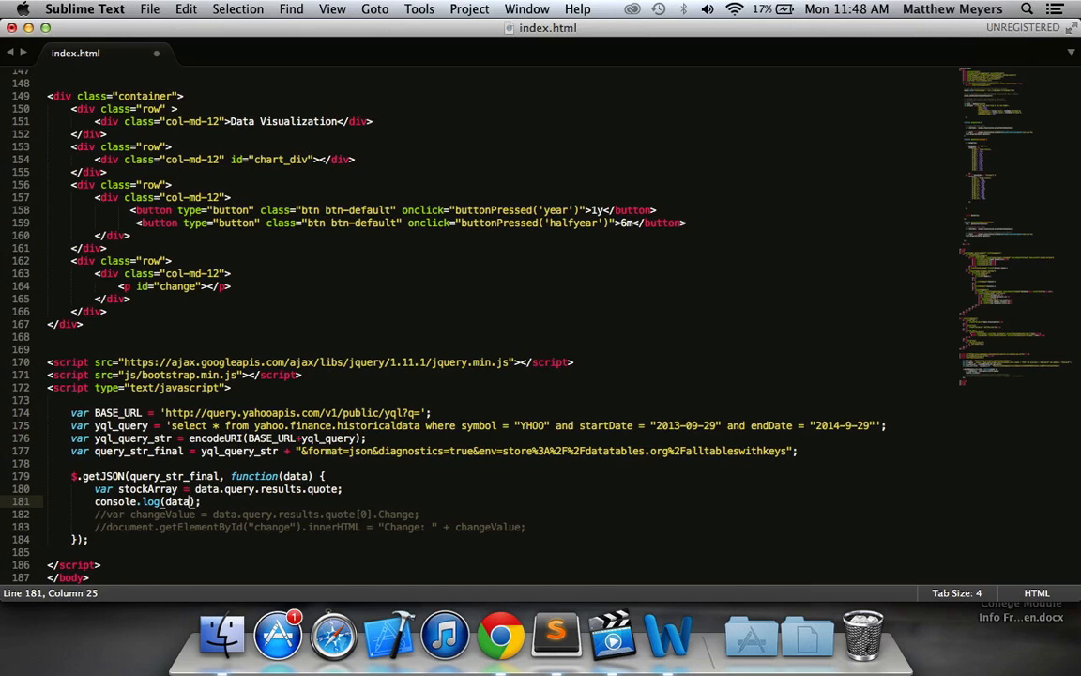
pyautogui.write('stockArray')
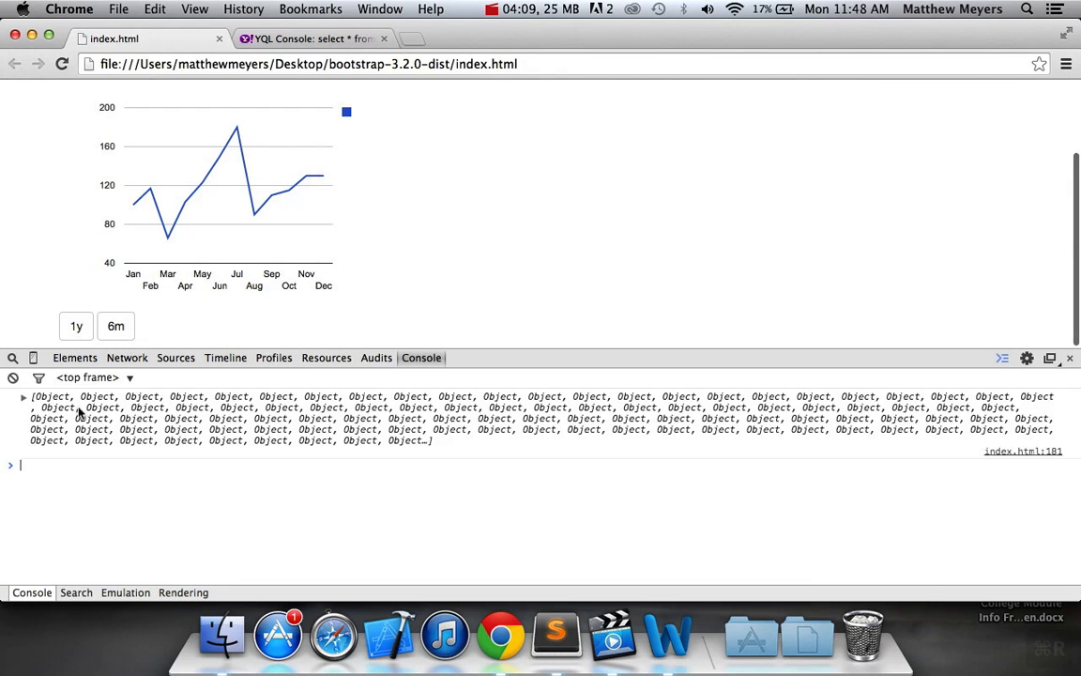
# Step: Expand the logged stockArray in the Console to see its 238 quote entries
pyautogui.click(23, 396)
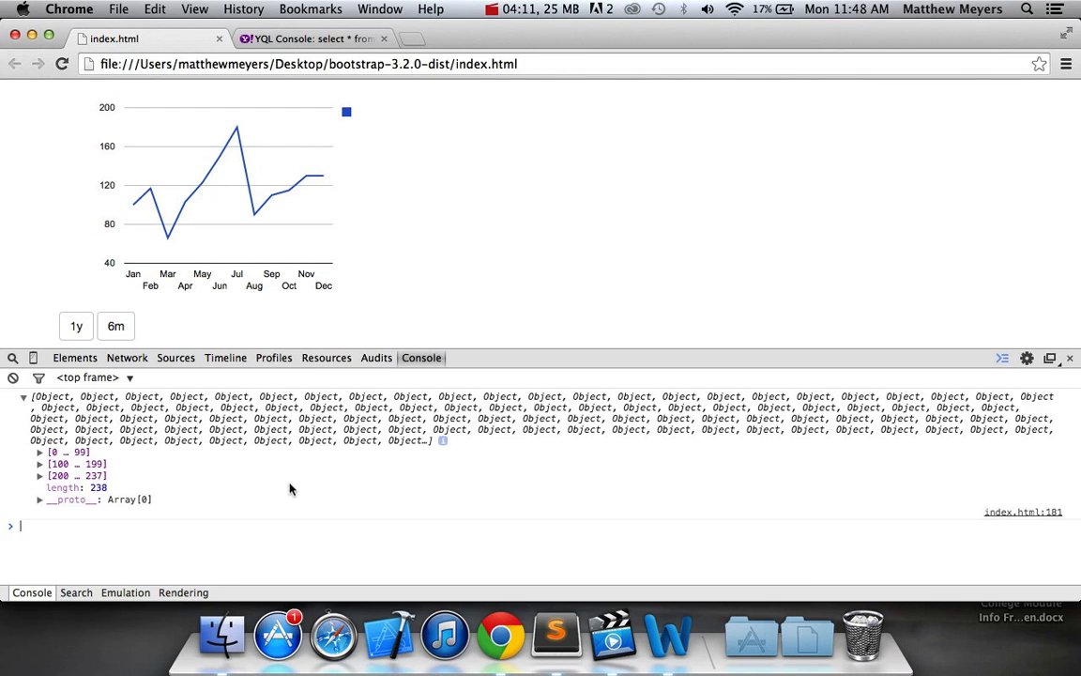
pyautogui.click(41, 451)
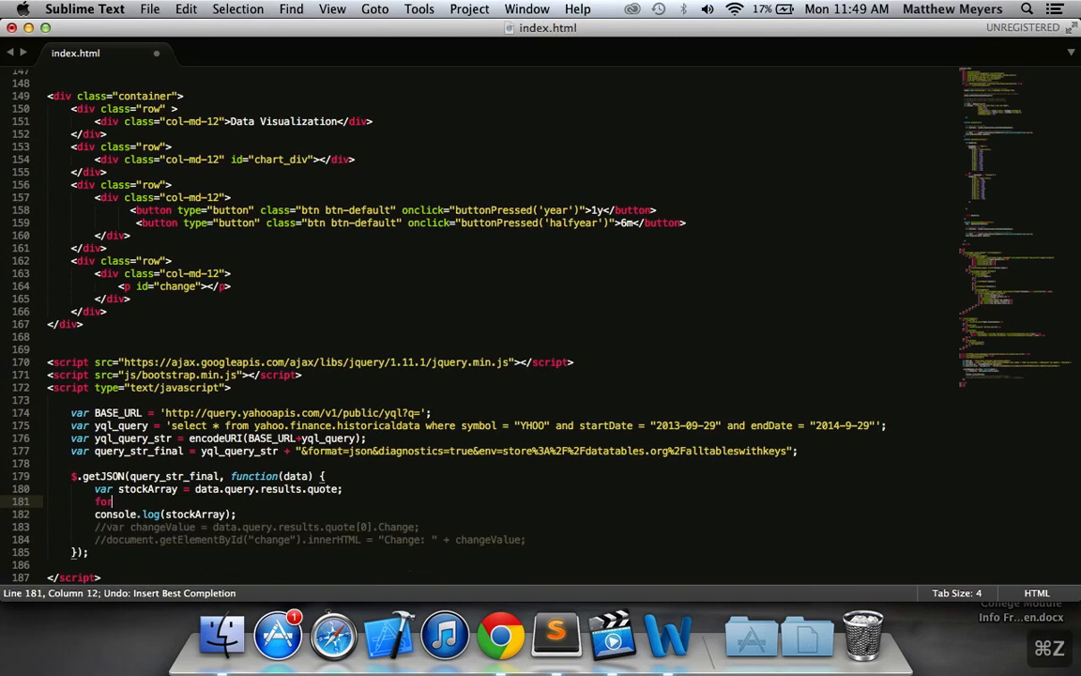
# Step: Write a for loop header from var i = 0 to stockArray.length with i++
pyautogui.write('()')
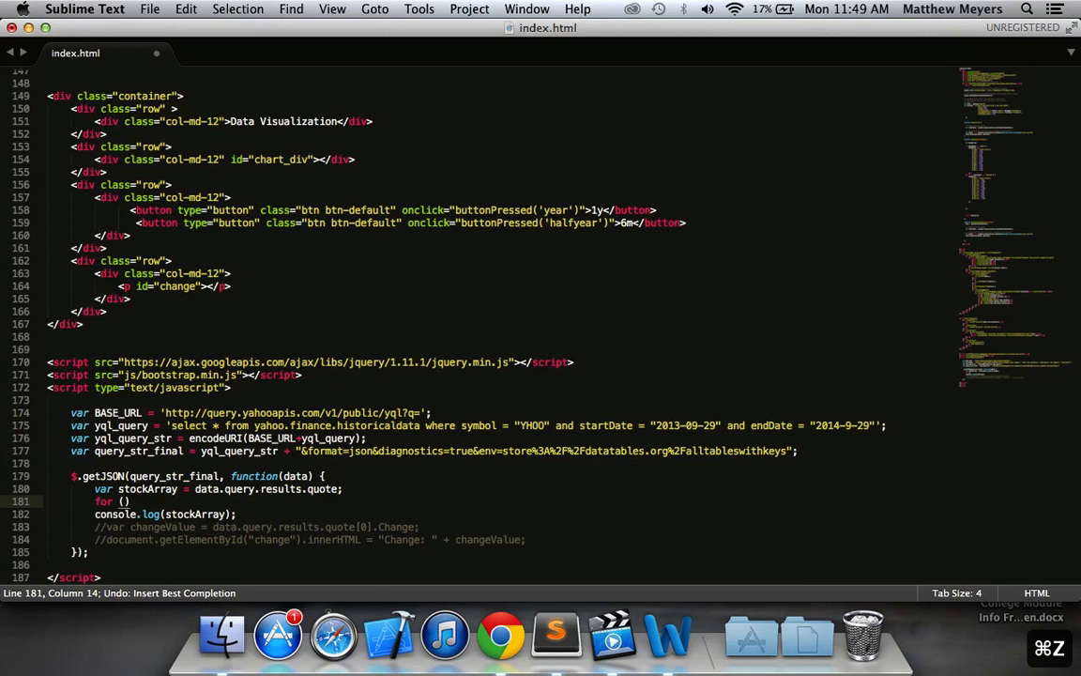
pyautogui.write('var i = 0')
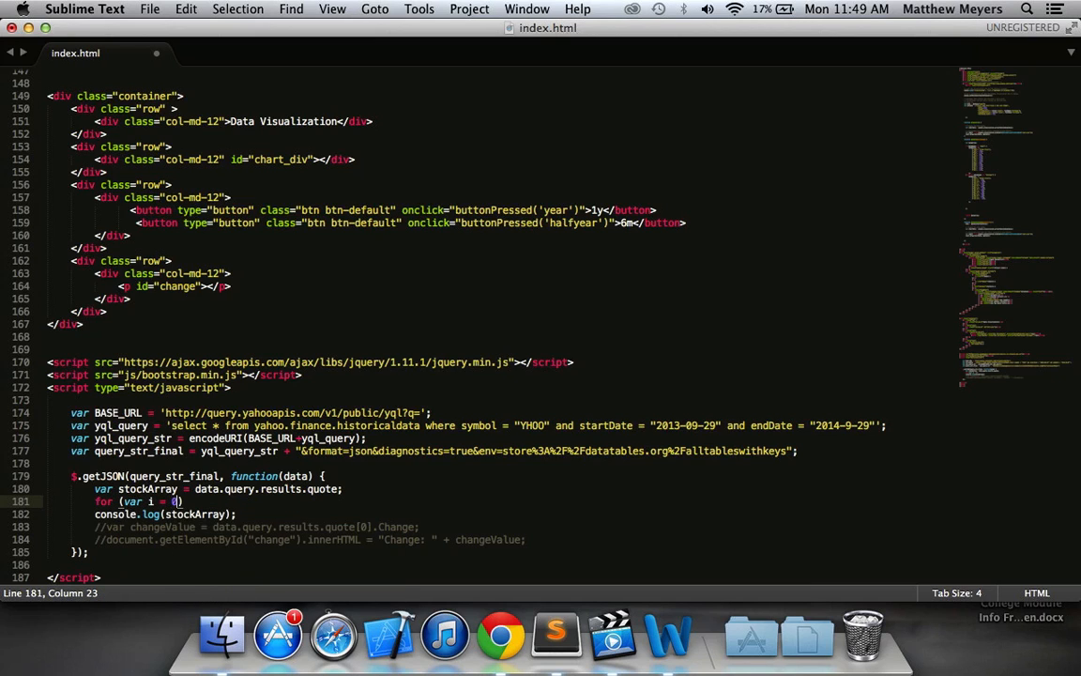
pyautogui.write('0; i < stockArray')
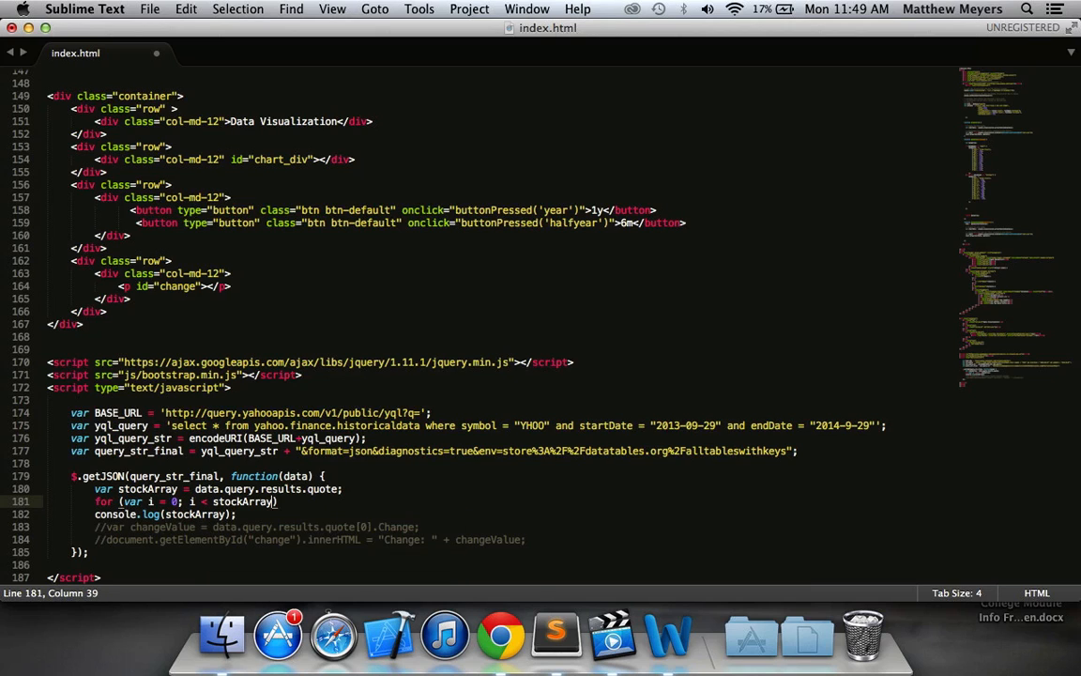
pyautogui.write('.length')
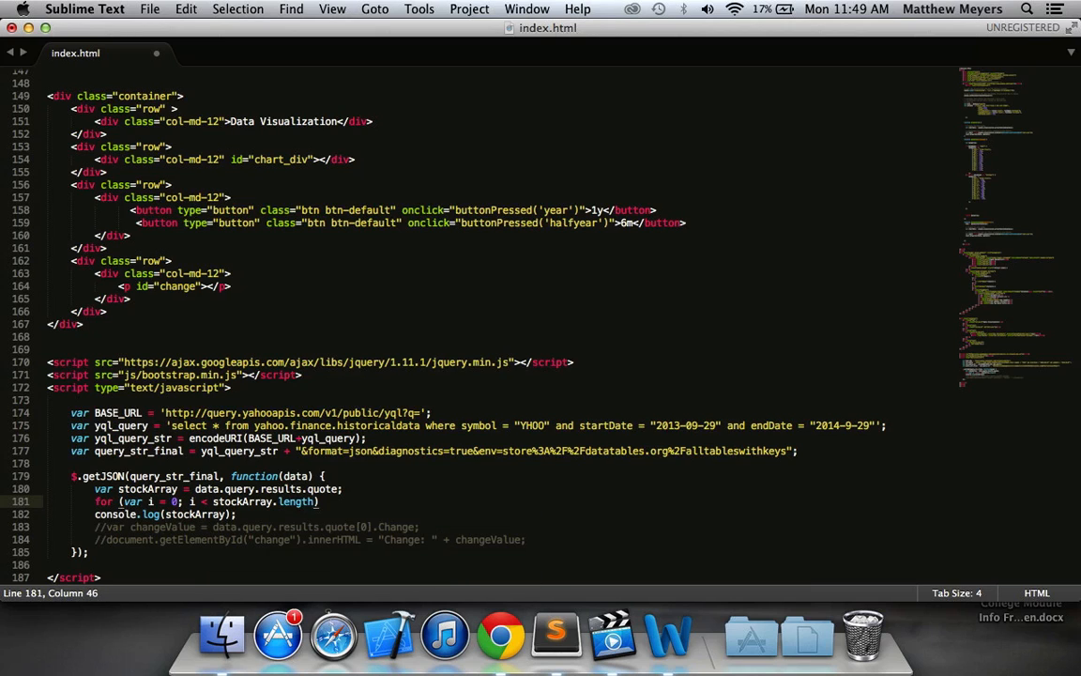
pyautogui.write('i++')
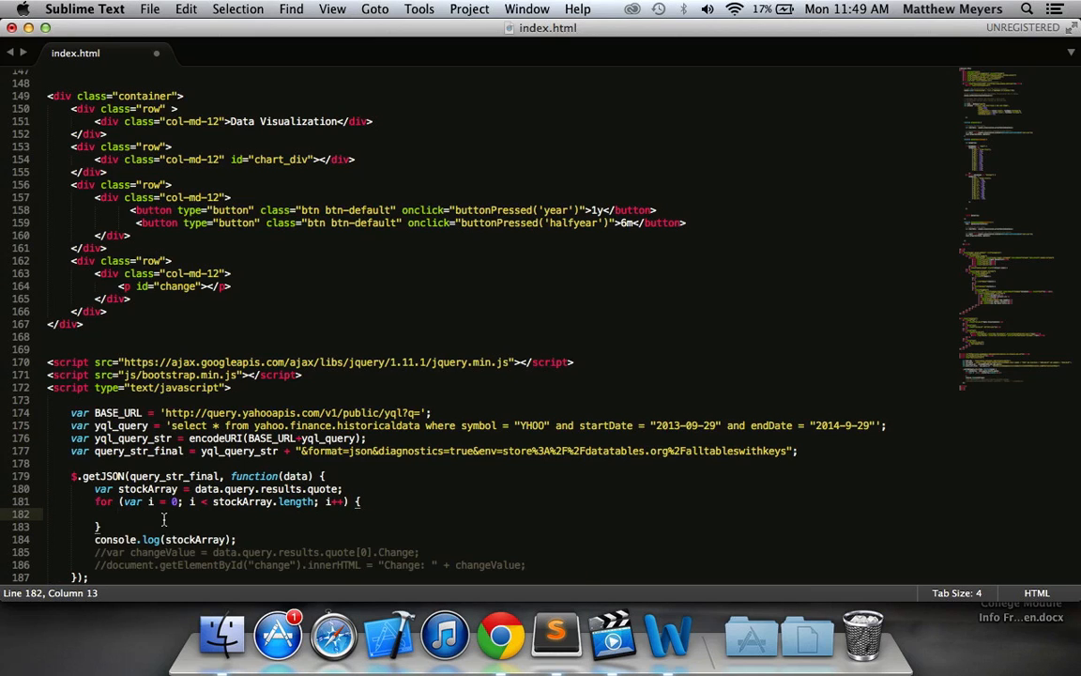
# Step: Inside the loop, set var currentObject = stockArray[i] and console.log(currentObject)
pyautogui.press('cmd+x')
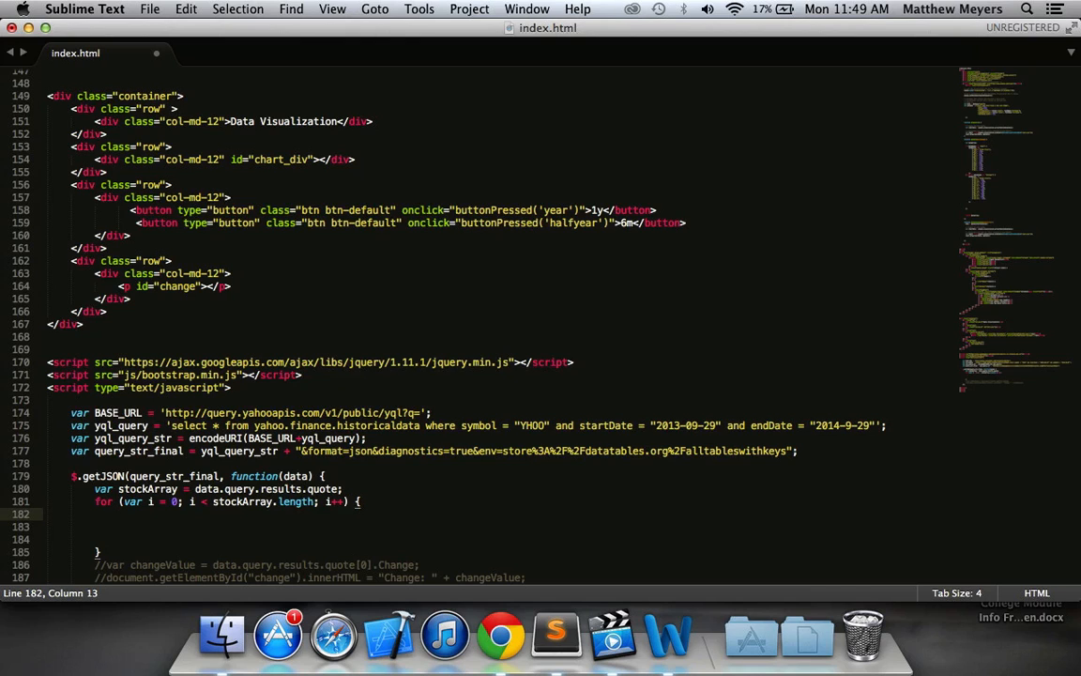
pyautogui.write('var current')
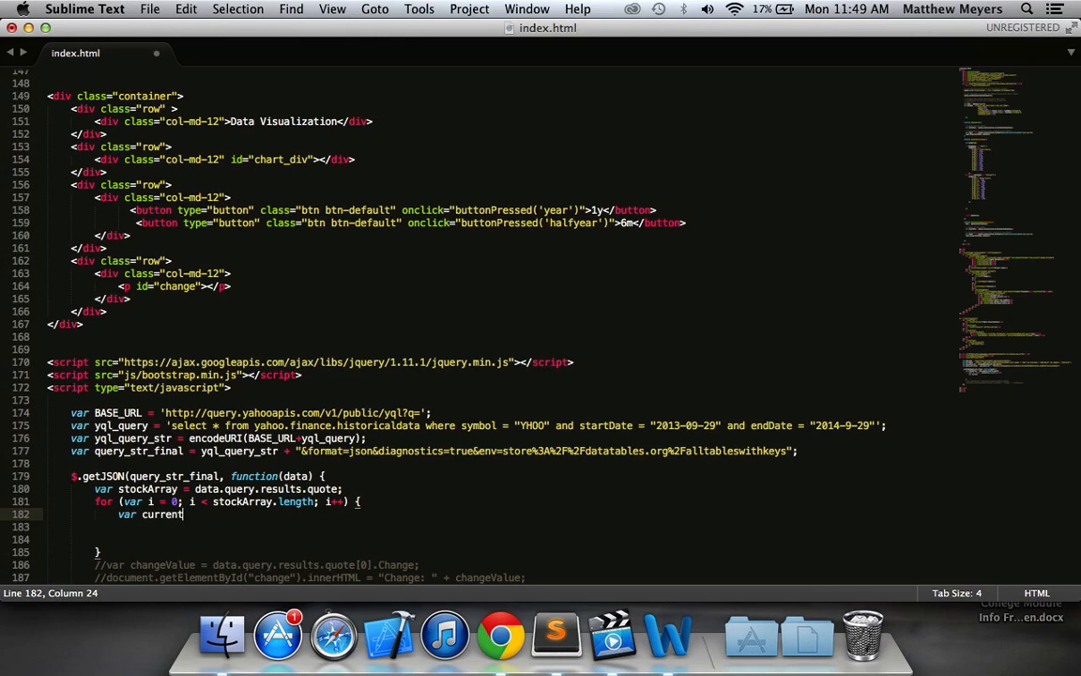
pyautogui.write('Object =')
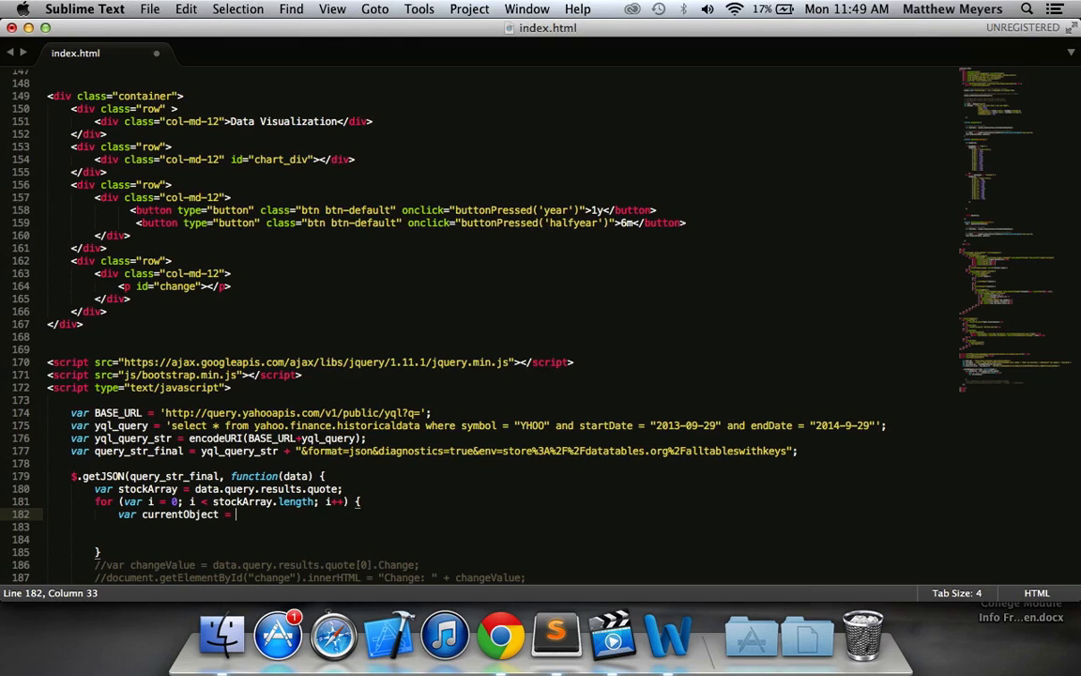
pyautogui.write('stockArray[]')
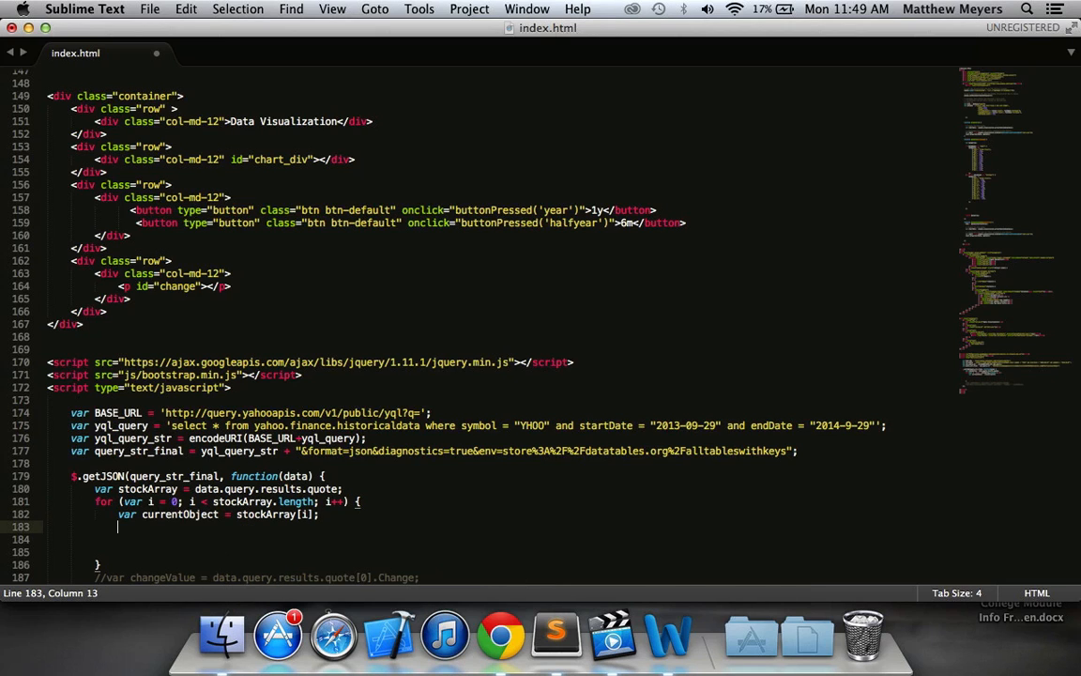
pyautogui.write('consoloe')
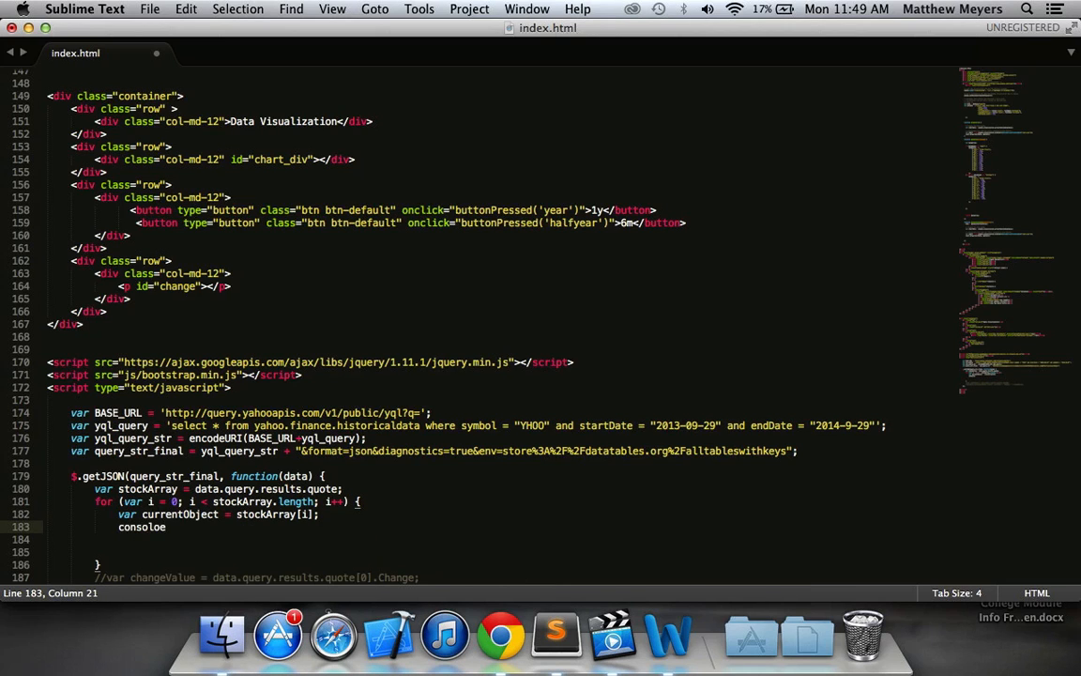
pyautogui.write('.log()')
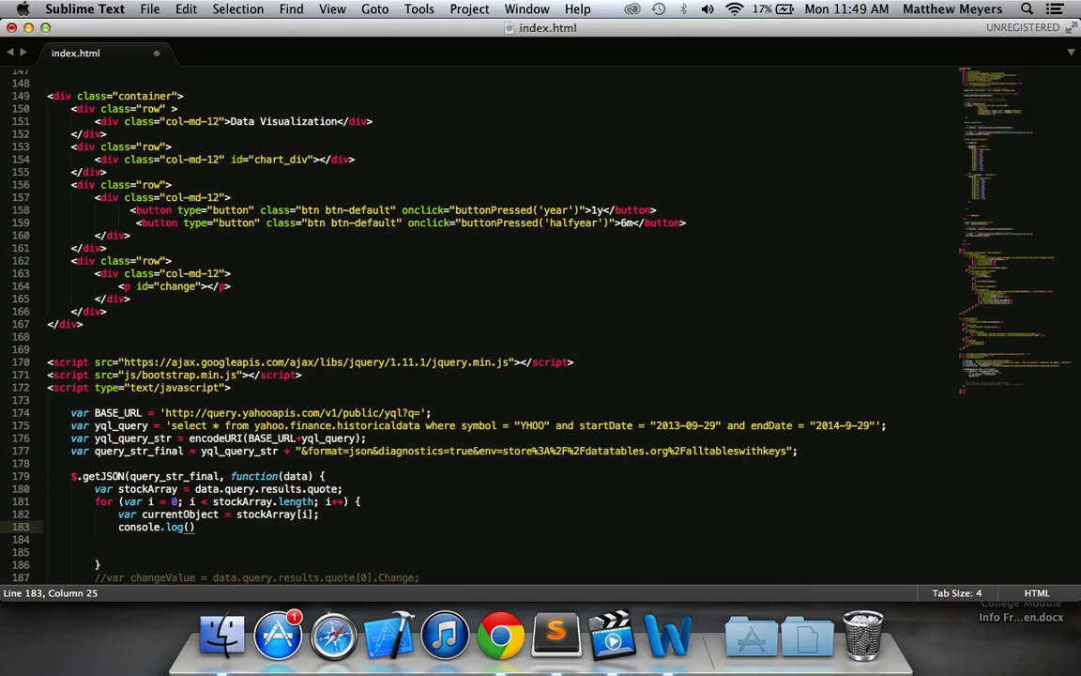
pyautogui.write('currentObject')
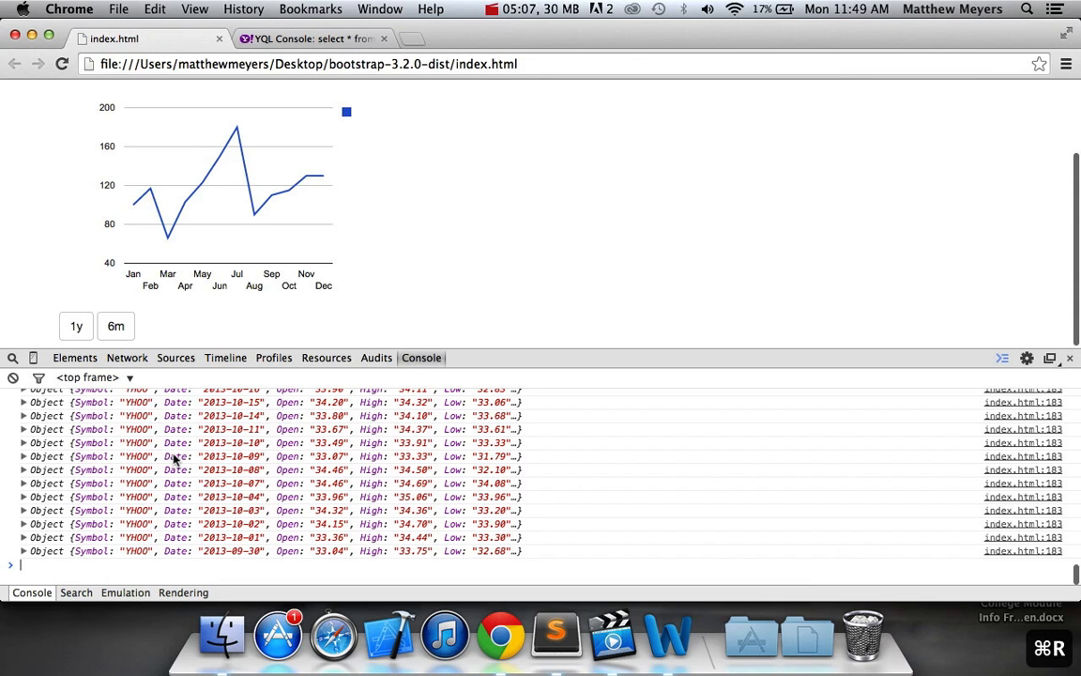
# Step: Scroll through the Console's logged YHOO quote objects
pyautogui.scroll(-3)
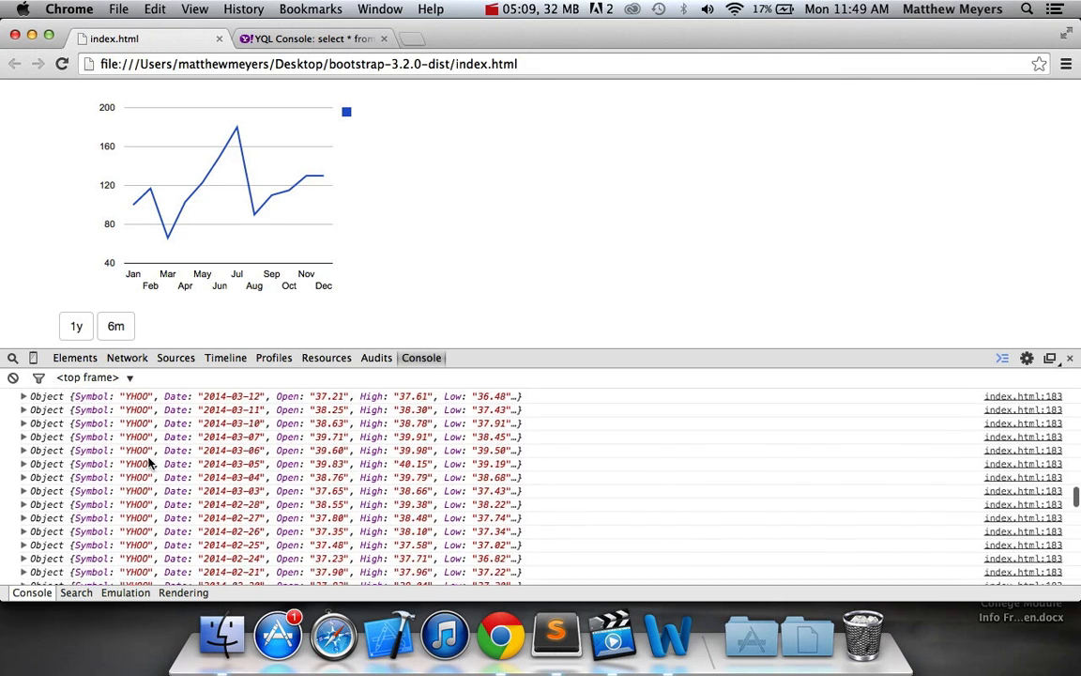
pyautogui.scroll(-3)
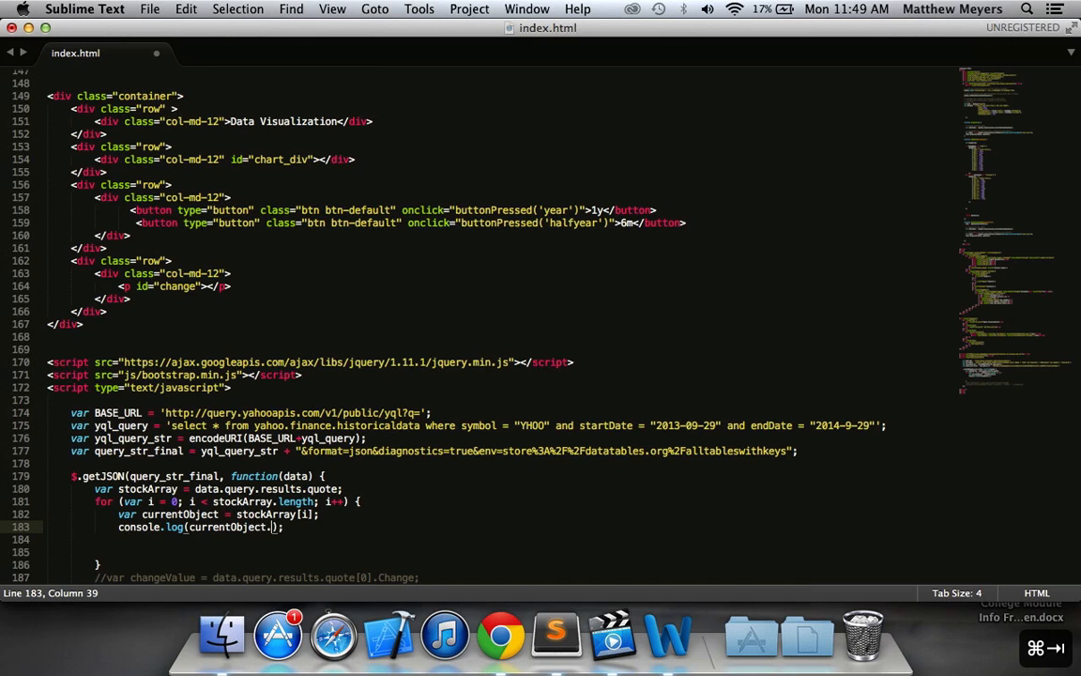
# Step: Change the loop's log to console.log(currentObject.Close) and save index.html
pyautogui.write('Close')
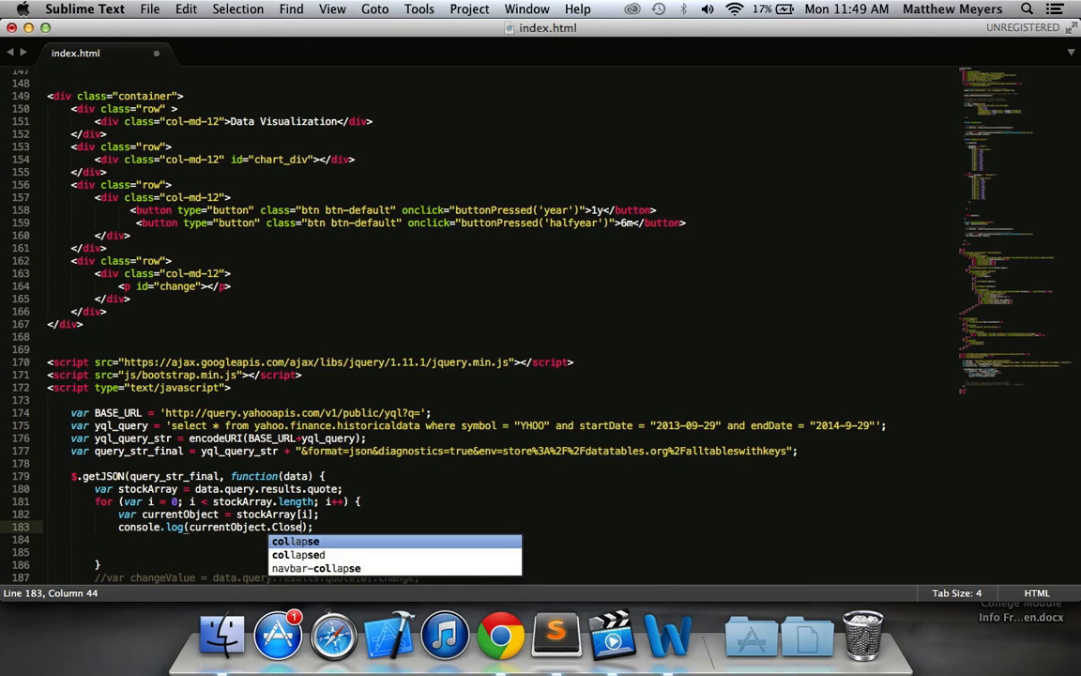
pyautogui.press('cmd+s')
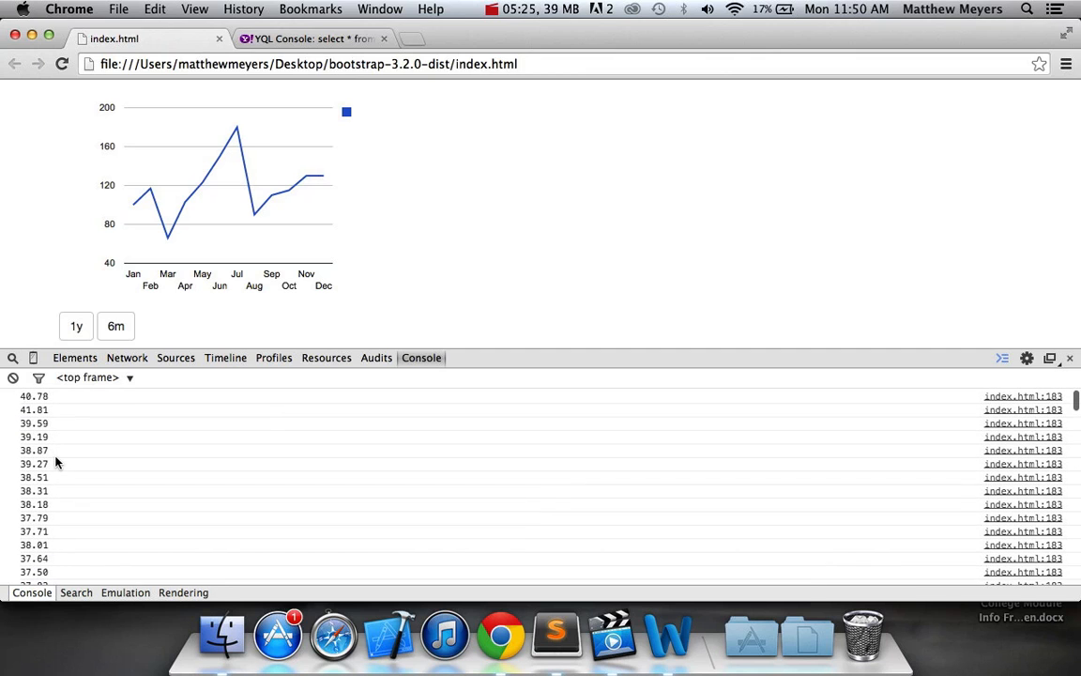
# Step: Check the logged closing prices in Chrome and switch the chart to the 6m range
pyautogui.press('cmd+tab')
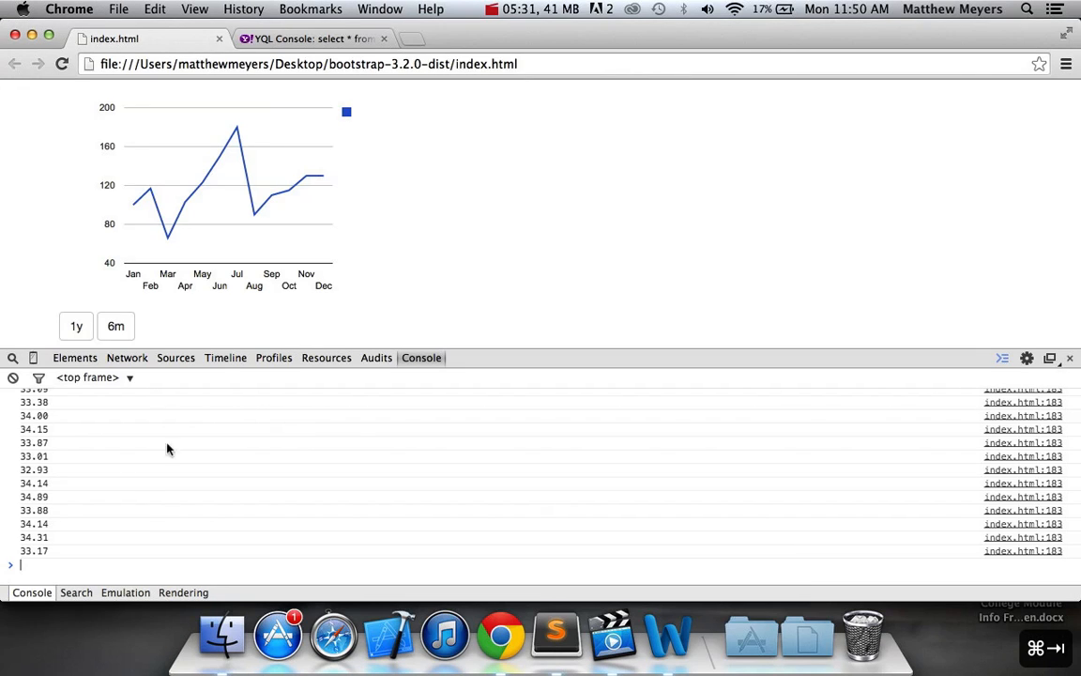
pyautogui.click(115, 326)
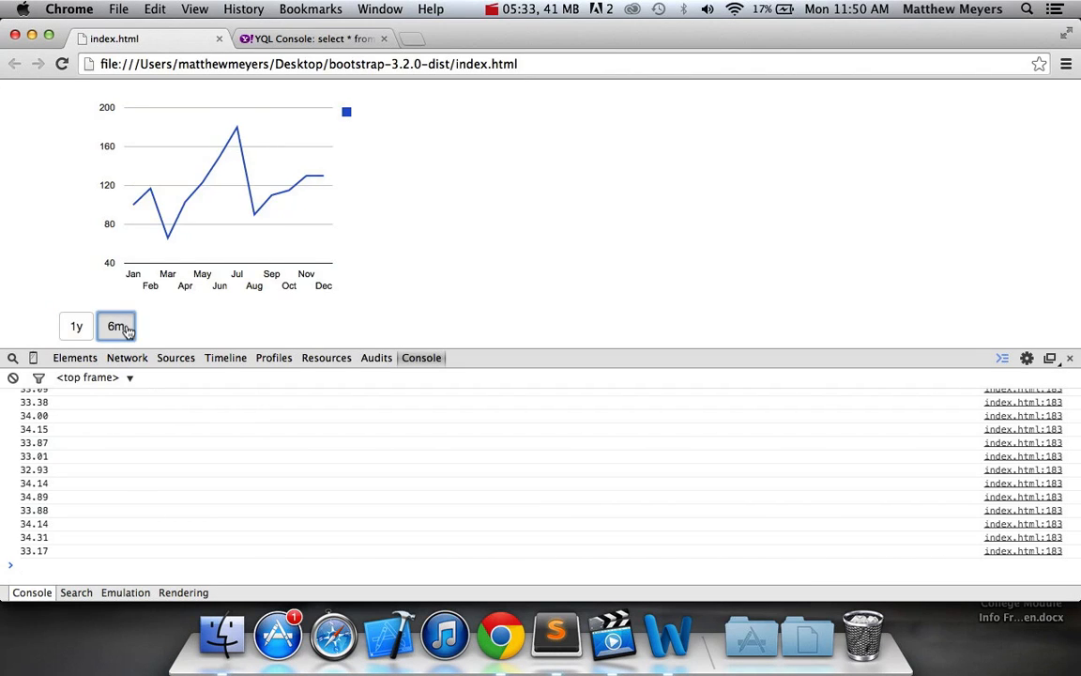
pyautogui.click(115, 325)
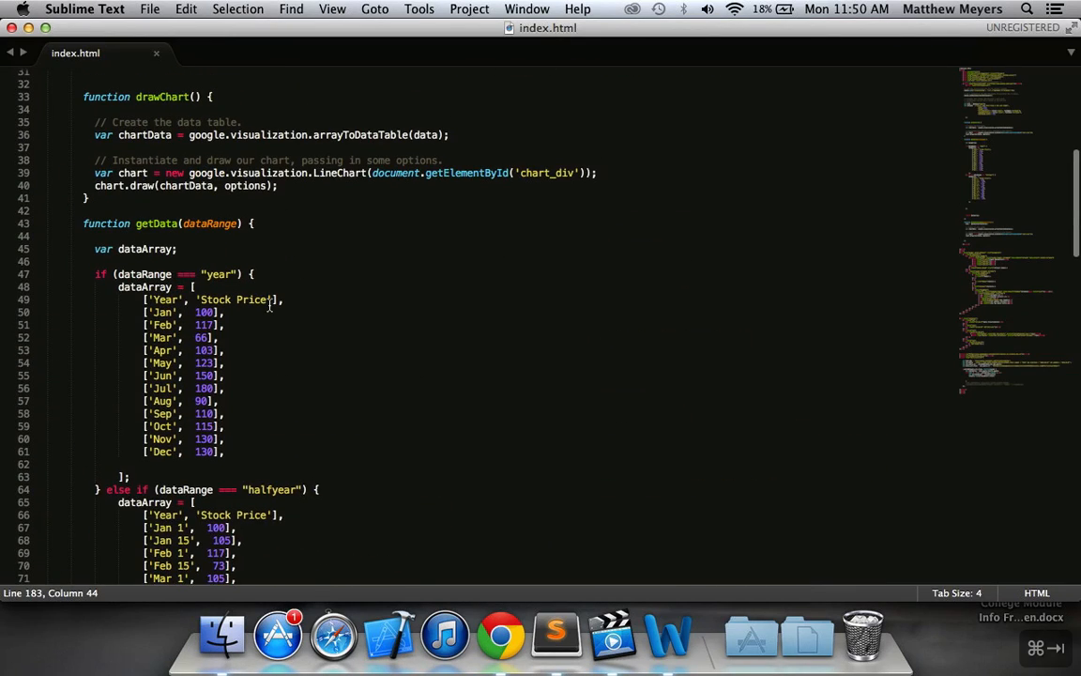
pyautogui.scroll(-3)
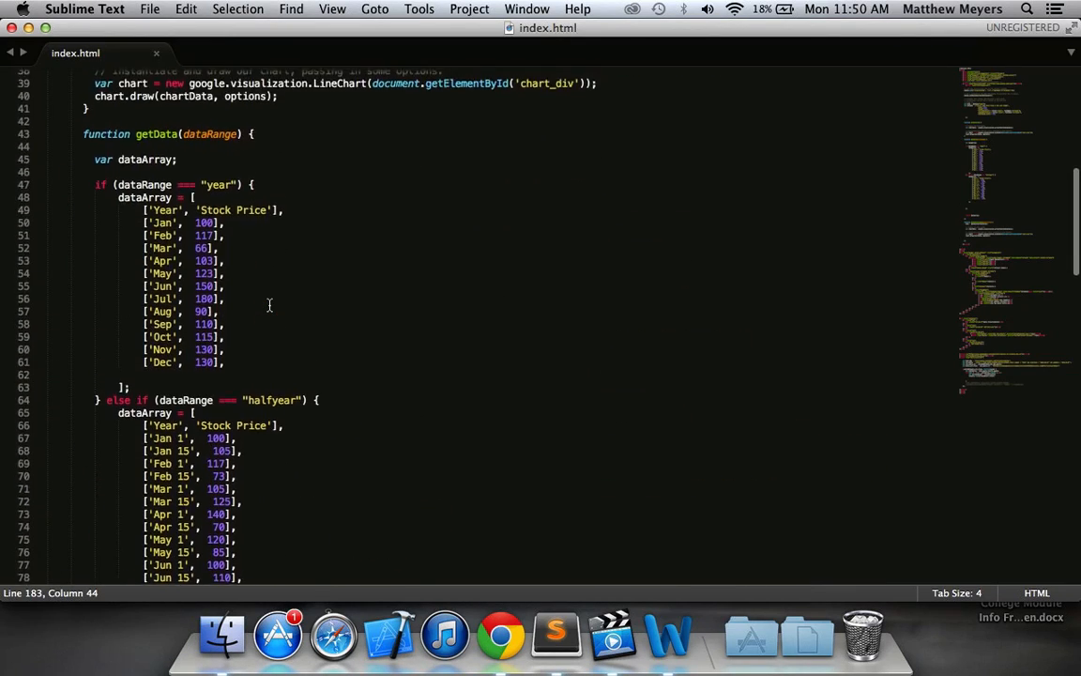
pyautogui.scroll(-3)
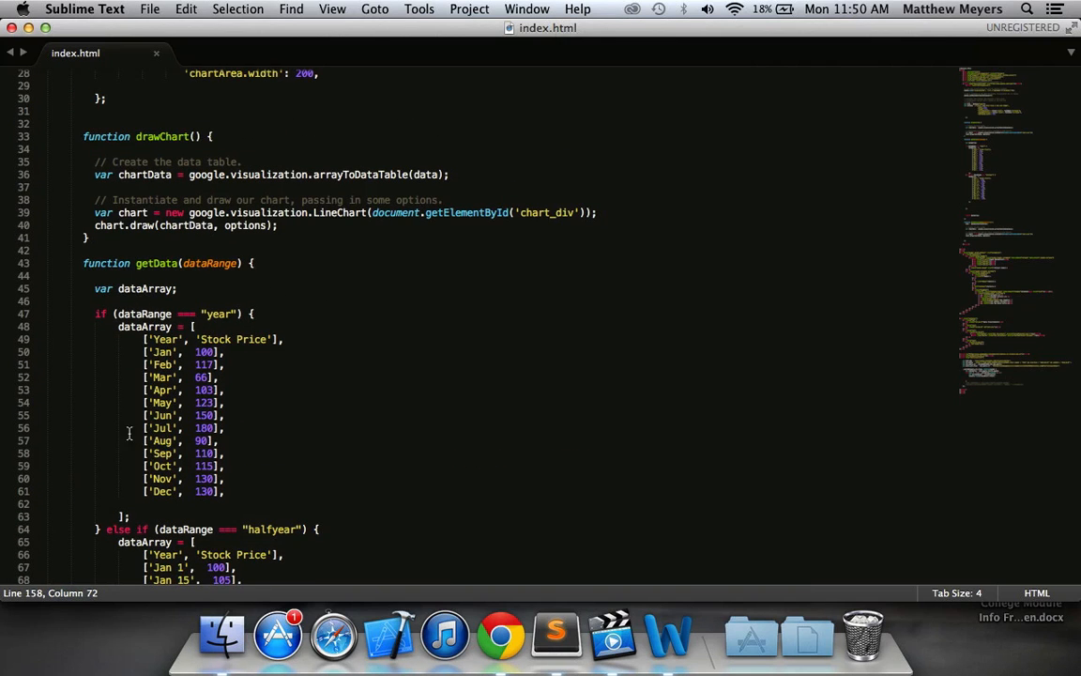
pyautogui.scroll(-3)
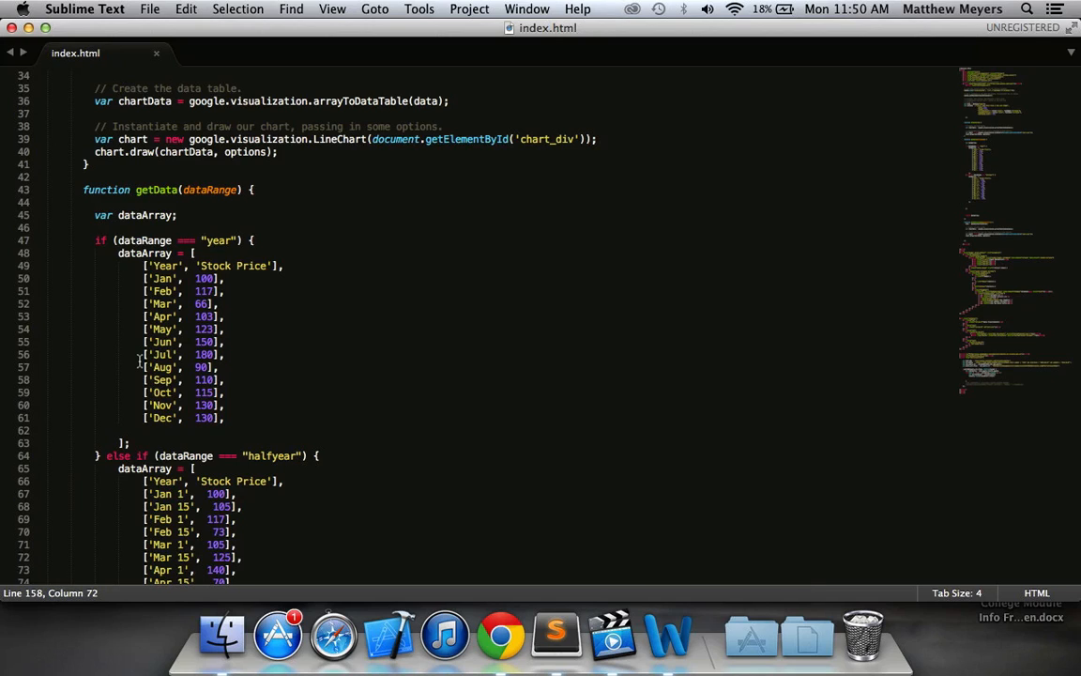
pyautogui.moveTo(155, 203)
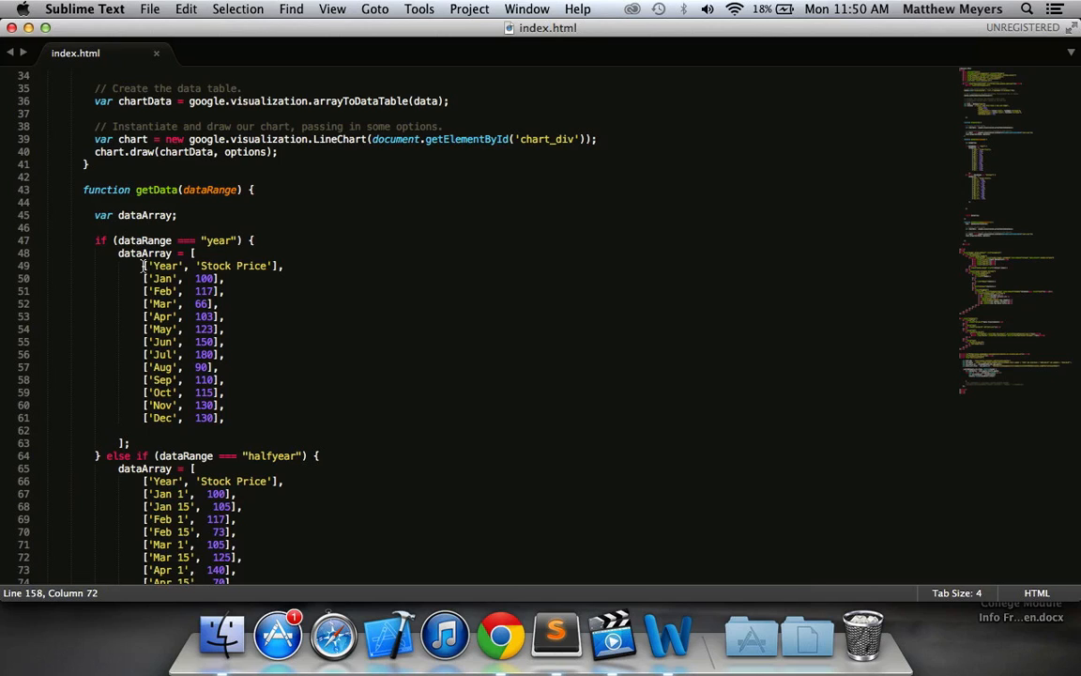
pyautogui.doubleClick(144, 253)
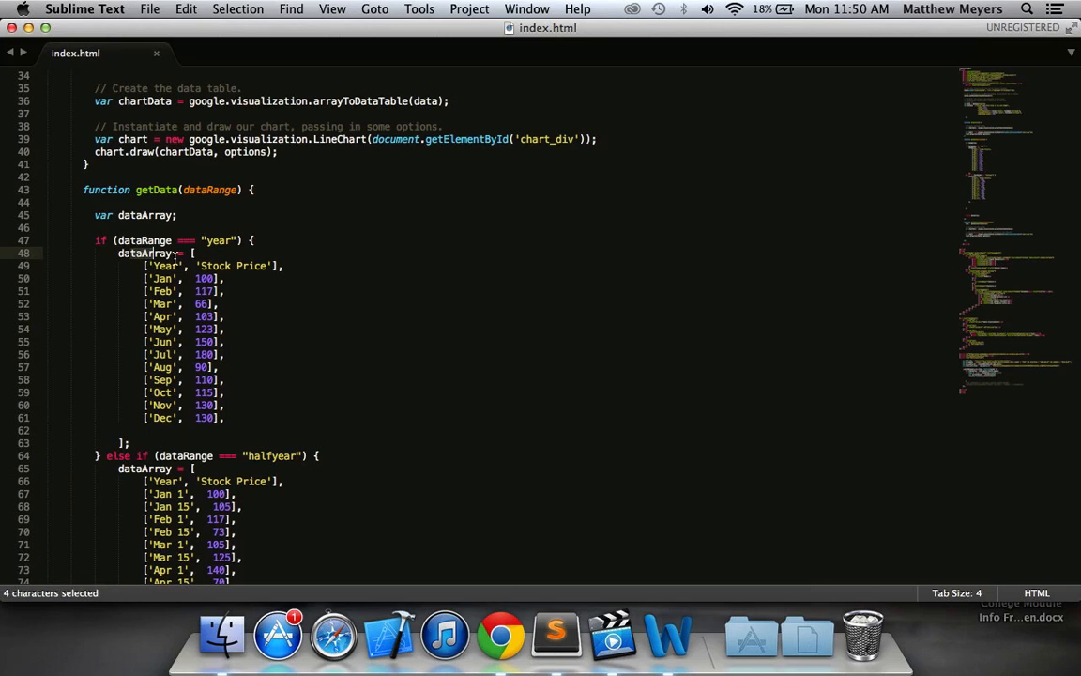
pyautogui.moveTo(193, 252); pyautogui.dragTo(225, 392)
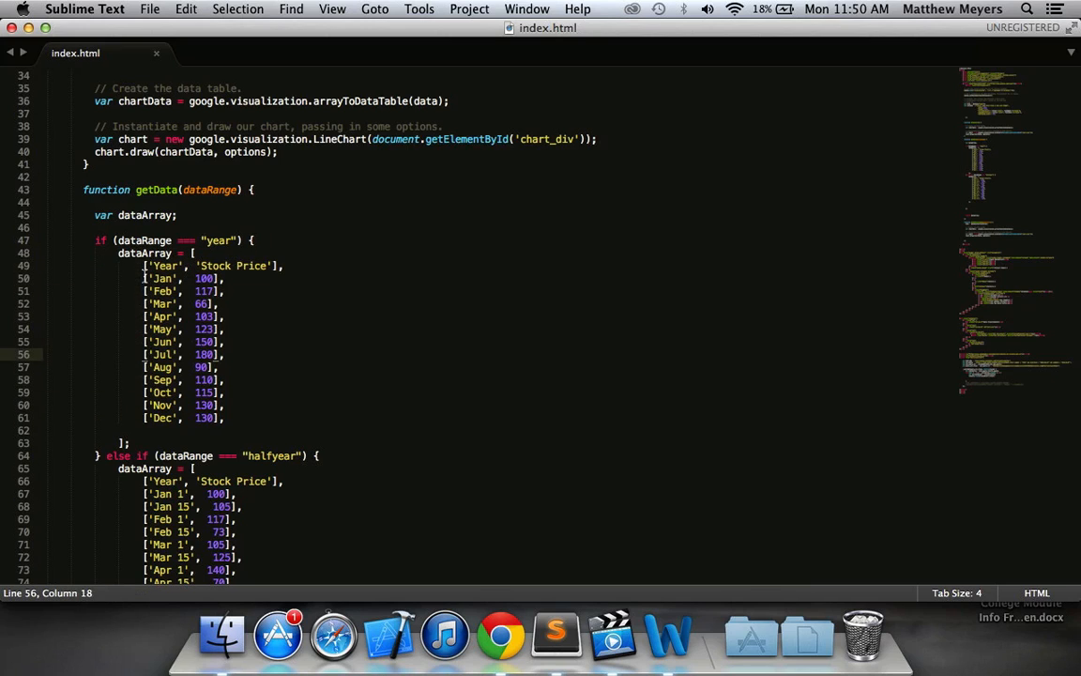
pyautogui.doubleClick(161, 278)
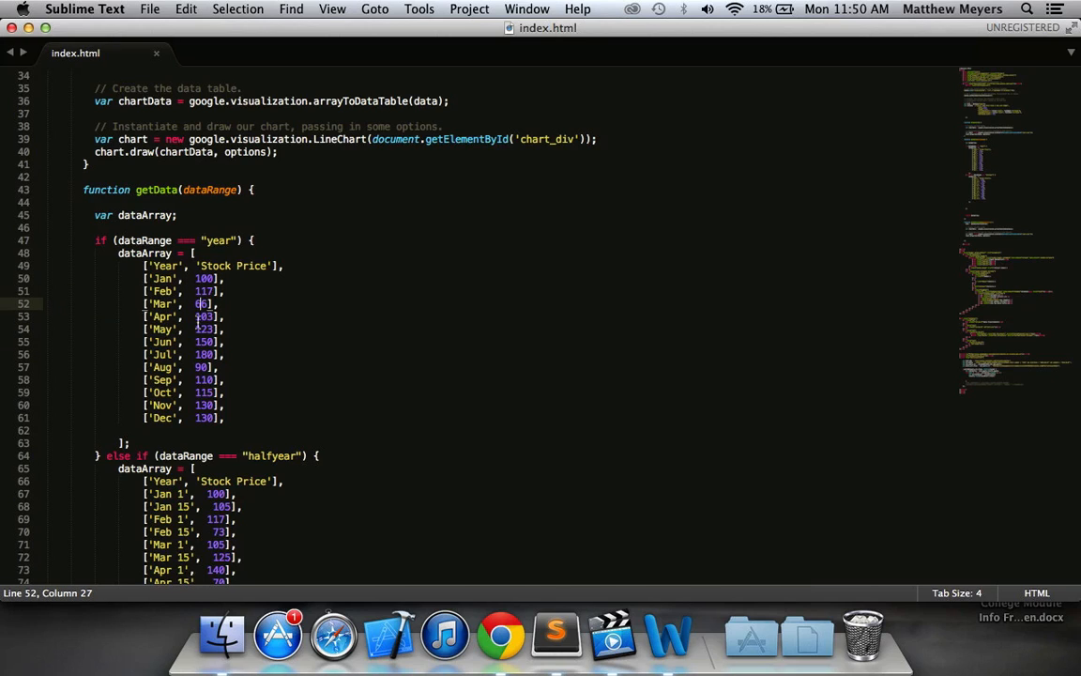
pyautogui.moveTo(149, 366)
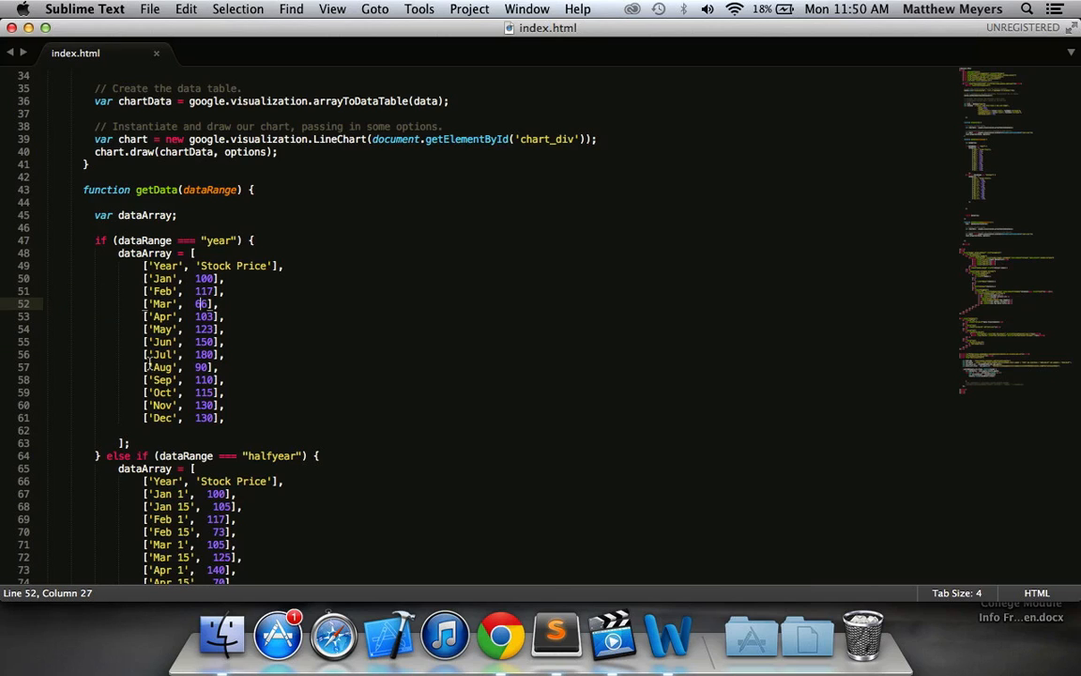
# Step: Move the YQL query variables and $.getJSON loop into getData, below the dataArray declaration
pyautogui.scroll(-3)
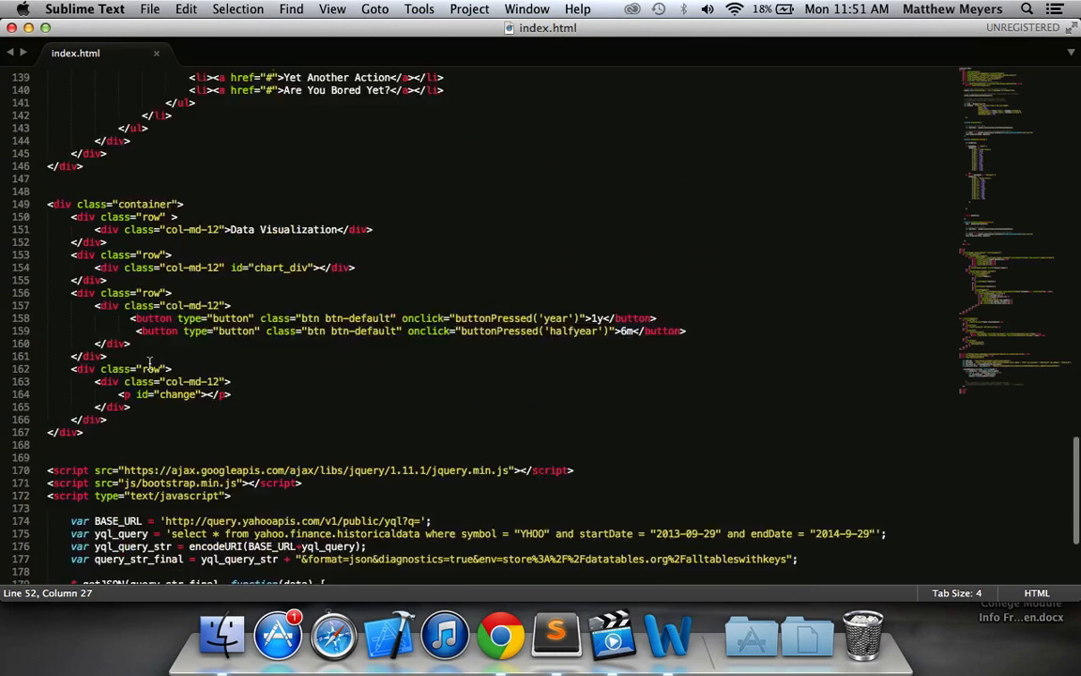
pyautogui.scroll(-3)
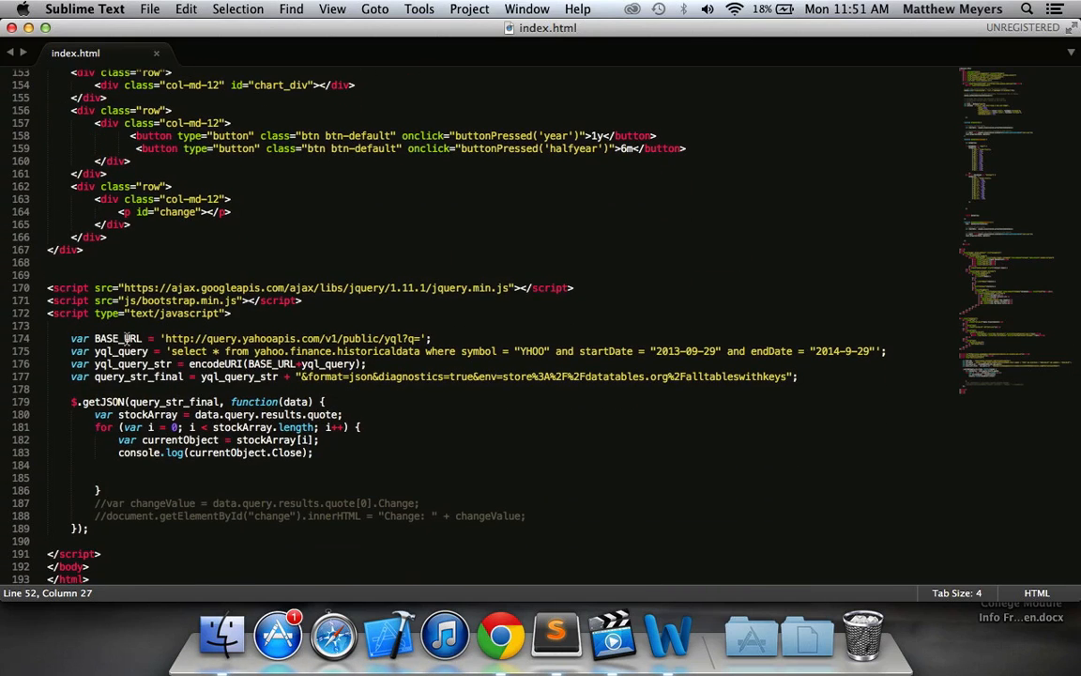
pyautogui.moveTo(77, 338); pyautogui.dragTo(89, 540)
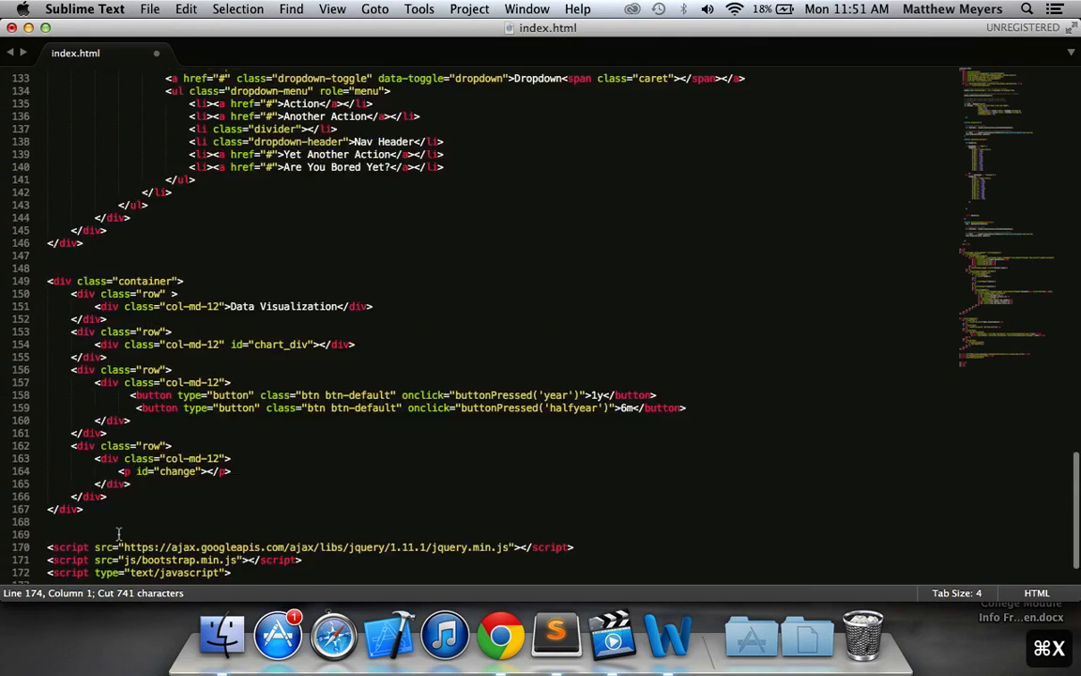
pyautogui.scroll(3)
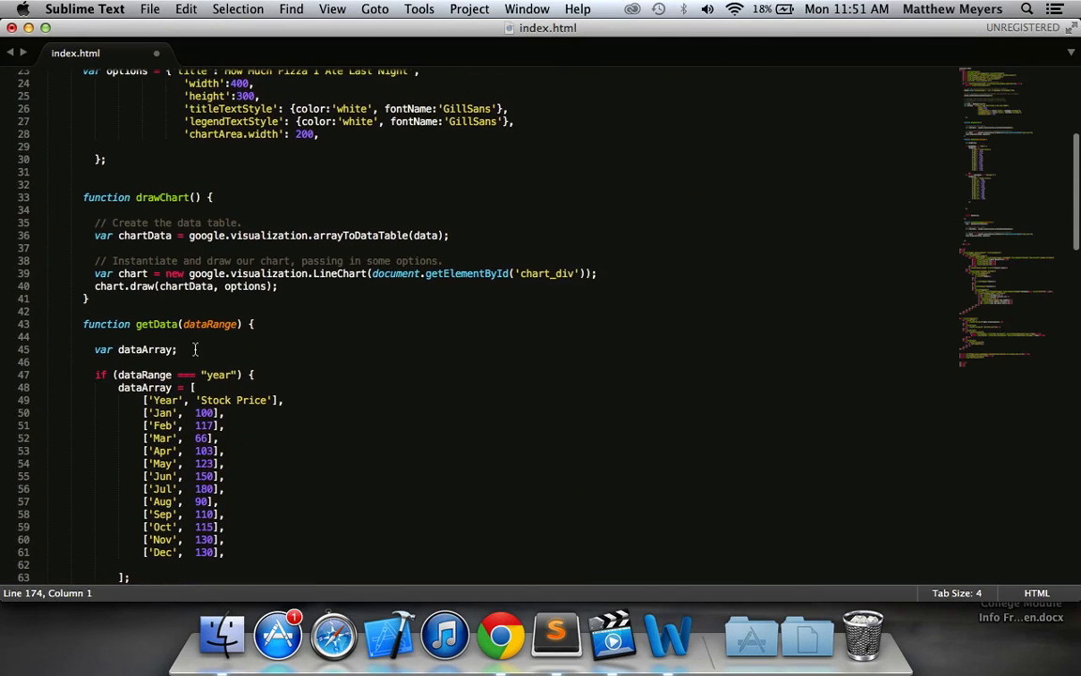
pyautogui.click(191, 349)
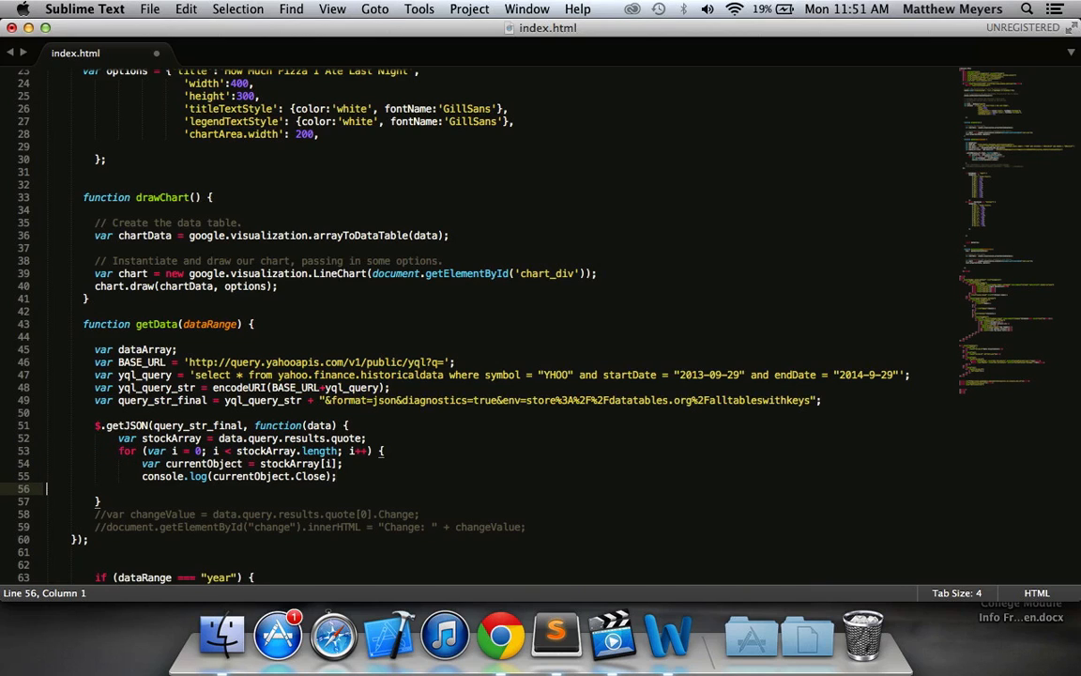
pyautogui.write('dataArray = [')
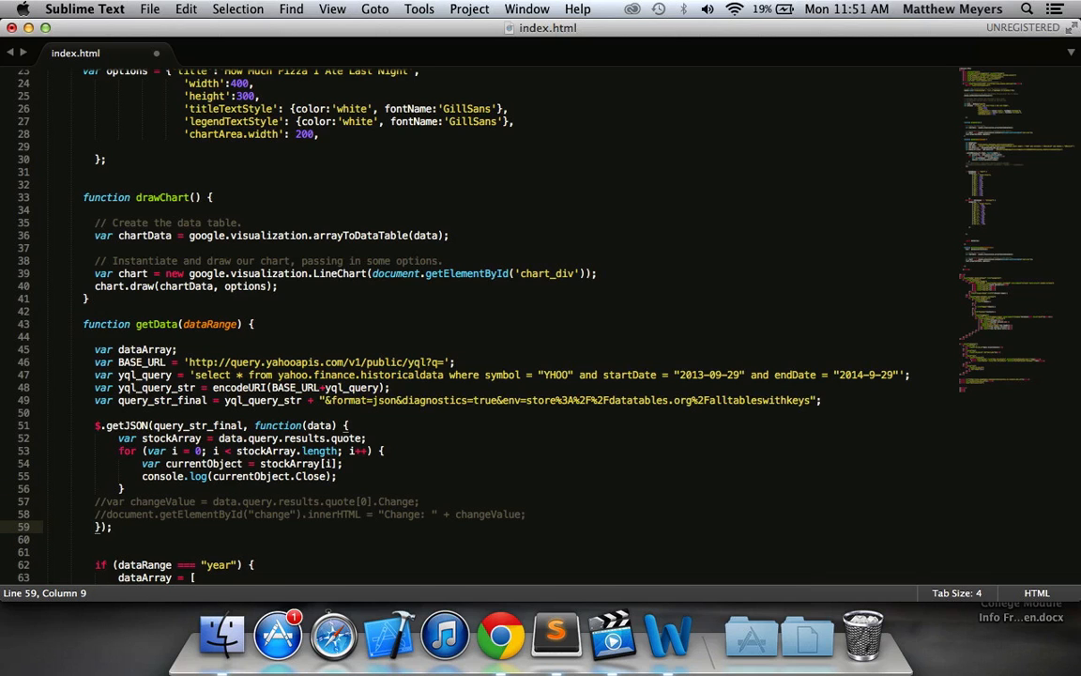
pyautogui.scroll(-3)
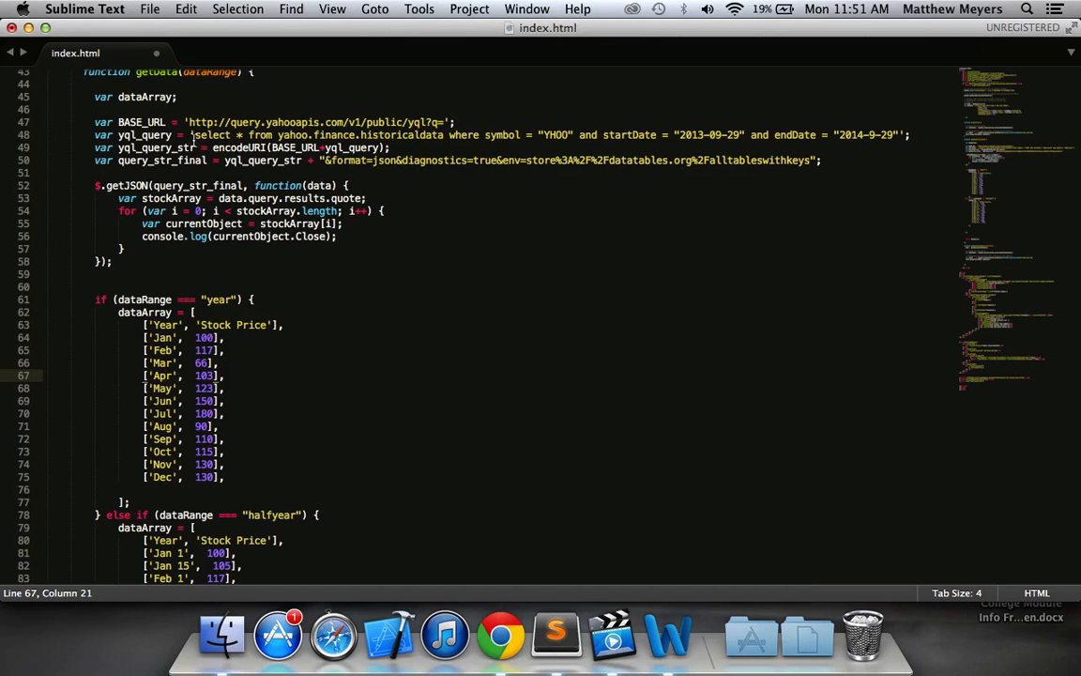
# Step: Copy the YHOO yql_query line into both branches, replacing the yearly array; halfyear starts 2014-03-29
pyautogui.moveTo(191, 134); pyautogui.dragTo(901, 134)
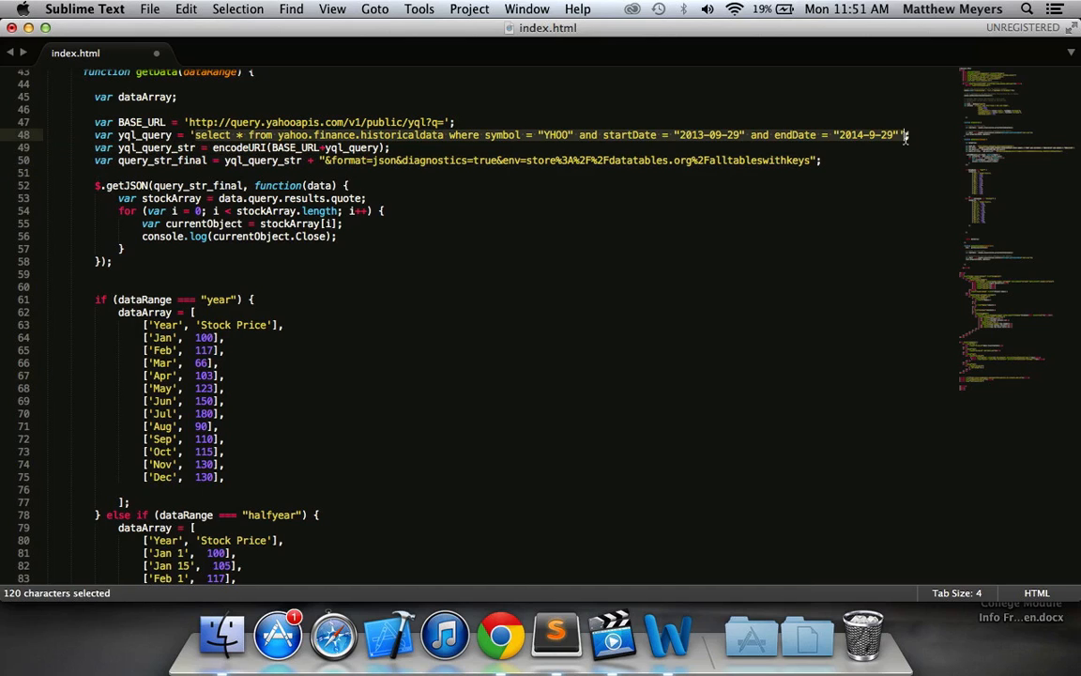
pyautogui.scroll(-3)
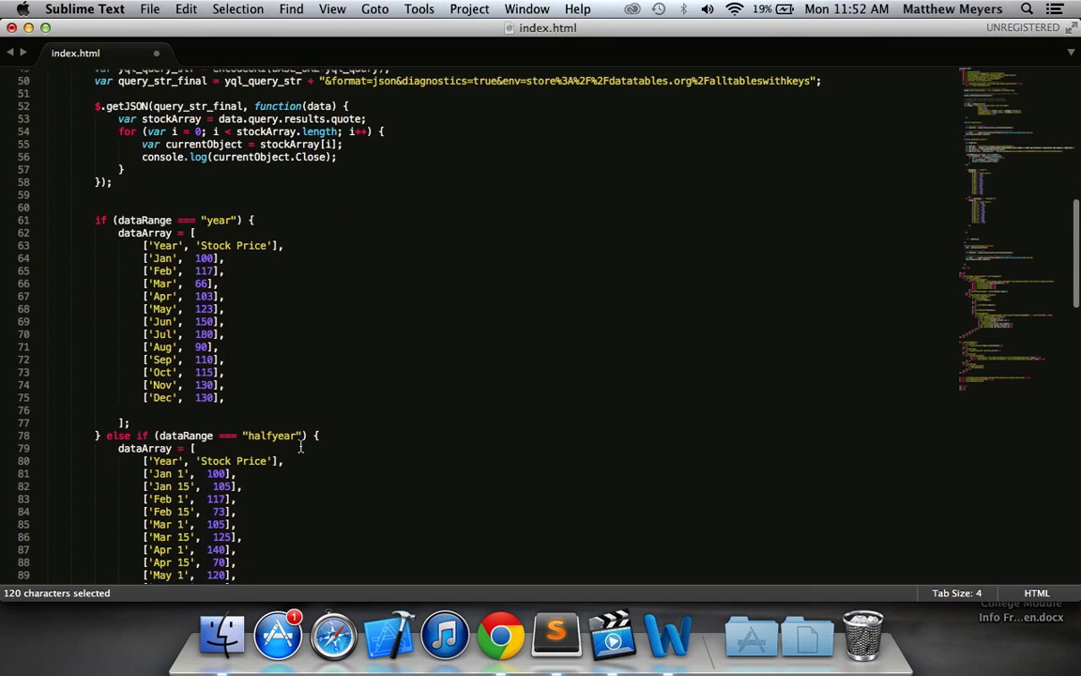
pyautogui.scroll(-3)
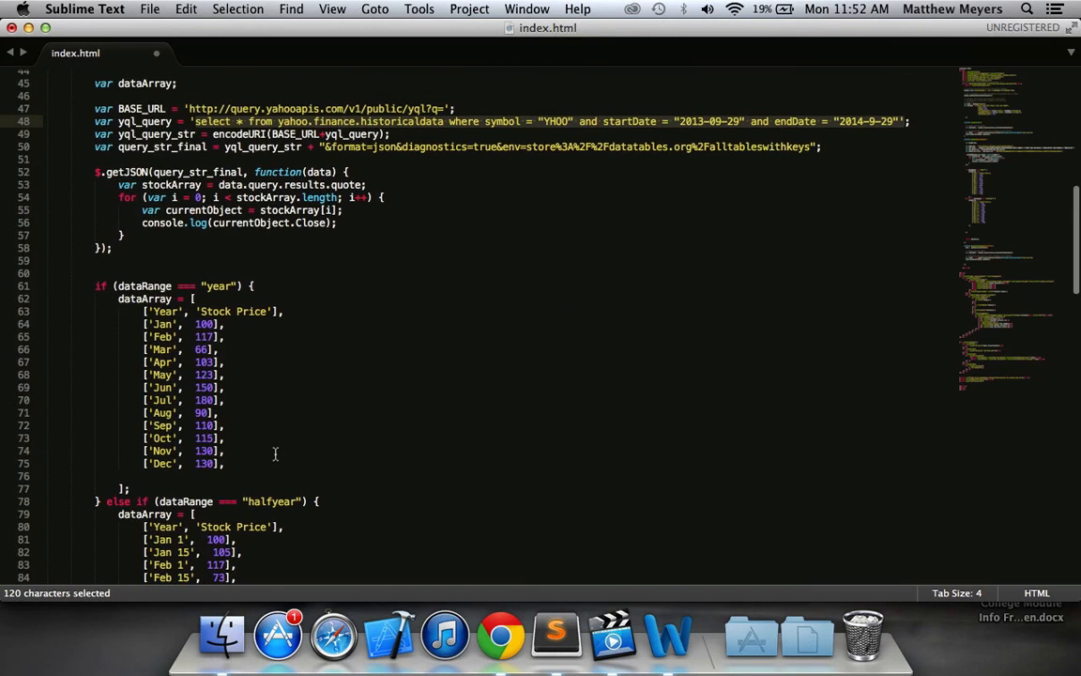
pyautogui.scroll(3)
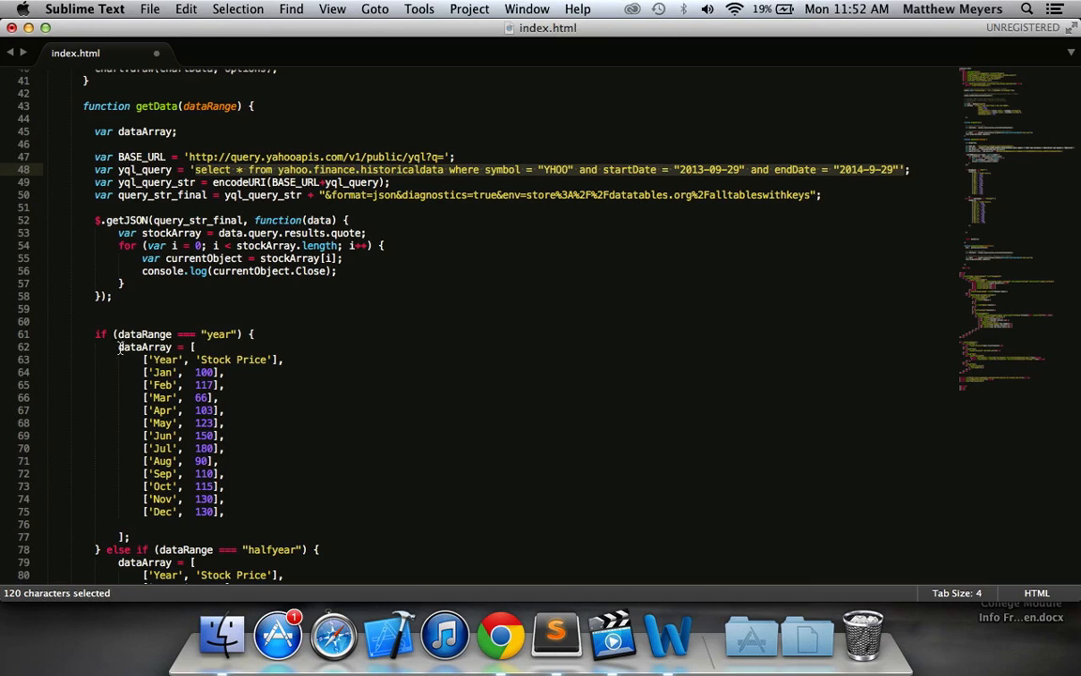
pyautogui.moveTo(118, 346); pyautogui.dragTo(122, 536)
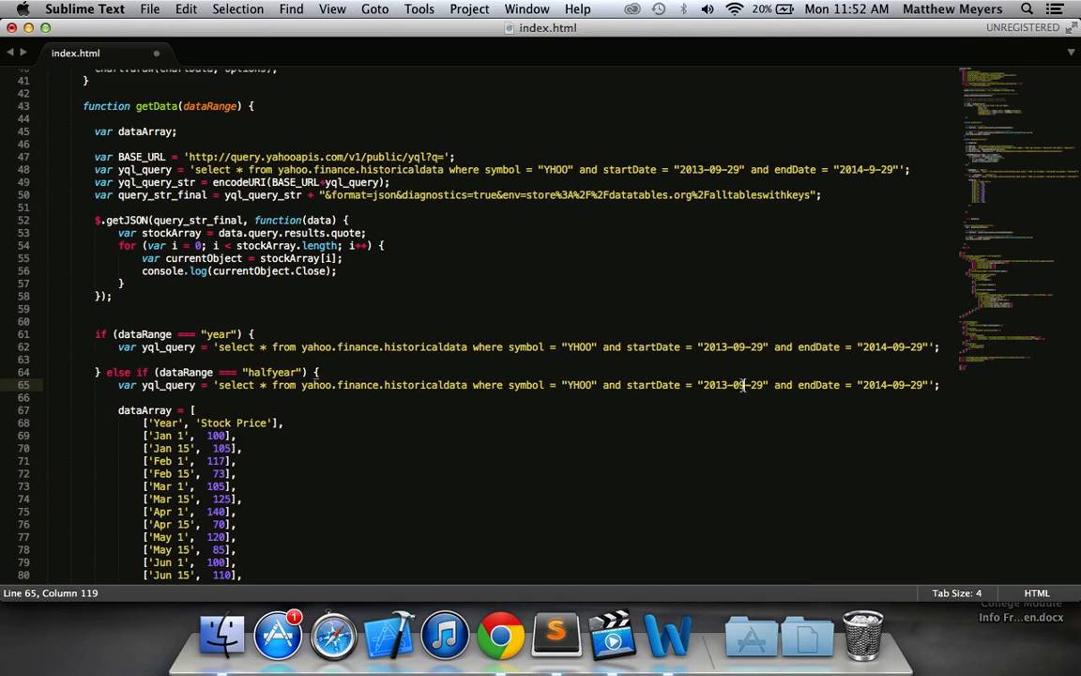
pyautogui.moveTo(793, 403)
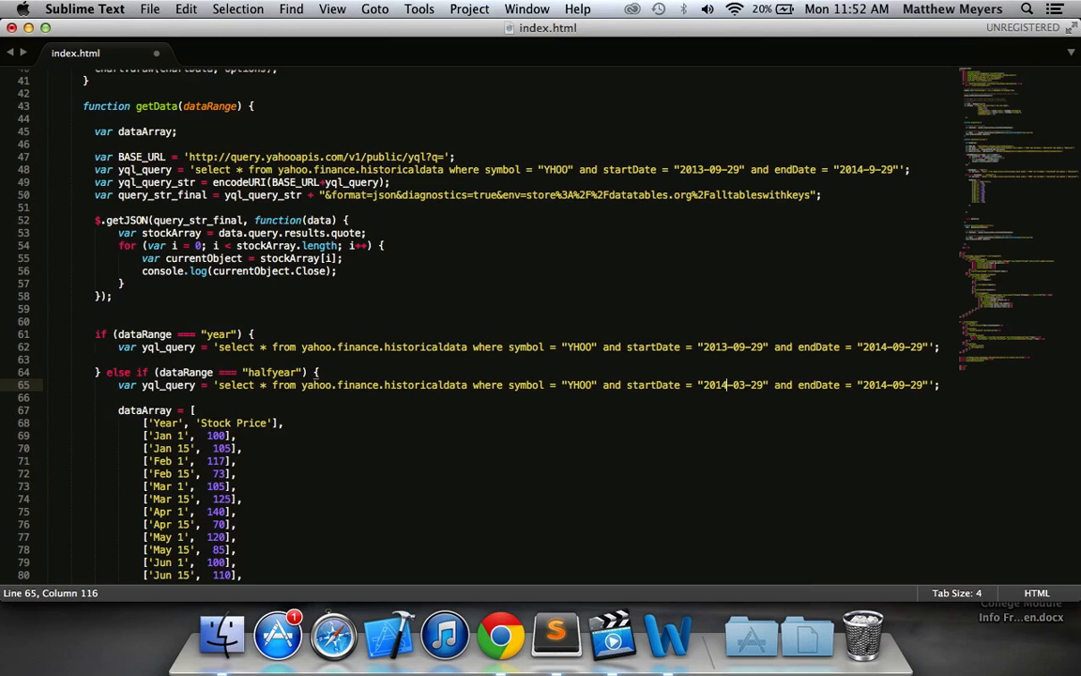
pyautogui.moveTo(560, 417)
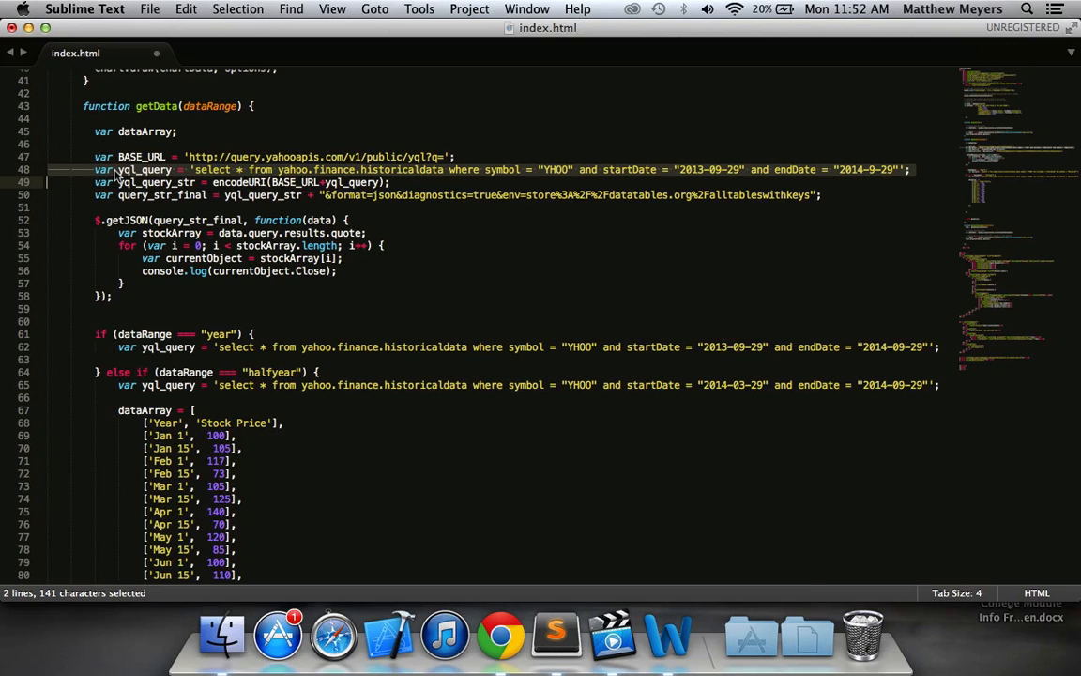
# Step: Strip the assignment from the top yql_query line, leaving only its declaration
pyautogui.click(193, 170)
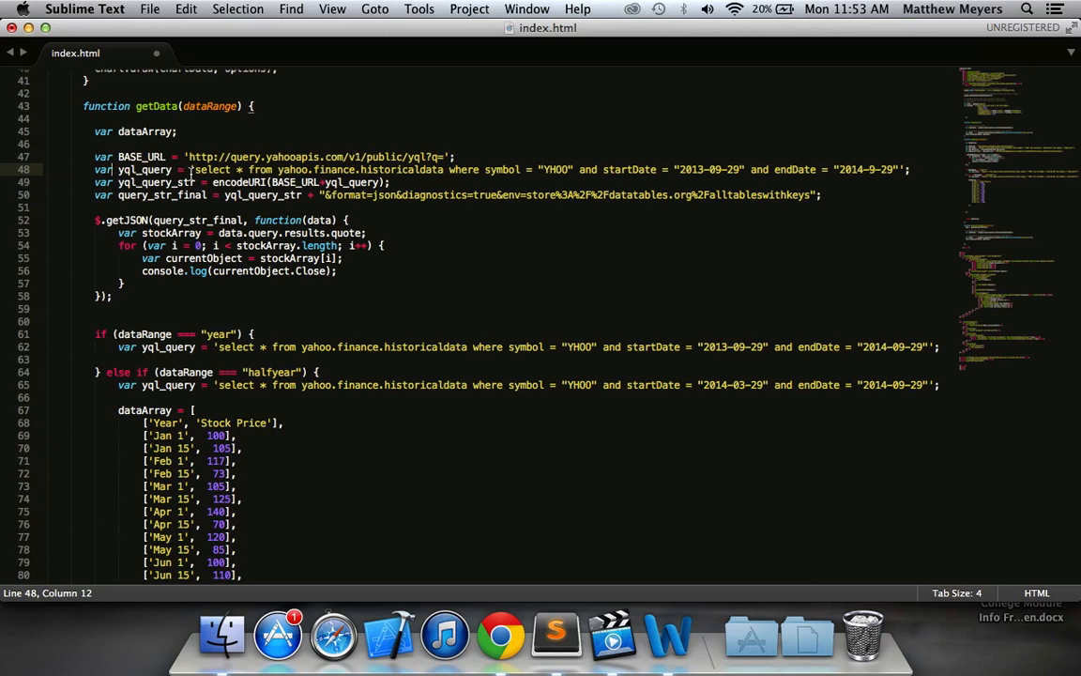
pyautogui.moveTo(188, 170); pyautogui.dragTo(901, 170)
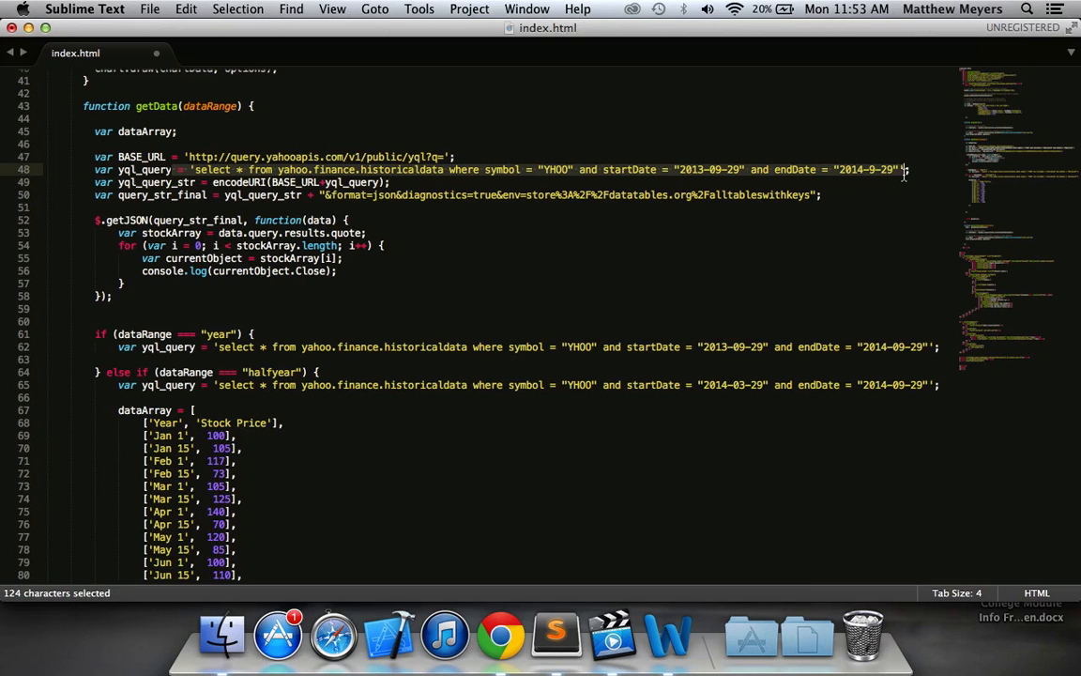
pyautogui.press('delete')
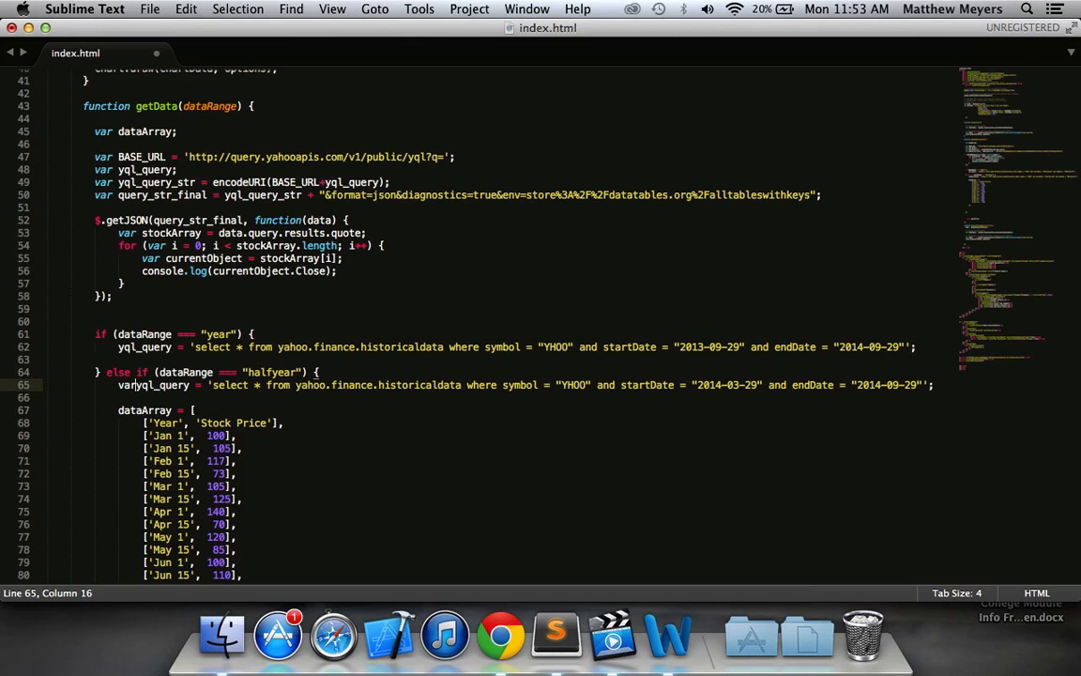
# Step: Cut the $.getJSON request block so it can go after the branches
pyautogui.scroll(-3)
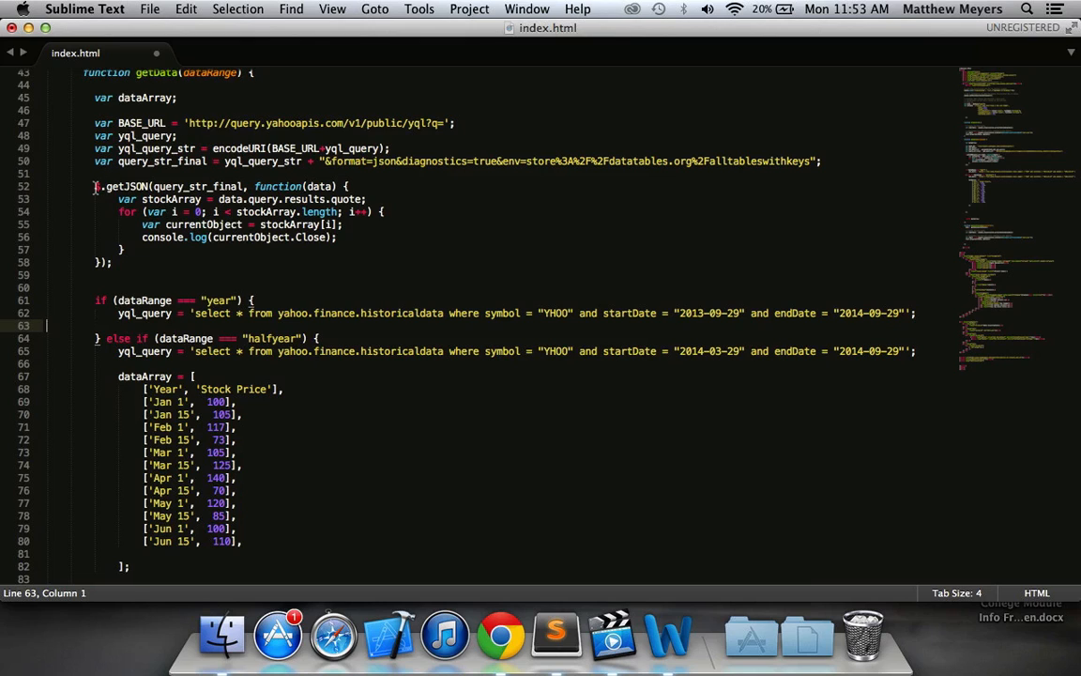
pyautogui.moveTo(94, 186); pyautogui.dragTo(103, 267)
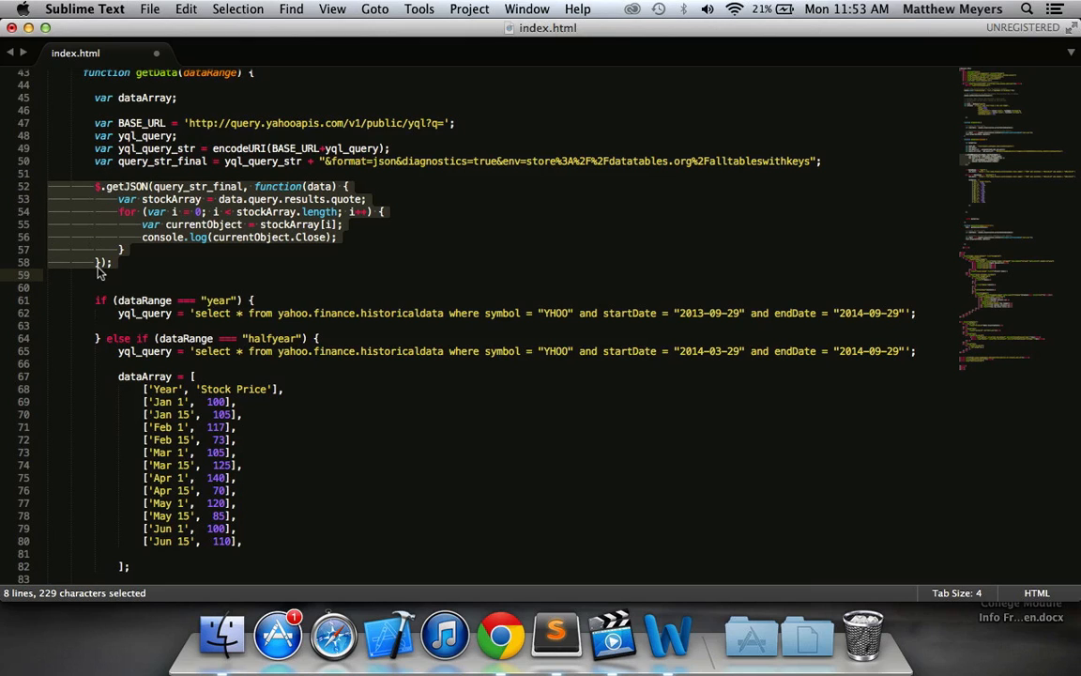
pyautogui.press('cmd+x')
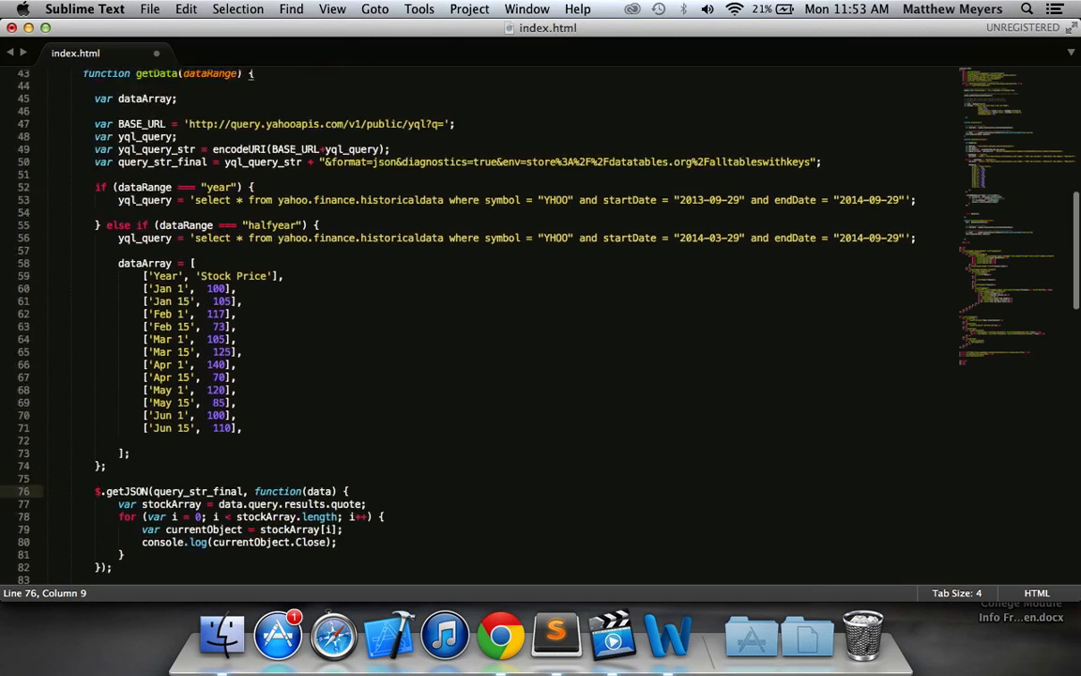
# Step: Delete the halfyear sample data array and begin a new line after the console.log in the loop
pyautogui.scroll(-3)
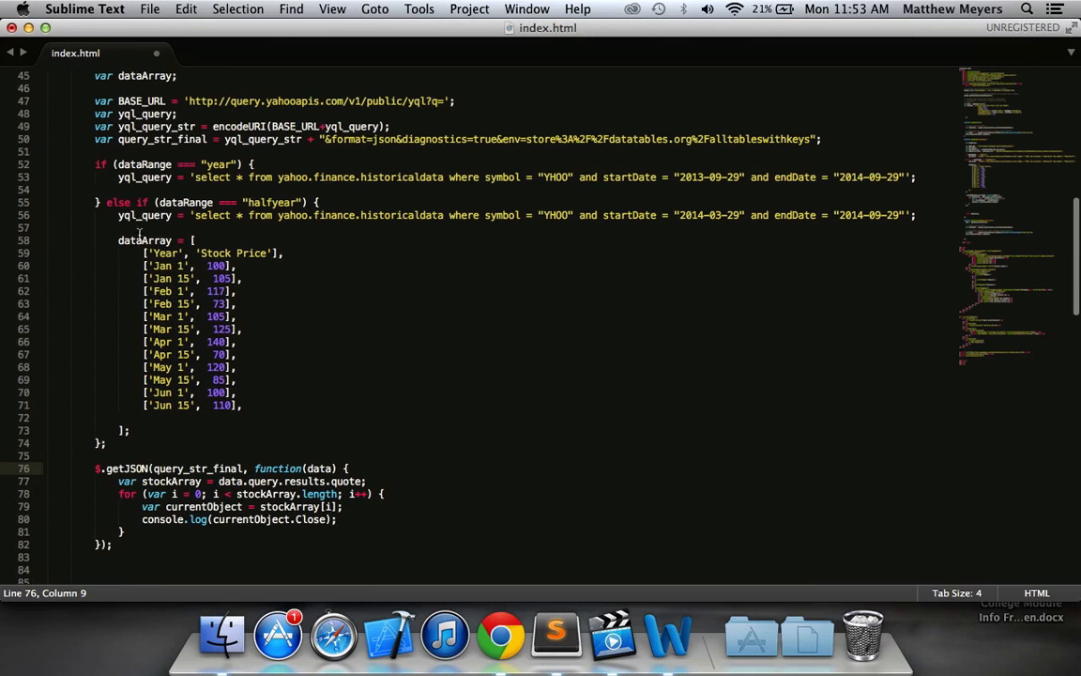
pyautogui.moveTo(118, 239); pyautogui.dragTo(129, 430)
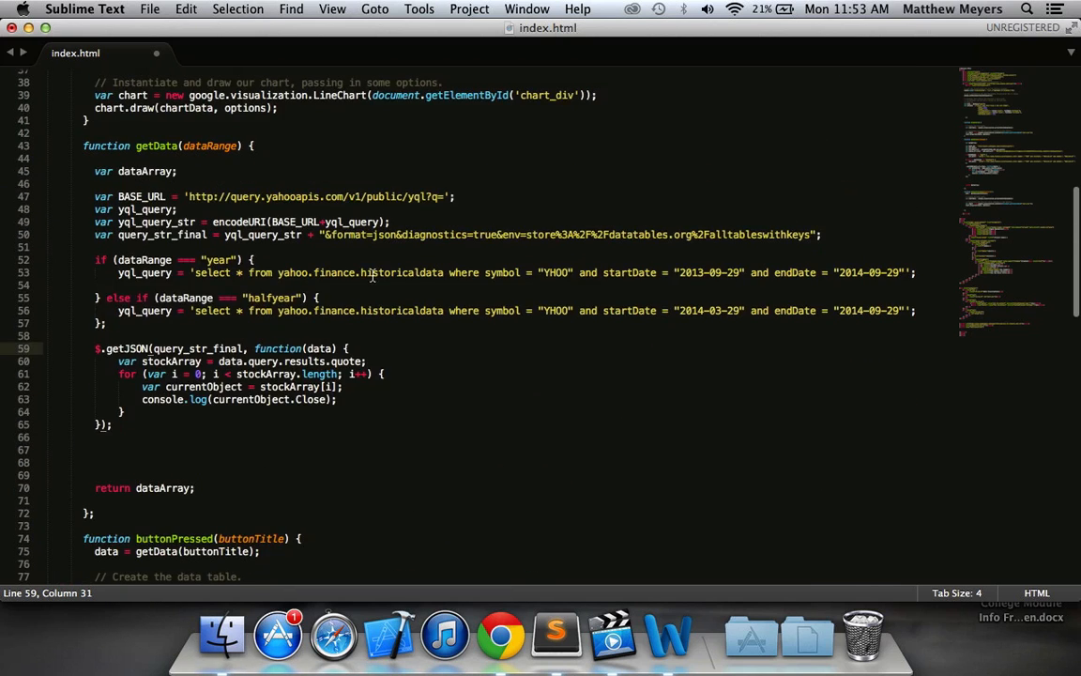
pyautogui.click(367, 361)
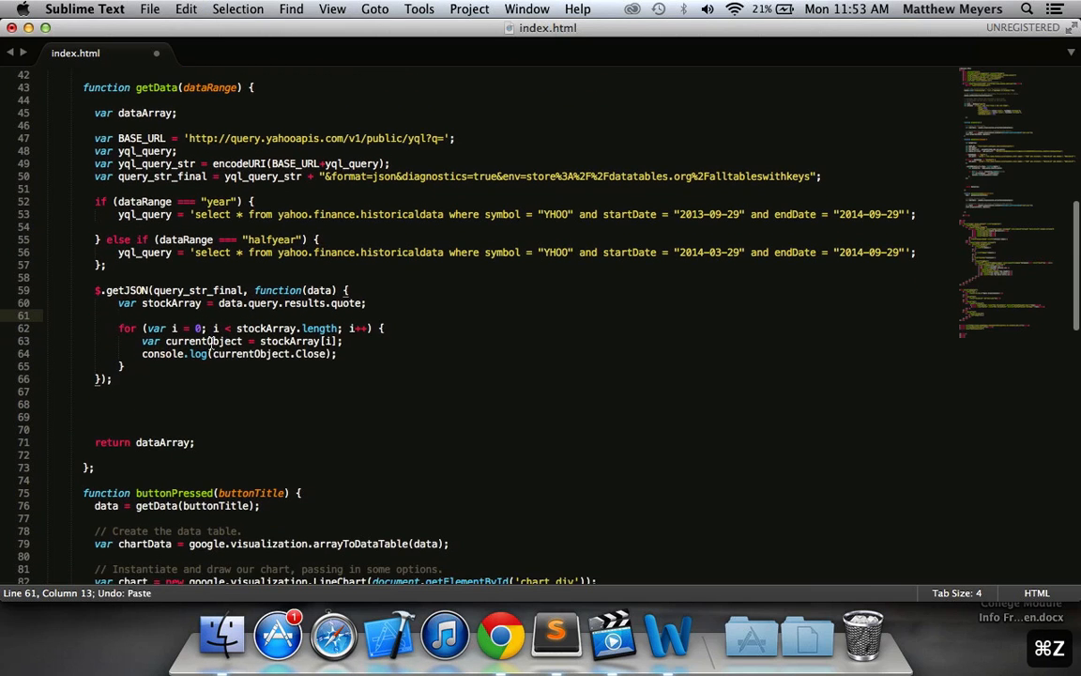
pyautogui.click(355, 353)
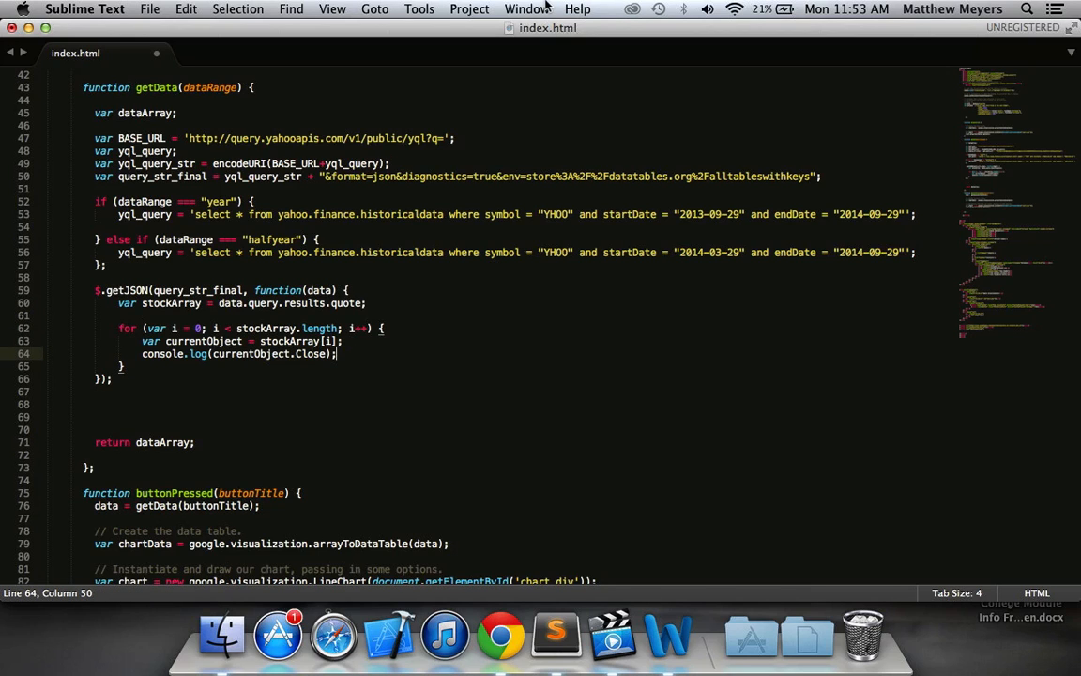
pyautogui.press('Return')
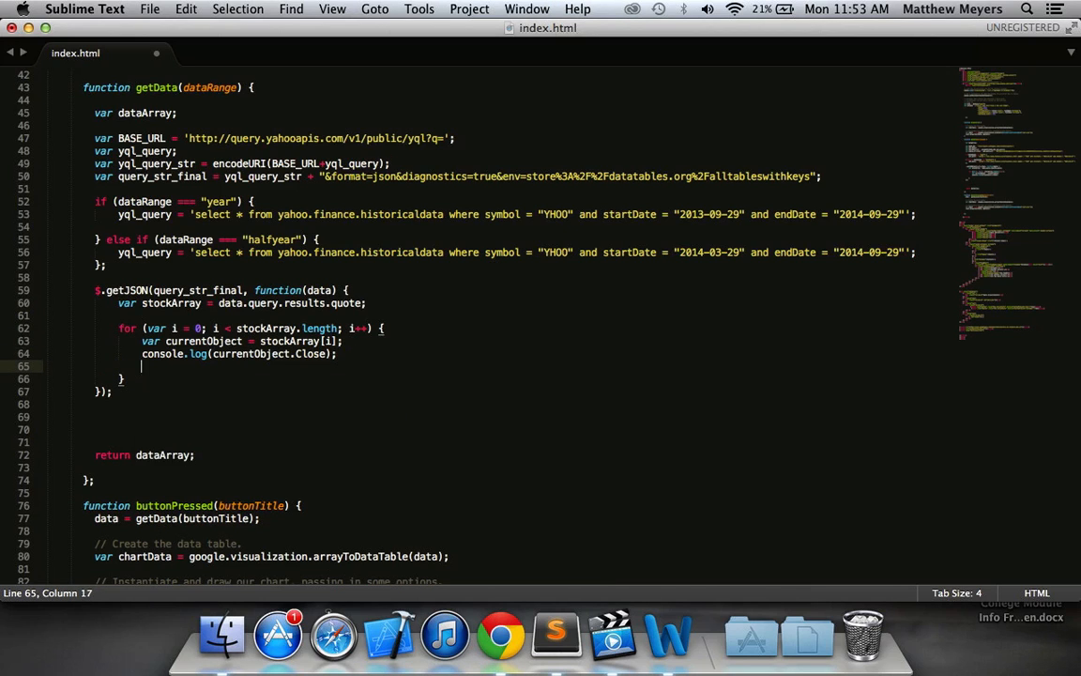
pyautogui.write('current')
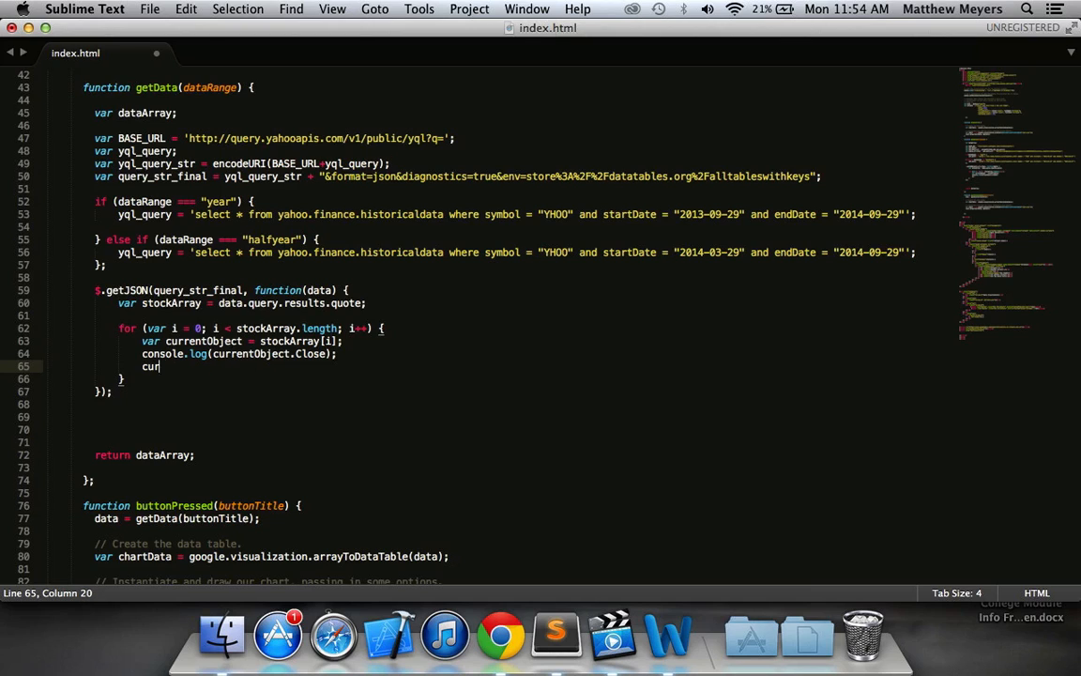
# Step: Write the comment '//Push values of currentObject.date and currentObject.Close into dataArray' in the loop
pyautogui.press('backspace')
pyautogui.write('/{')
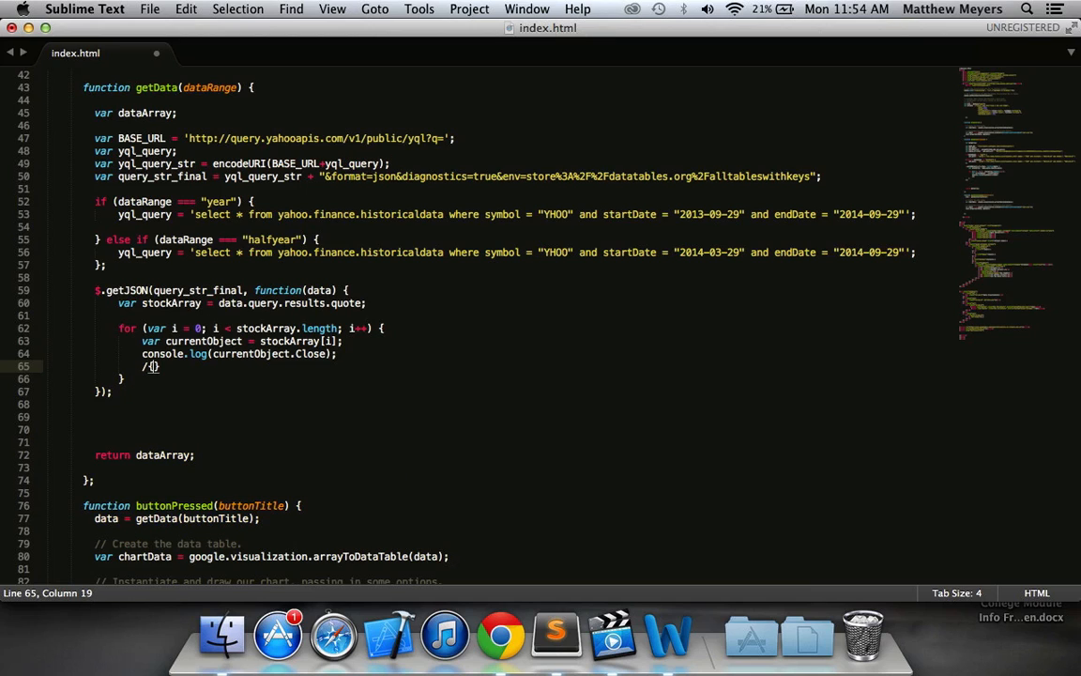
pyautogui.write('Push values of currentObject.date and')
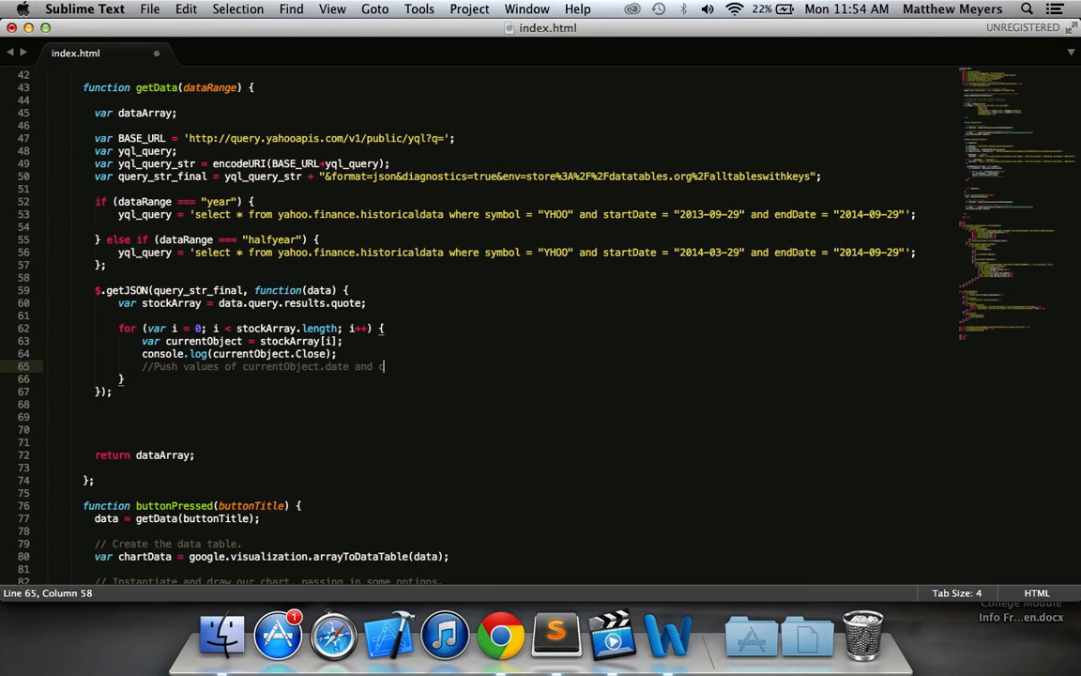
pyautogui.write('currentObject.Close into')
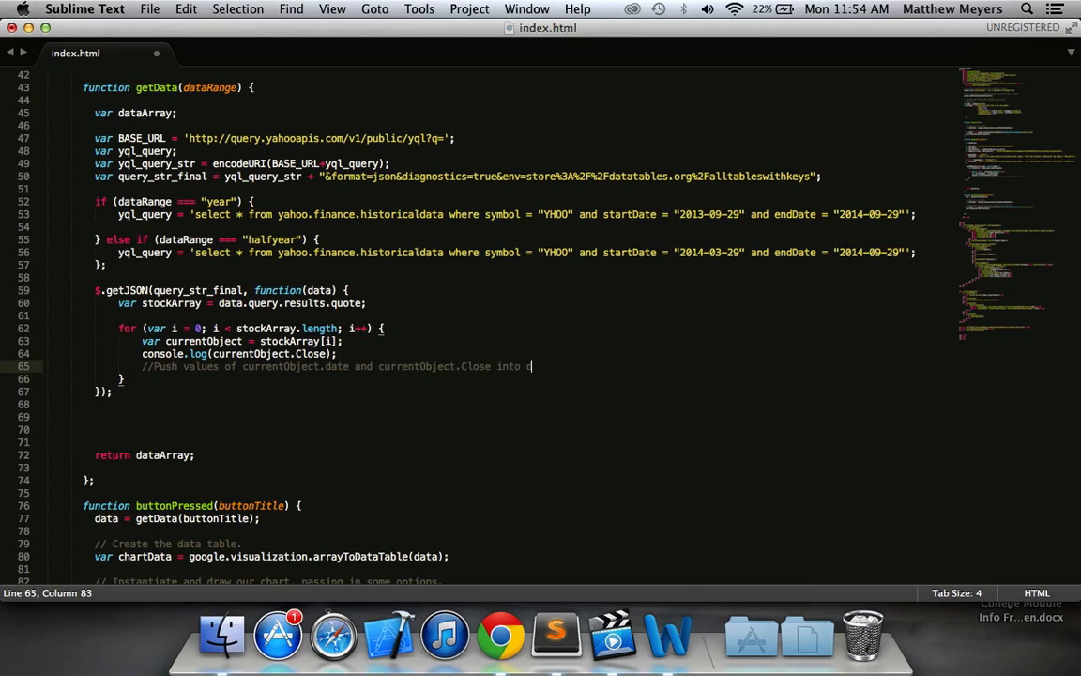
pyautogui.write('dataArray')
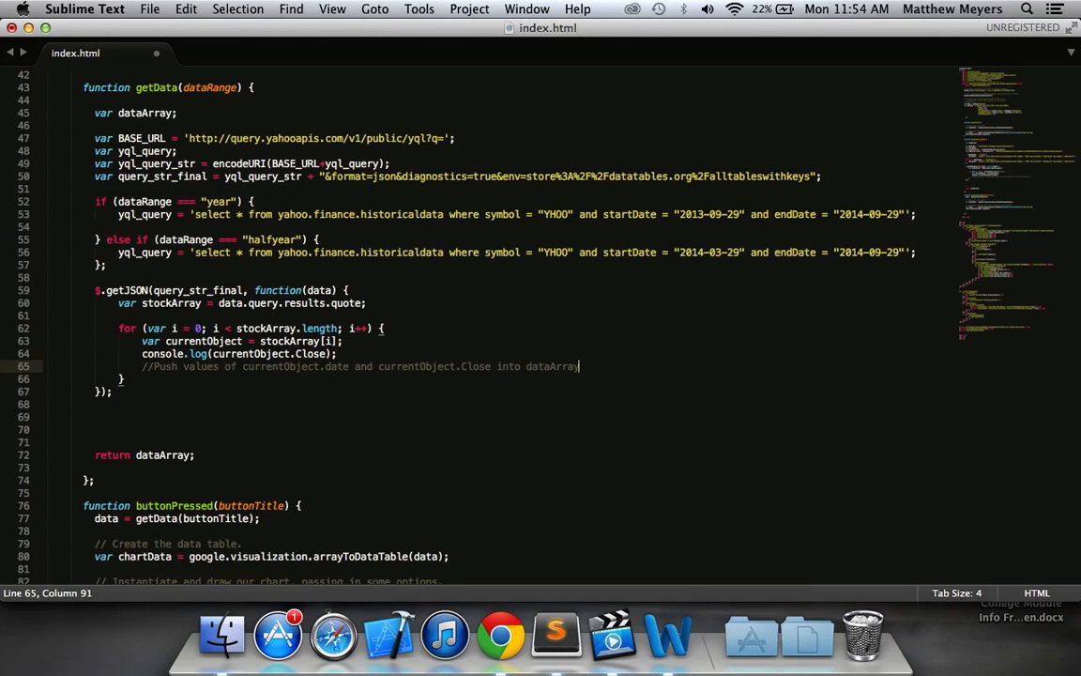
pyautogui.press('enter')
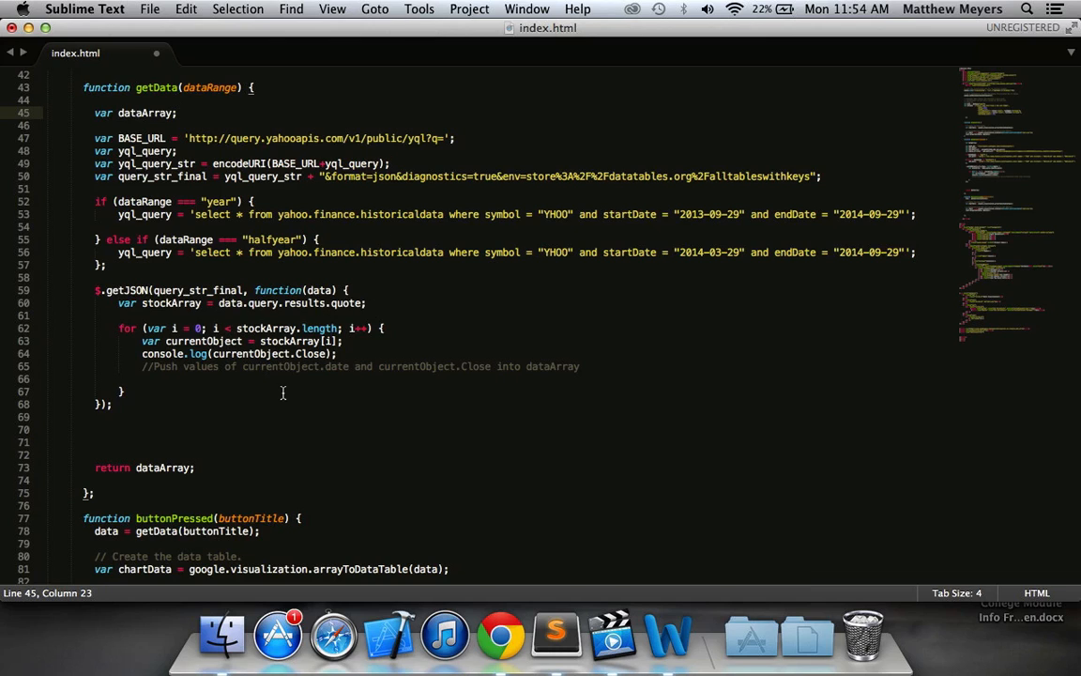
pyautogui.moveTo(292, 373)
pyautogui.write(' = ')
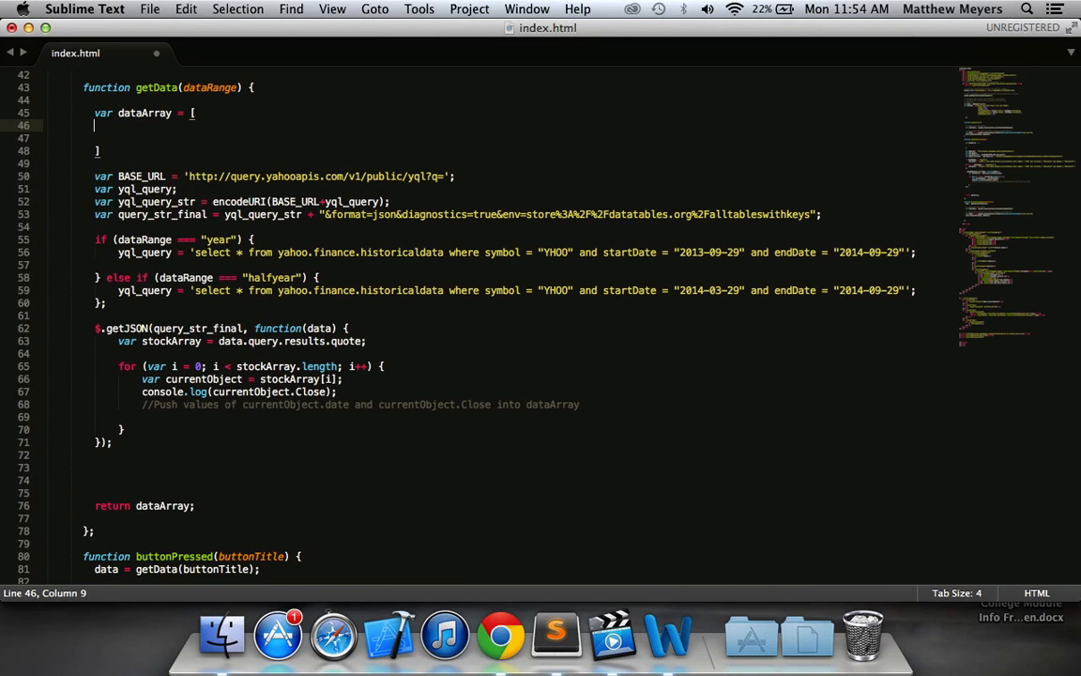
# Step: Initialise dataArray with the header row ['Date', 'Stock Value'] and add a line below the comment
pyautogui.write('[]')
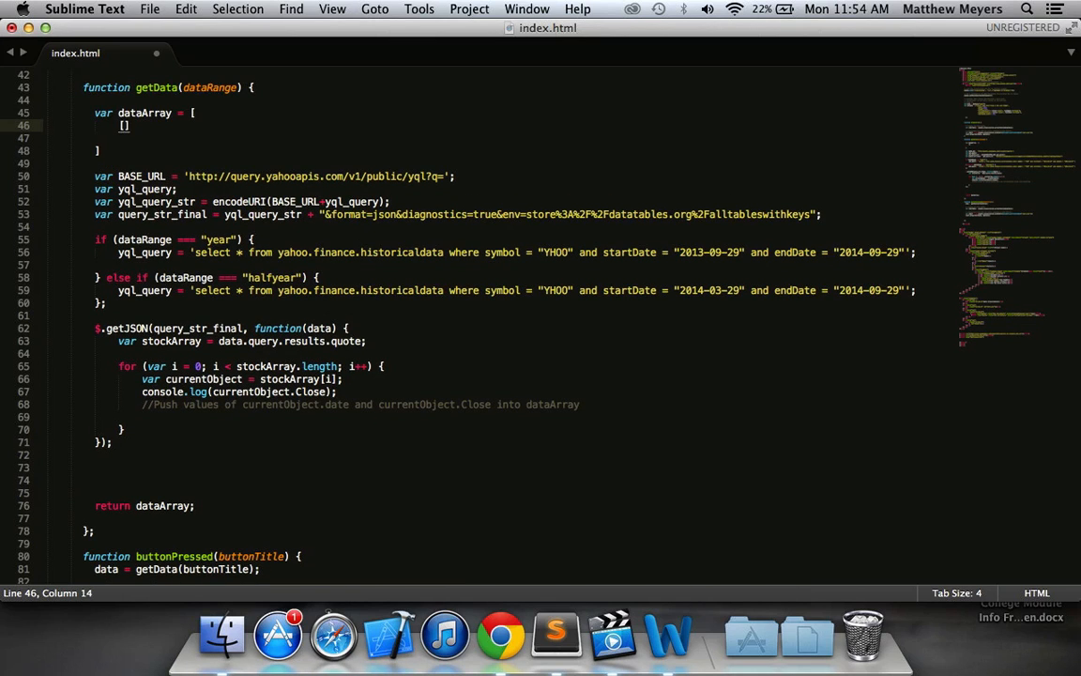
pyautogui.write("'Date'")
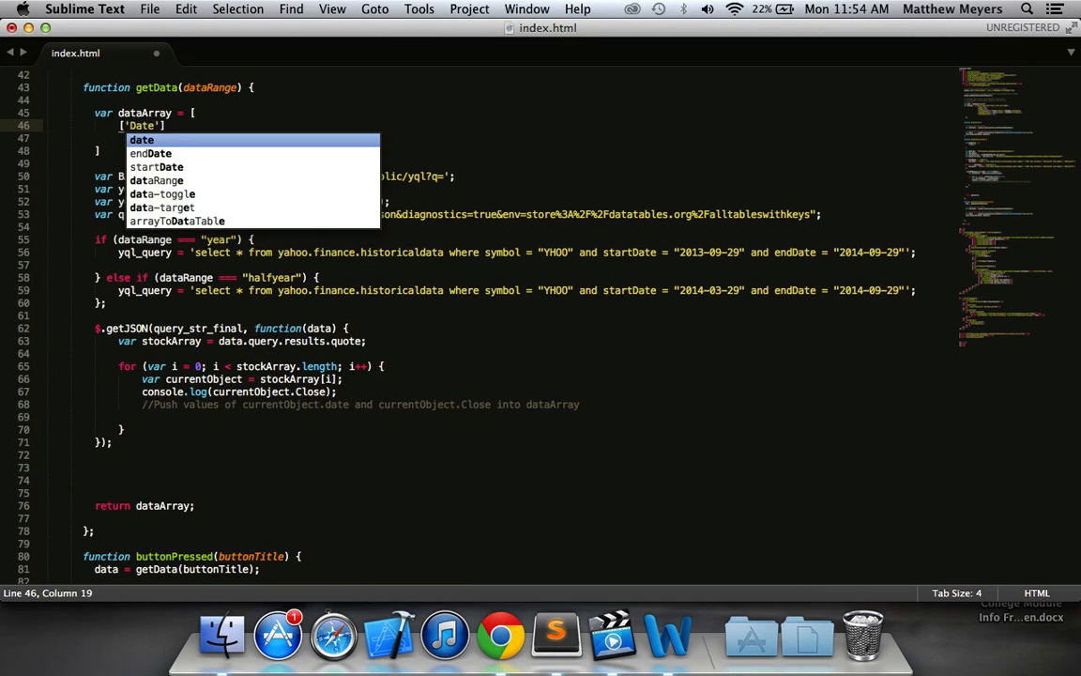
pyautogui.write(", ''")
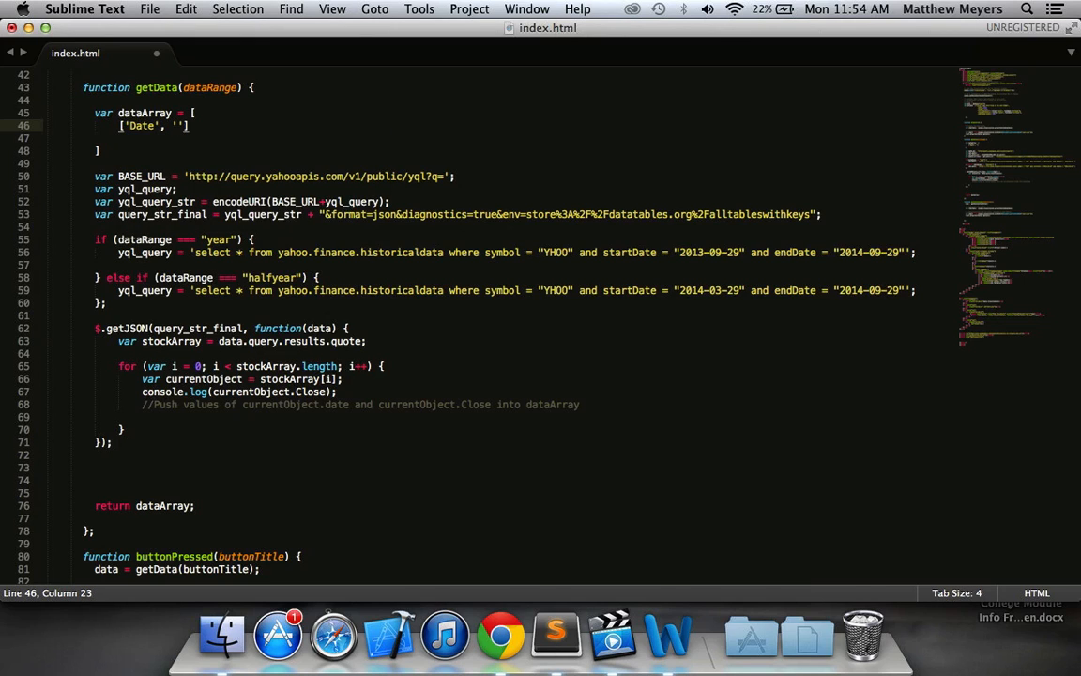
pyautogui.write('Stock V')
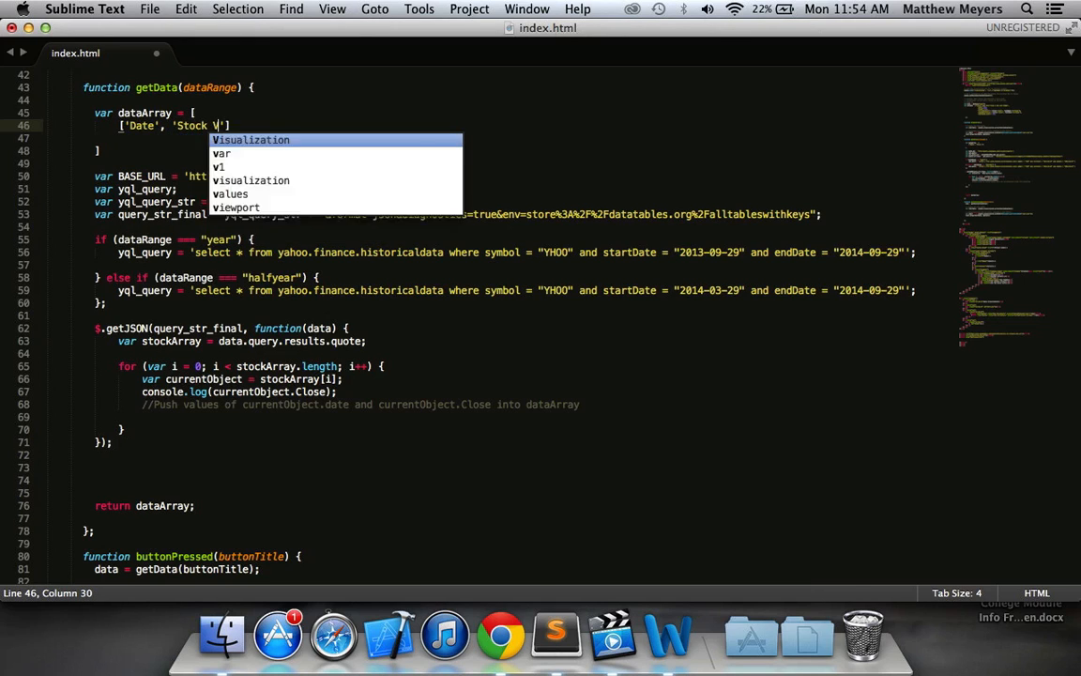
pyautogui.write("alue'];")
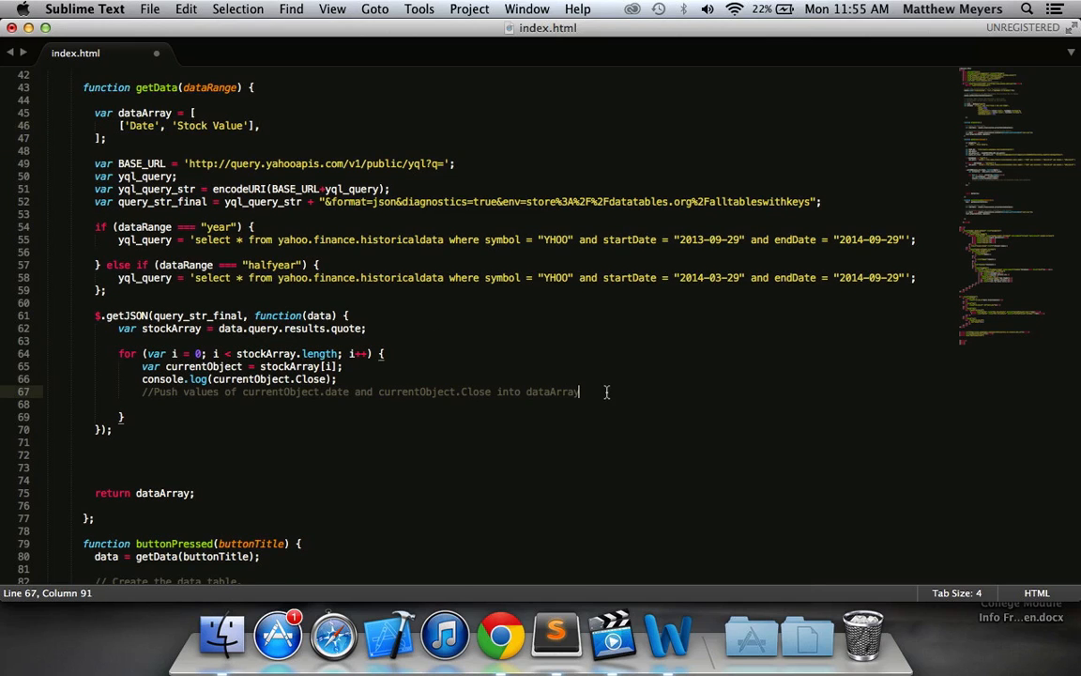
pyautogui.press('enter')
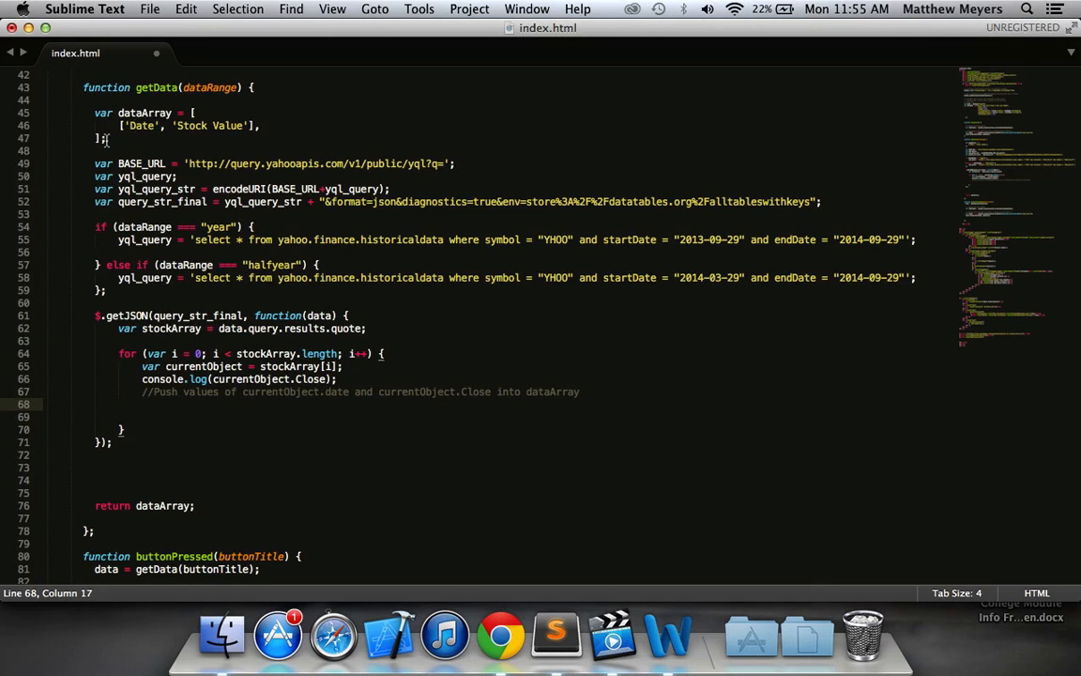
# Step: Add var pushedArray = [currentObject.date, currentObject.Close]; and dataArray[i+1] = pushedArray; to the loop
pyautogui.click(156, 392)
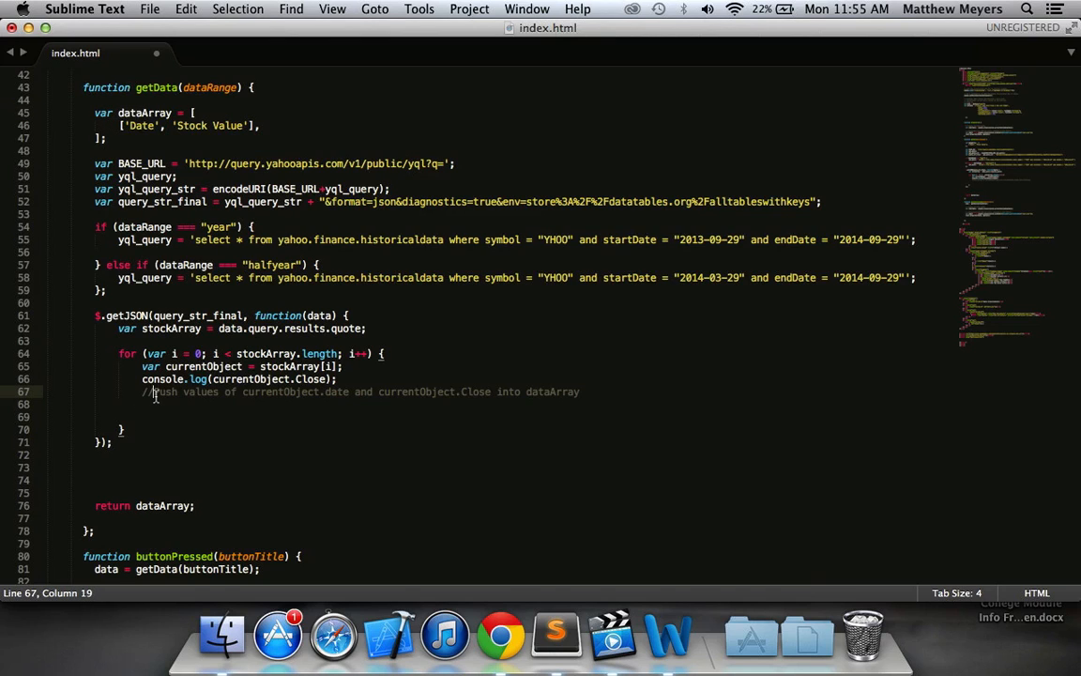
pyautogui.write('var')
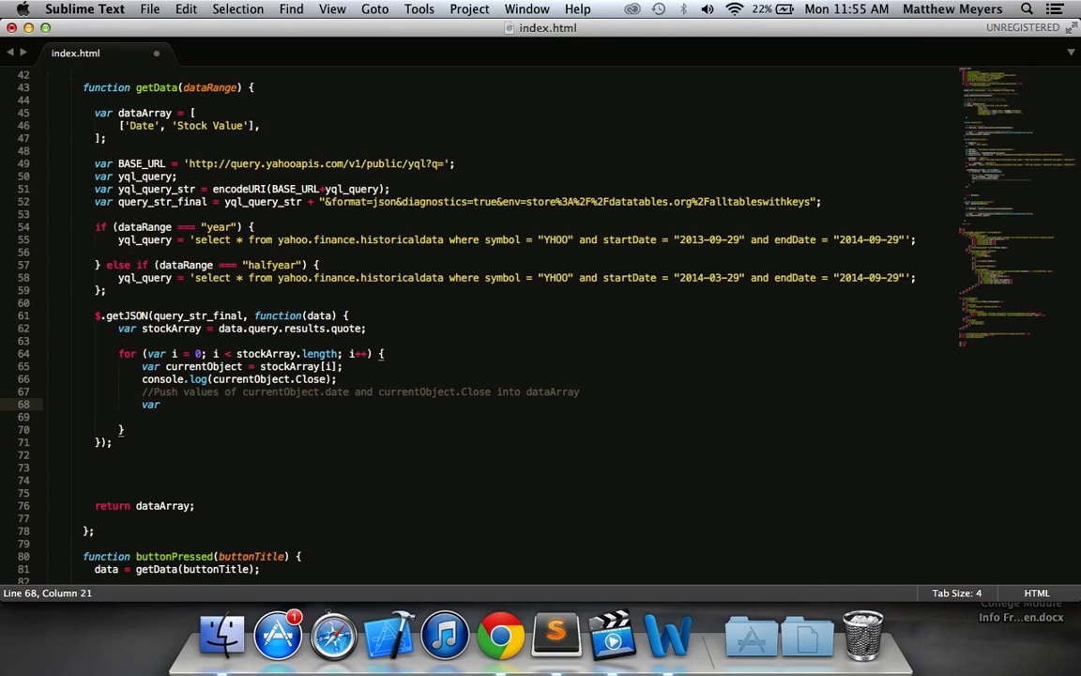
pyautogui.write('pushed')
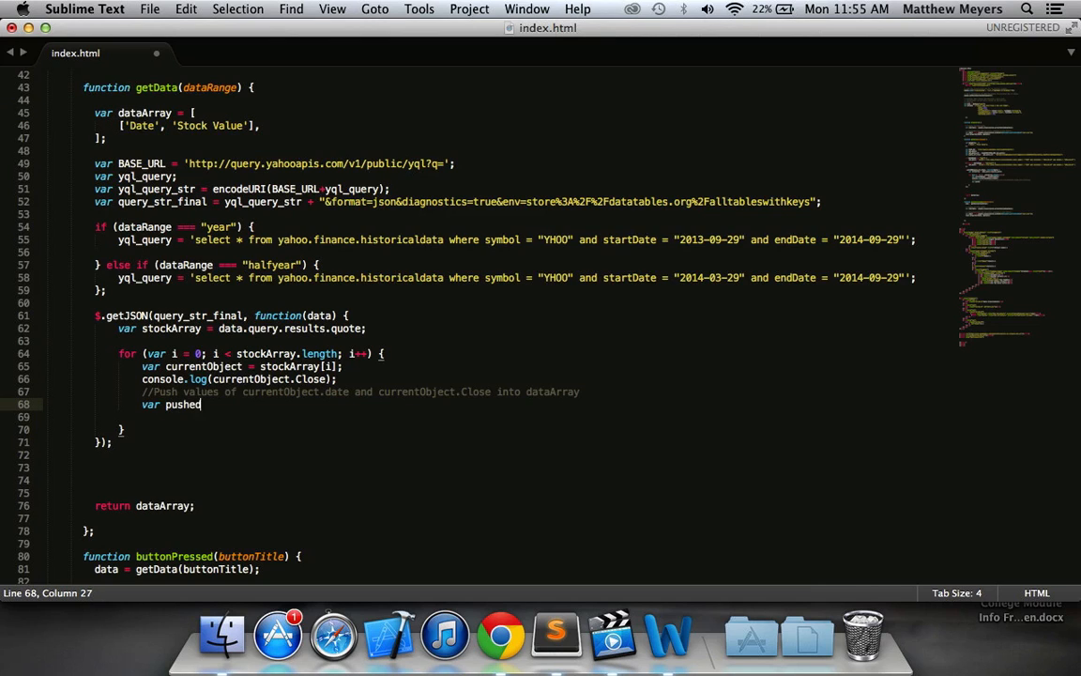
pyautogui.write('Array = []')
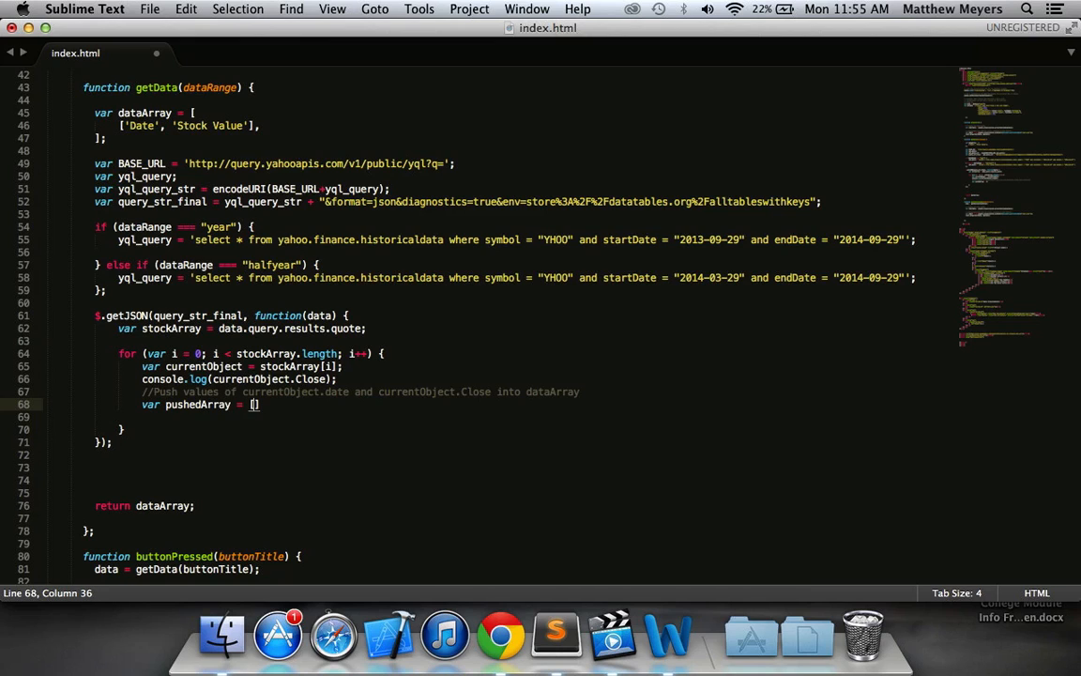
pyautogui.write('currentObject.date')
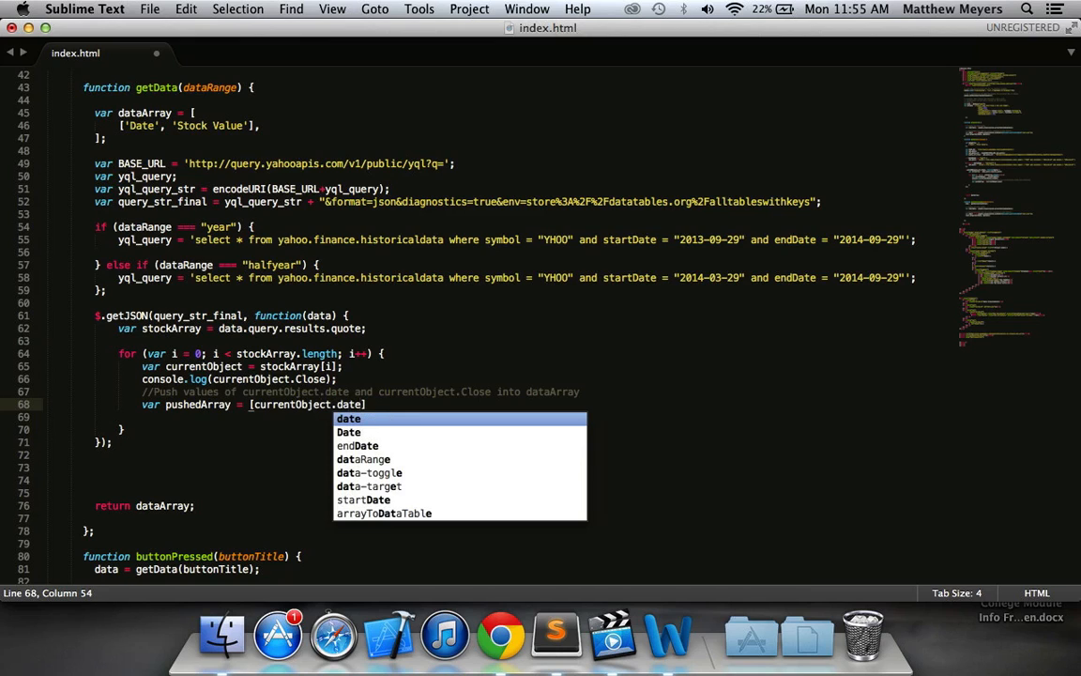
pyautogui.write(', currentObject.Close')
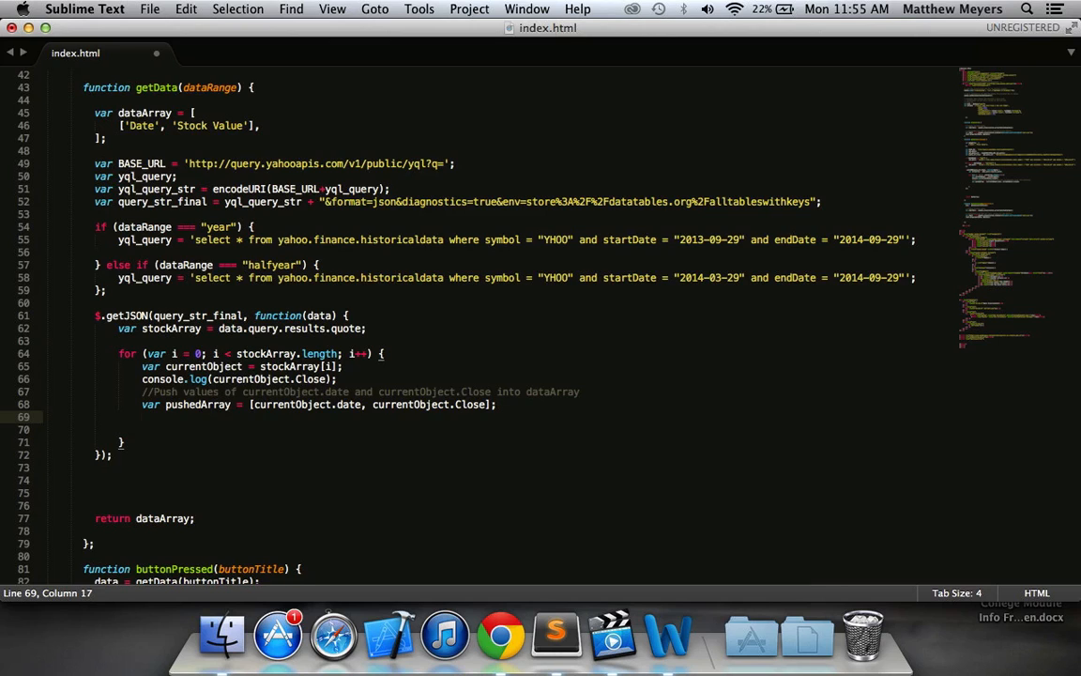
pyautogui.write('dataArray[i')
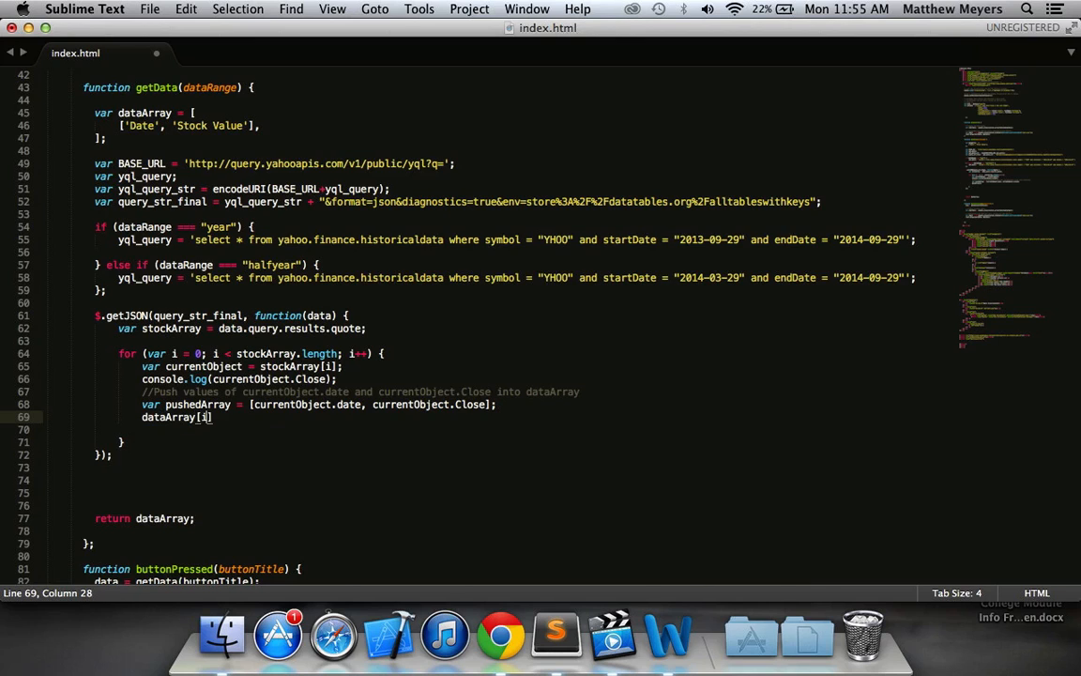
pyautogui.write('+1')
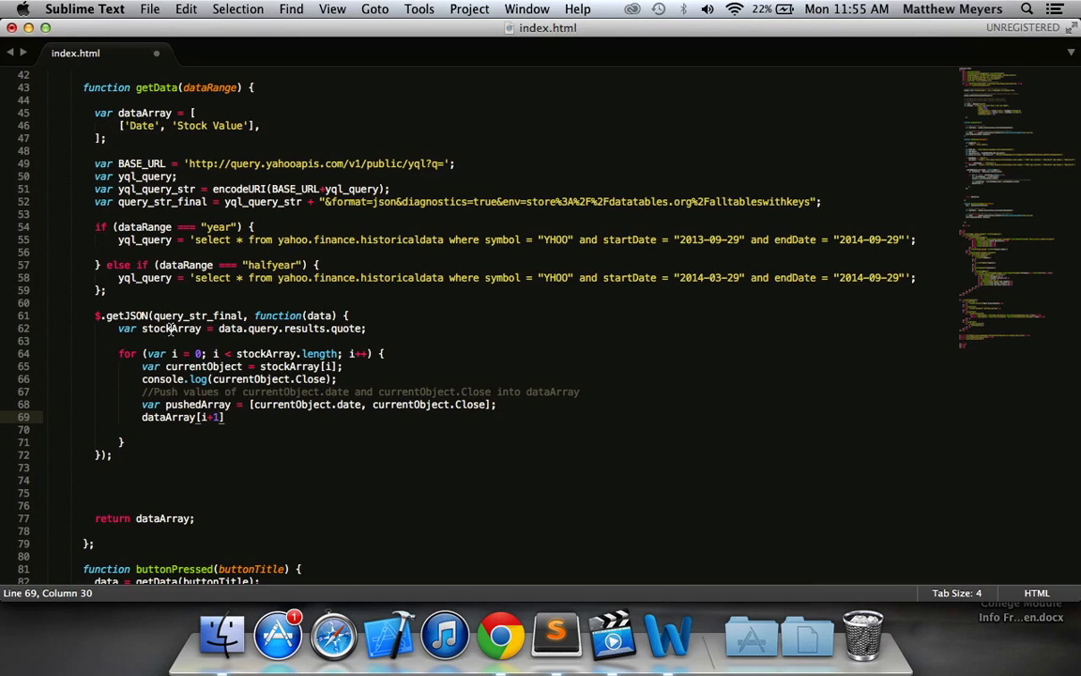
pyautogui.click(214, 416)
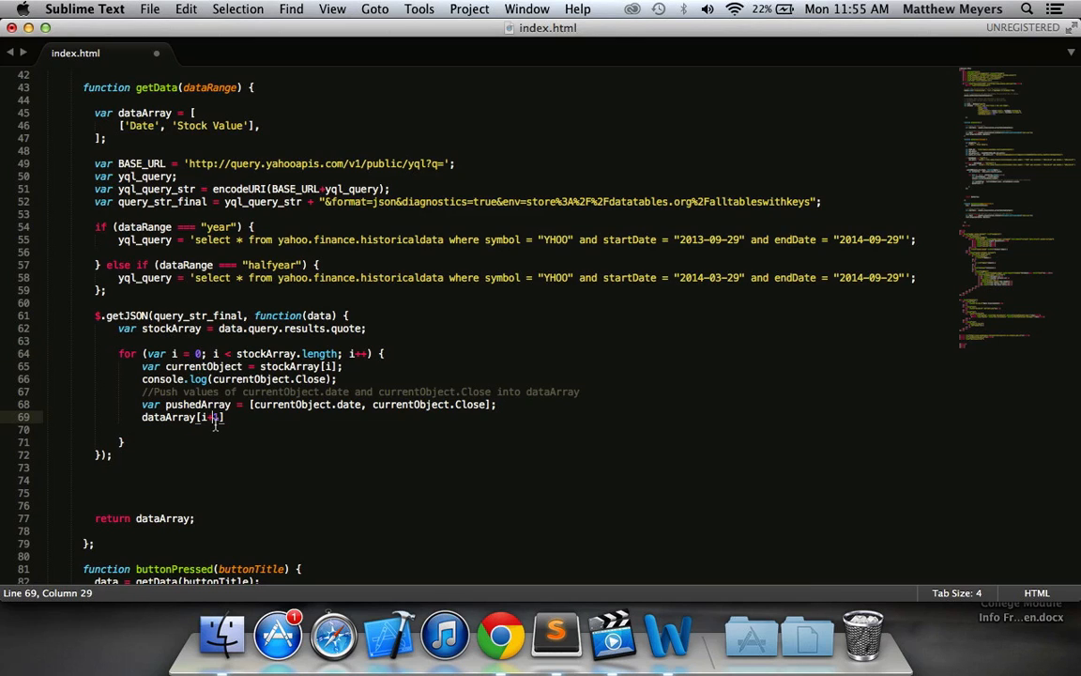
pyautogui.write(']')
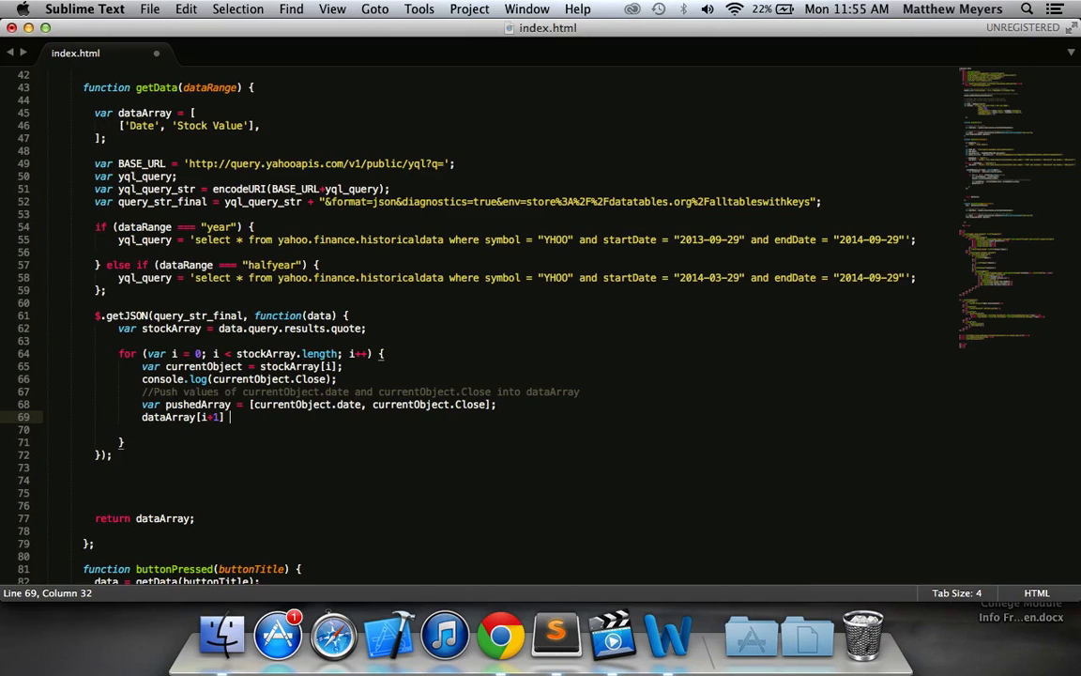
pyautogui.write('= pushedArray;')
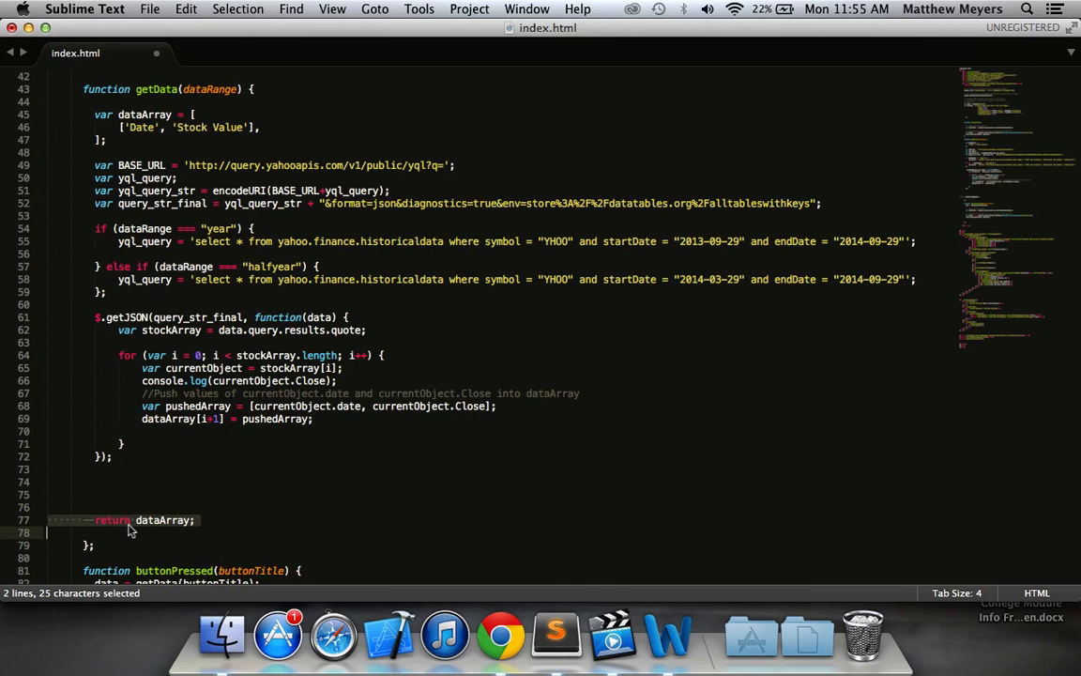
# Step: Relocate 'return dataArray;' into the getJSON callback just after the for loop
pyautogui.press('cmd+x')
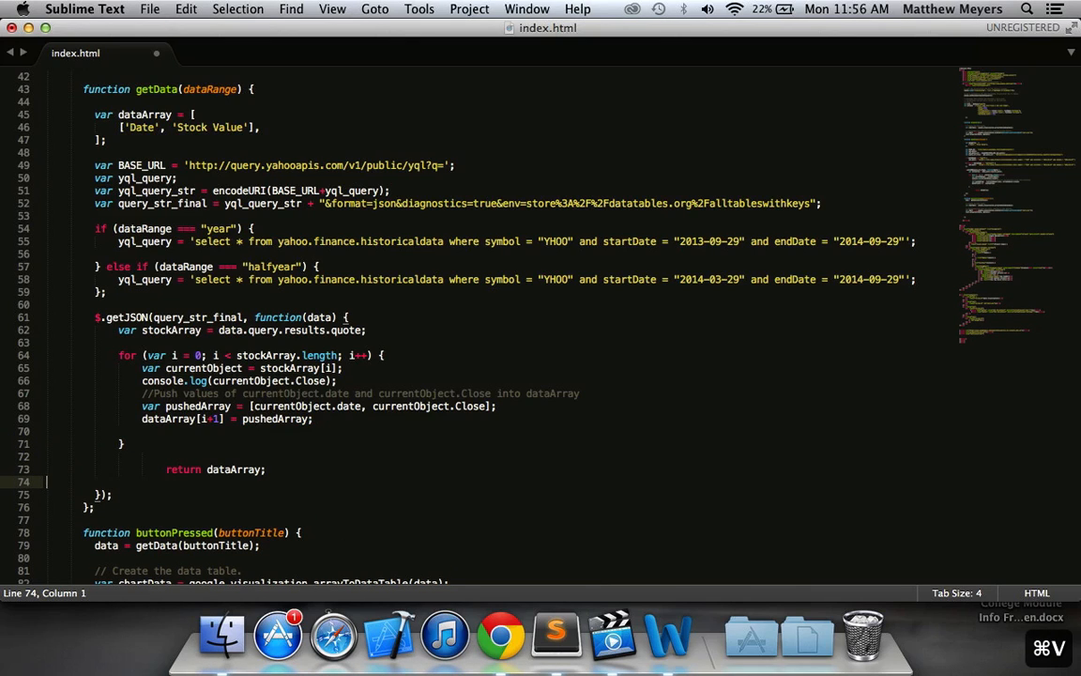
pyautogui.click(164, 470)
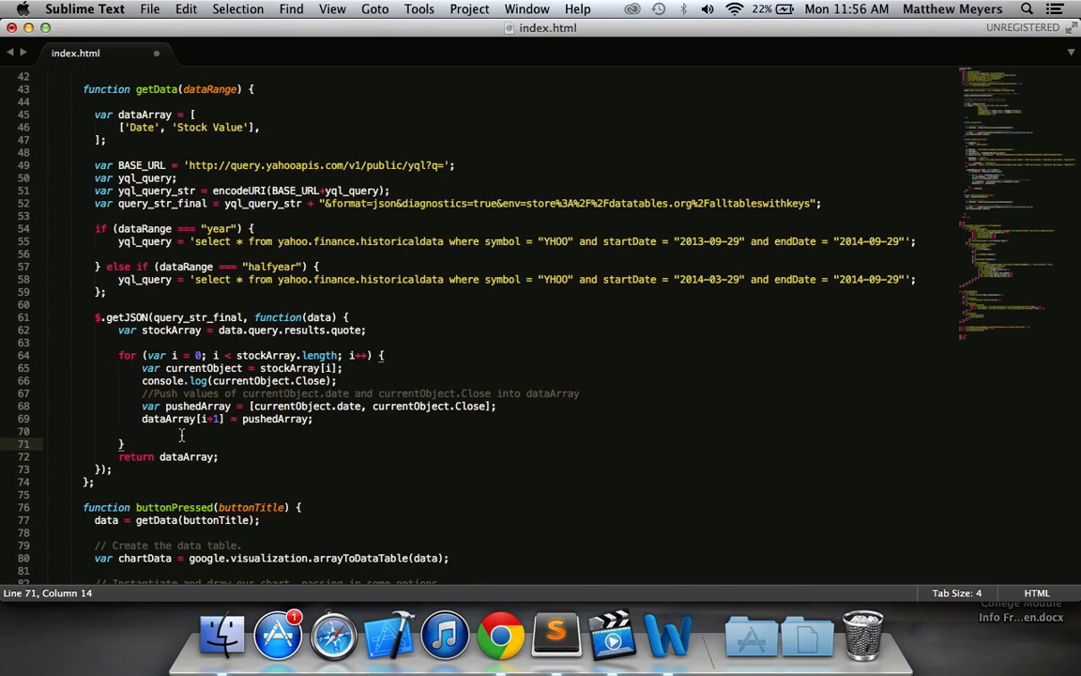
pyautogui.moveTo(119, 316); pyautogui.dragTo(282, 406)
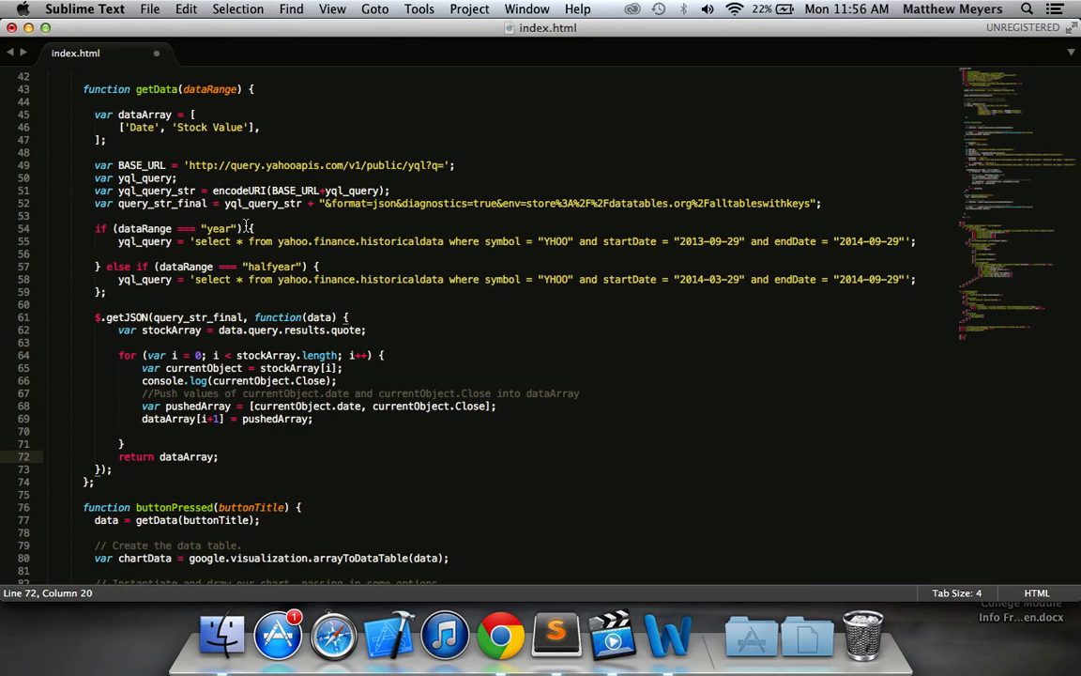
pyautogui.scroll(-3)
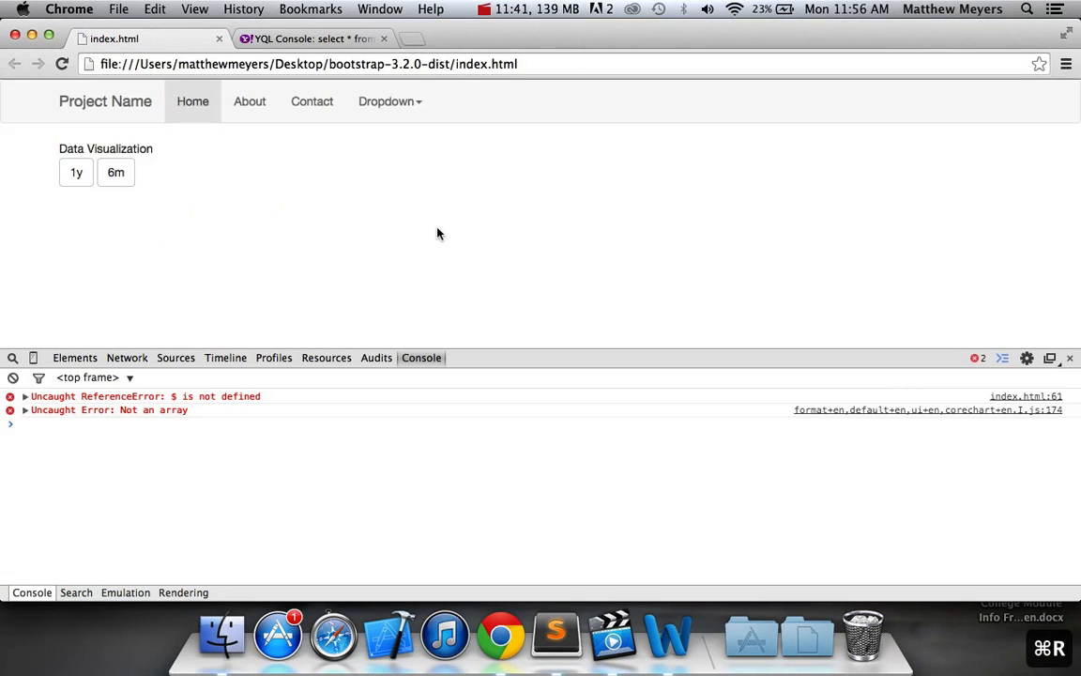
pyautogui.moveTo(409, 249)
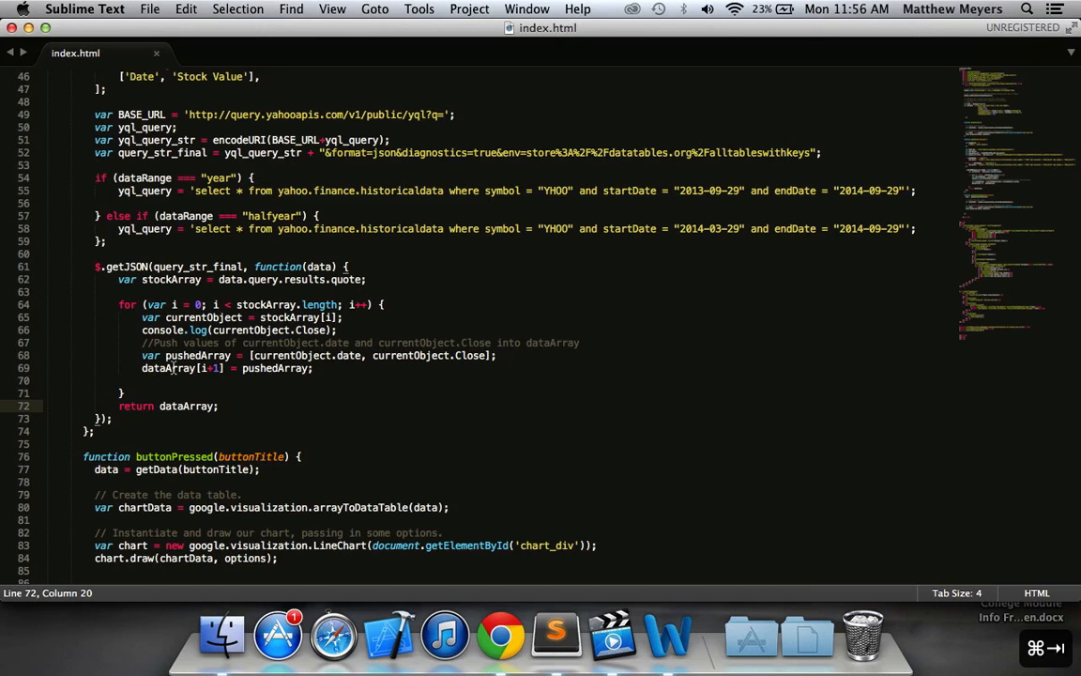
# Step: Scroll through getData and buttonPressed in index.html to review the code
pyautogui.scroll(-3)
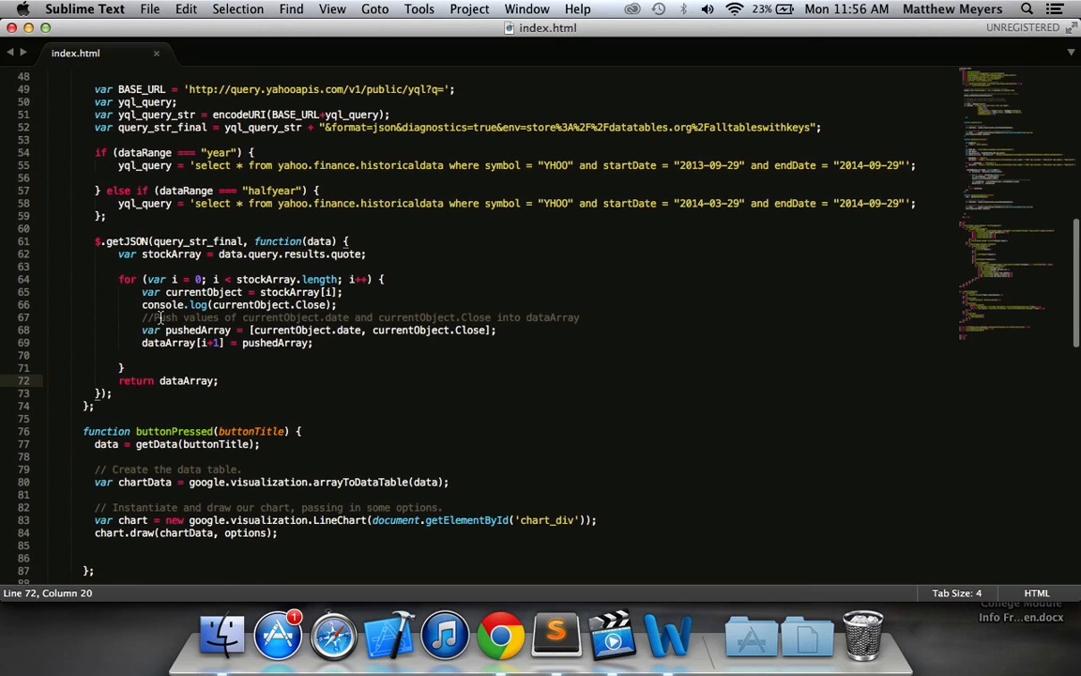
pyautogui.scroll(-3)
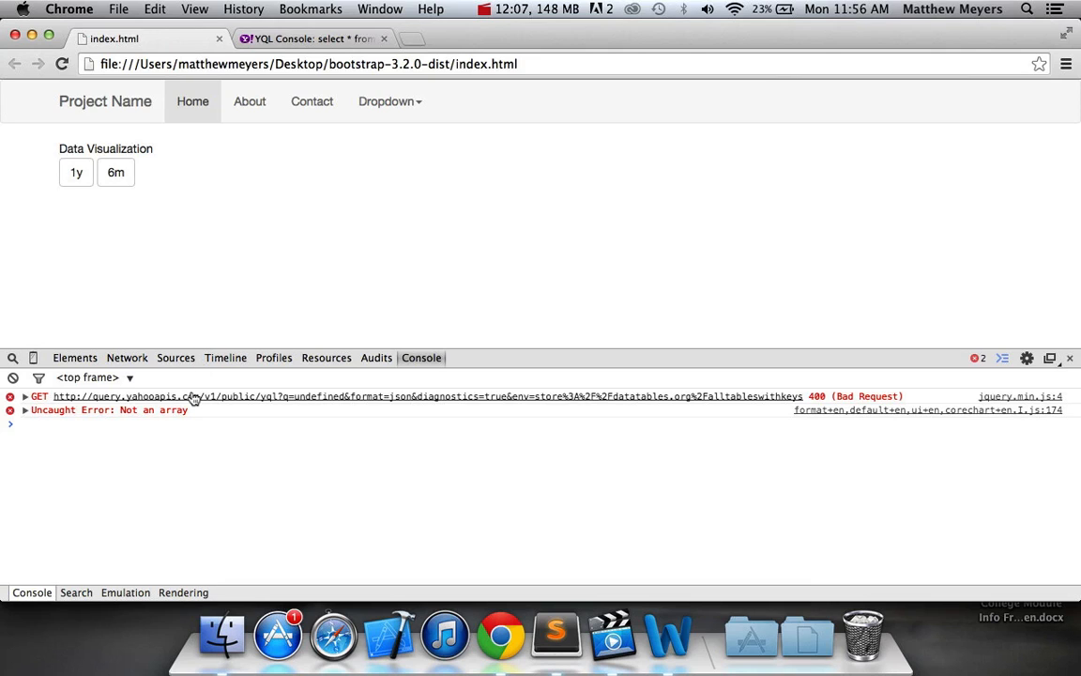
pyautogui.moveTo(193, 396)
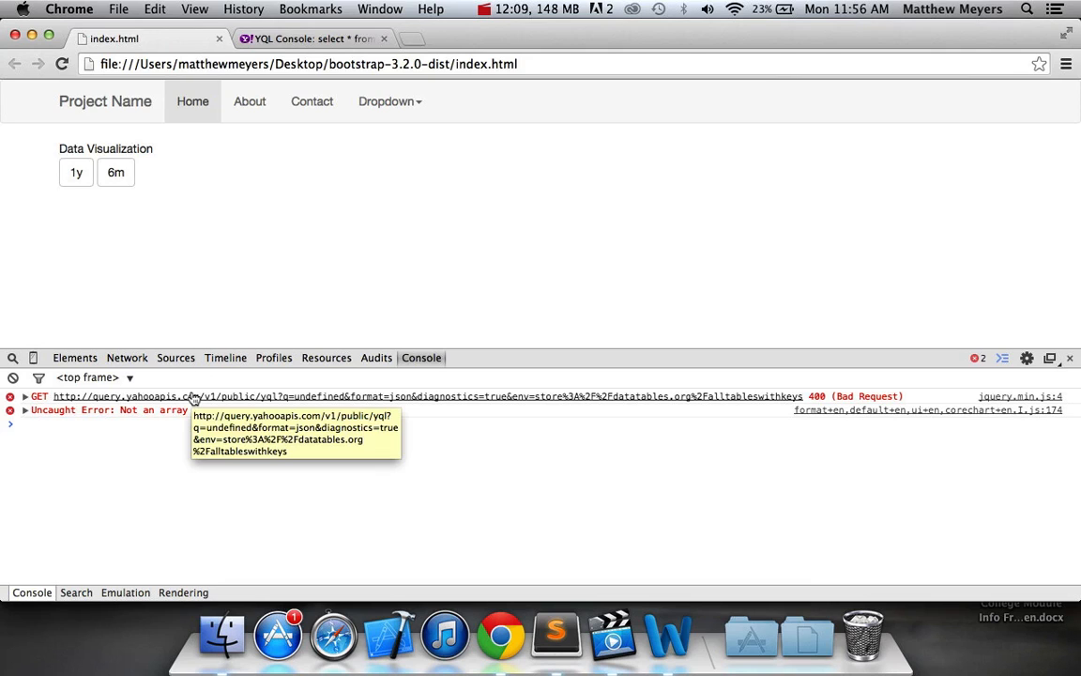
pyautogui.moveTo(288, 375)
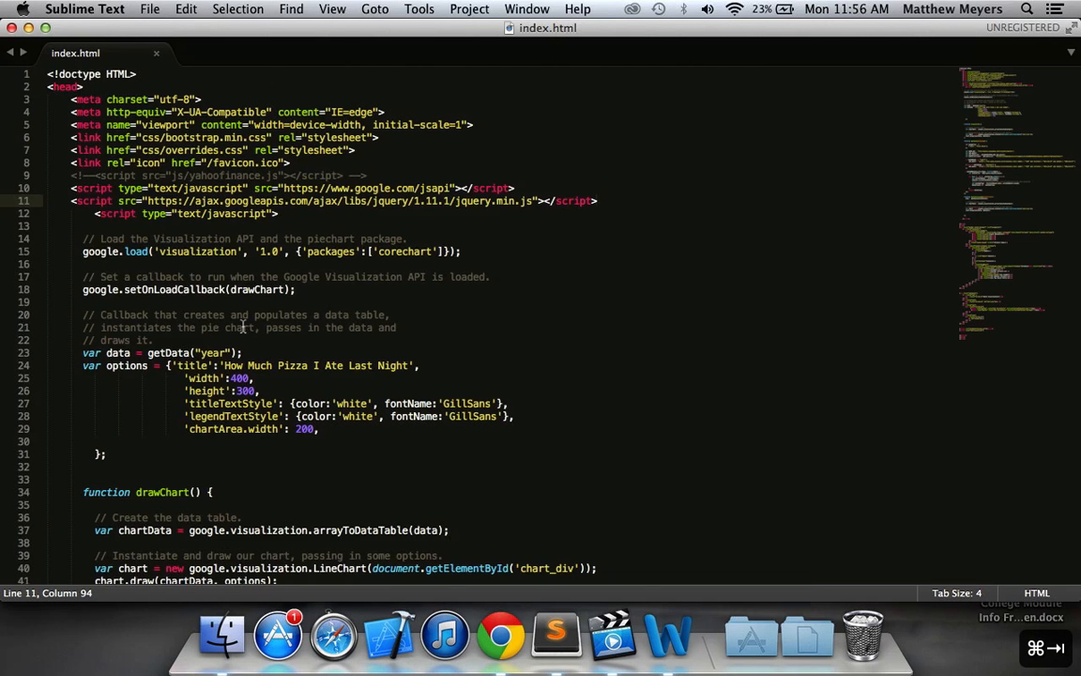
# Step: Move the yql_query_str and query_str_final lines below the year/halfyear if/else, then save
pyautogui.scroll(-3)
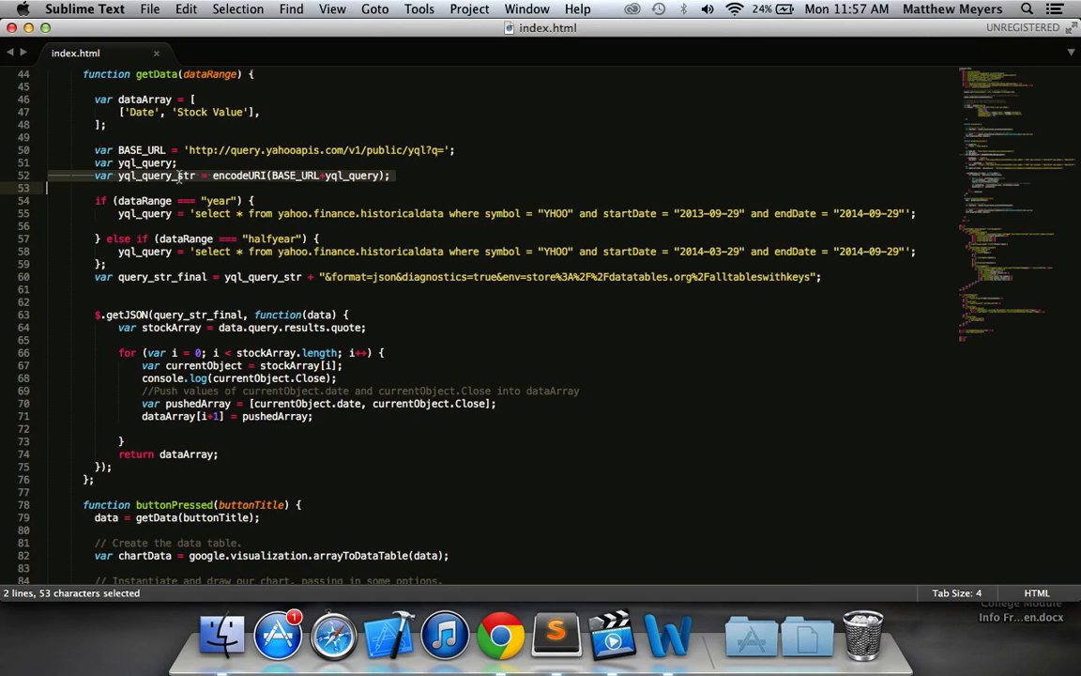
pyautogui.press('cmd+x')
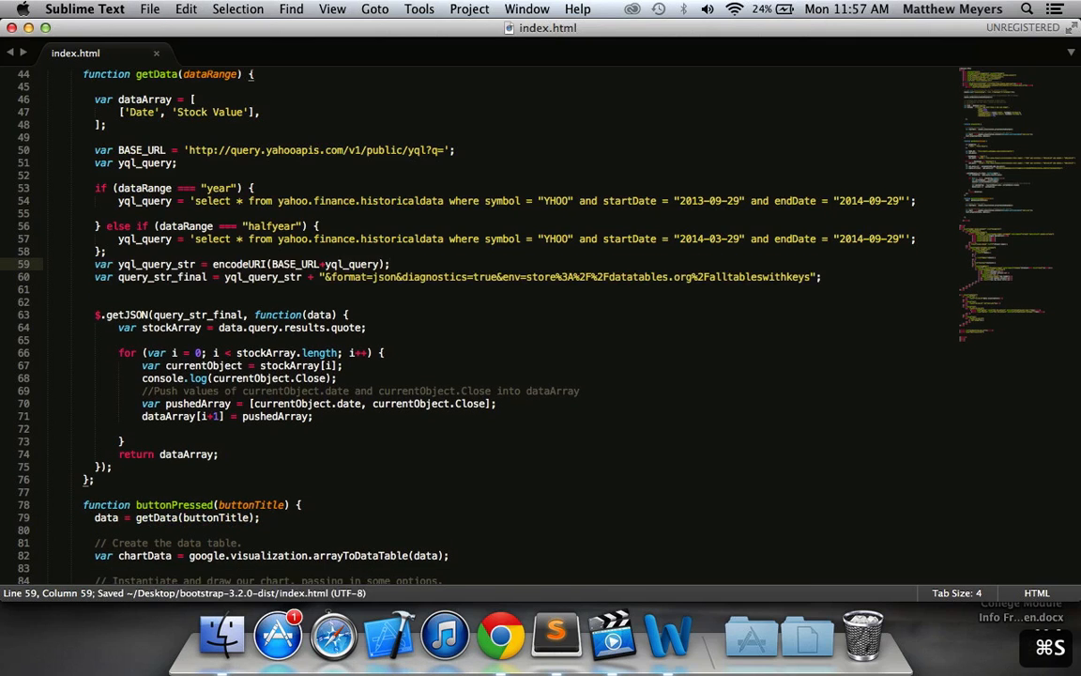
pyautogui.click(500, 634)
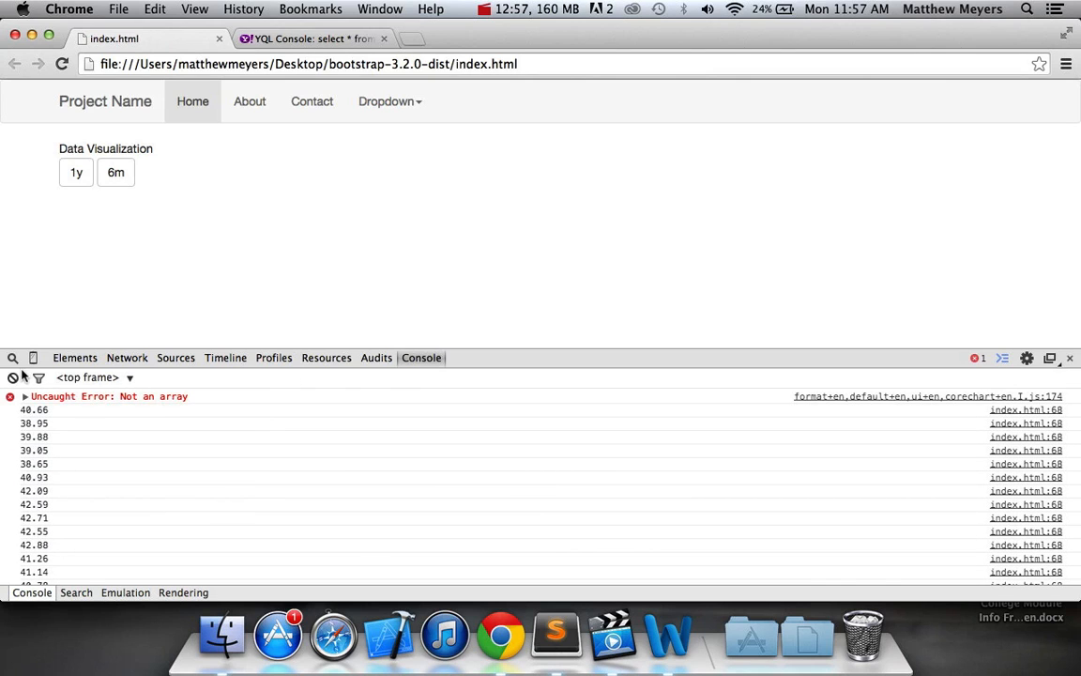
# Step: Expand the 'Not an array' error details below the logged closing prices in Chrome's console
pyautogui.click(25, 396)
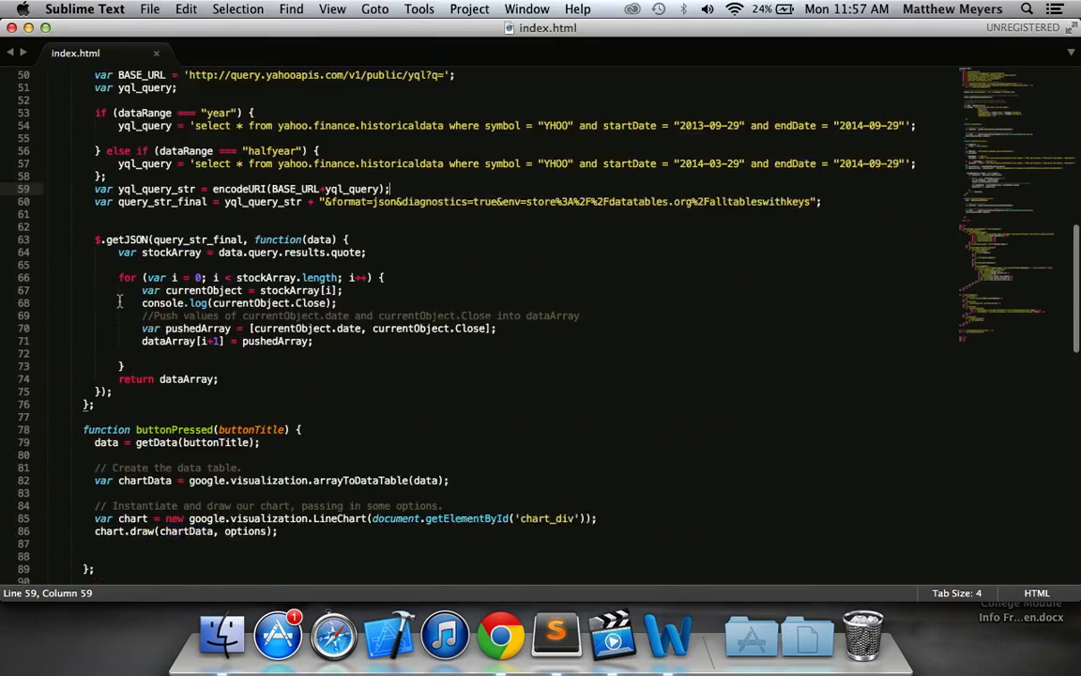
pyautogui.scroll(-3)
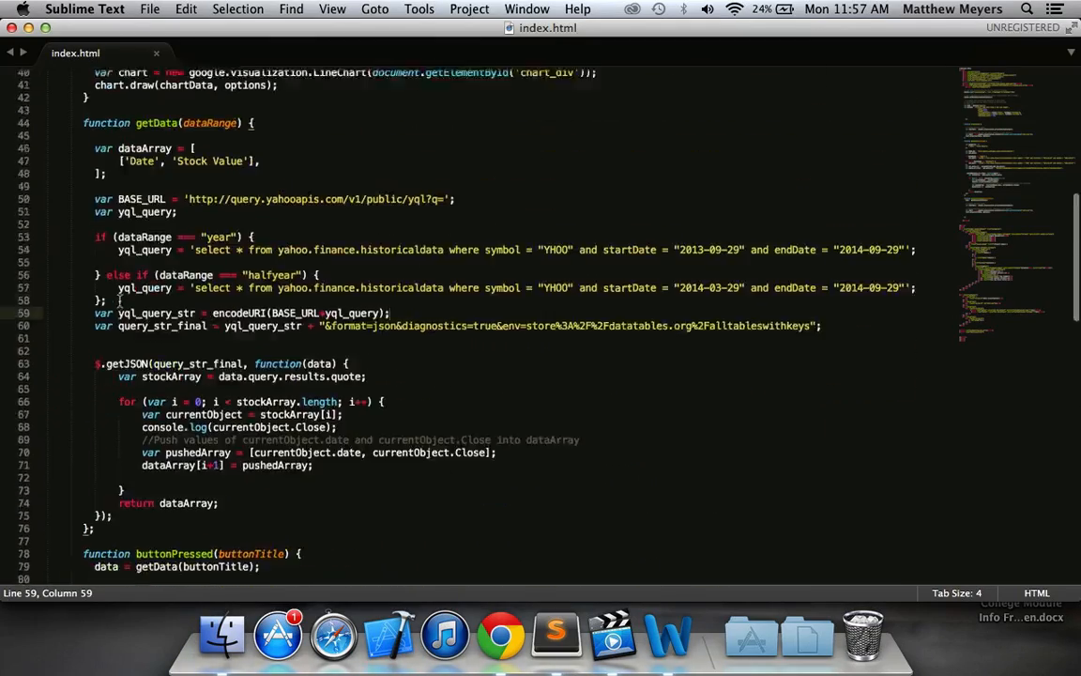
pyautogui.scroll(-3)
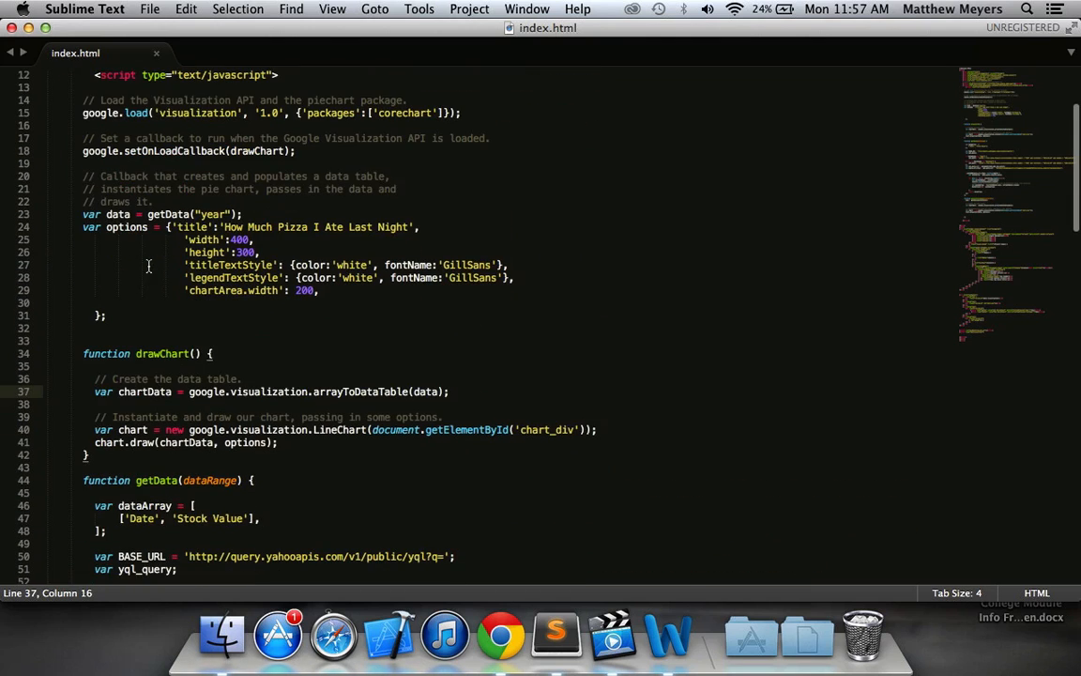
# Step: Load the 6m range and check its logged closing prices and the 'Not an array' error
pyautogui.click(500, 636)
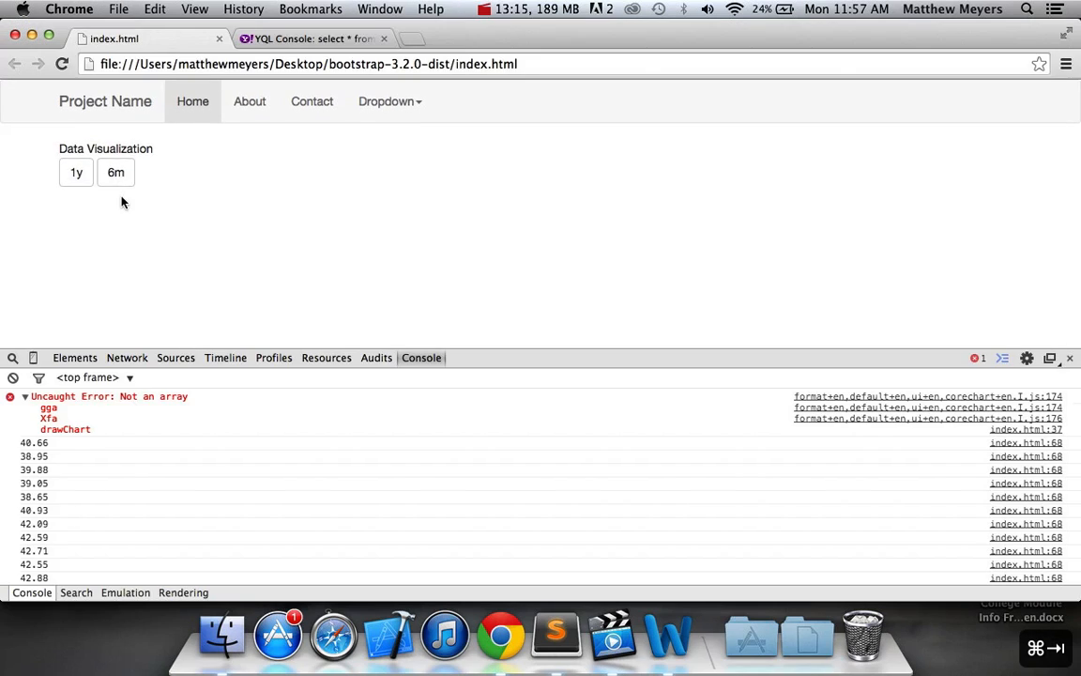
pyautogui.click(116, 172)
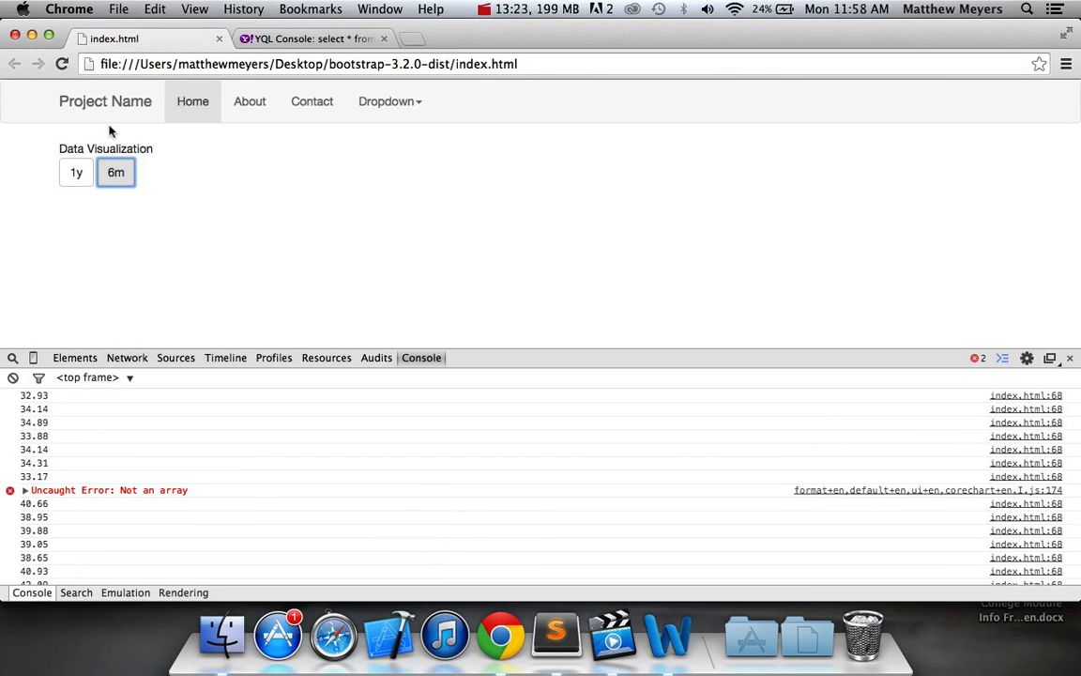
pyautogui.click(75, 172)
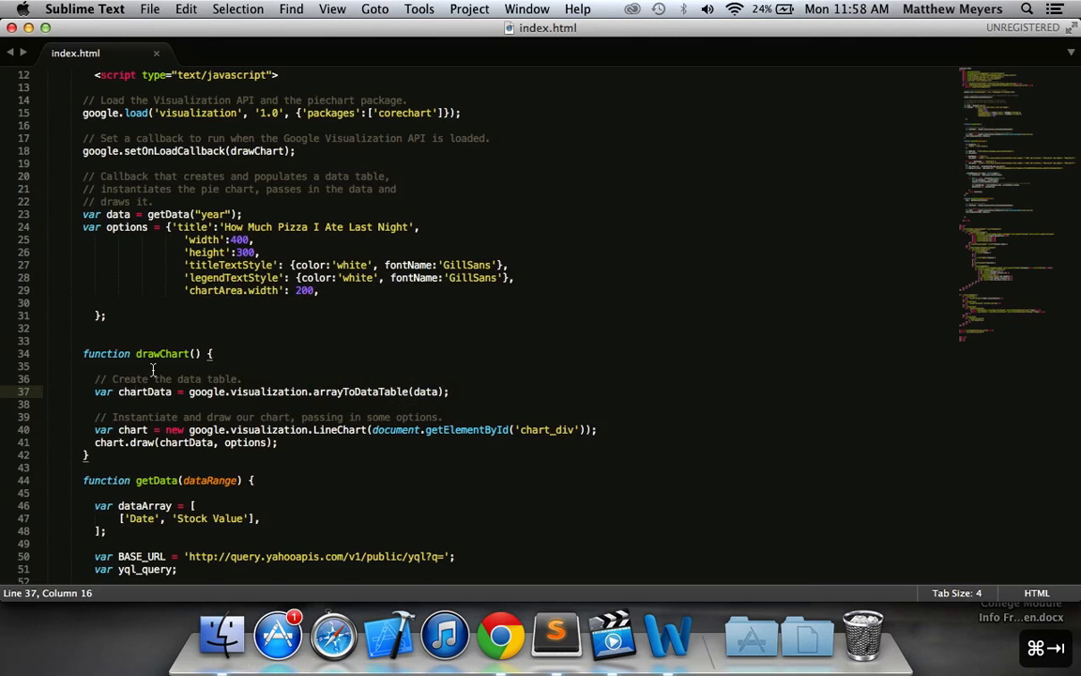
# Step: Add console.log(dataArray) after getData's loop, above return dataArray, and save index.html
pyautogui.scroll(-3)
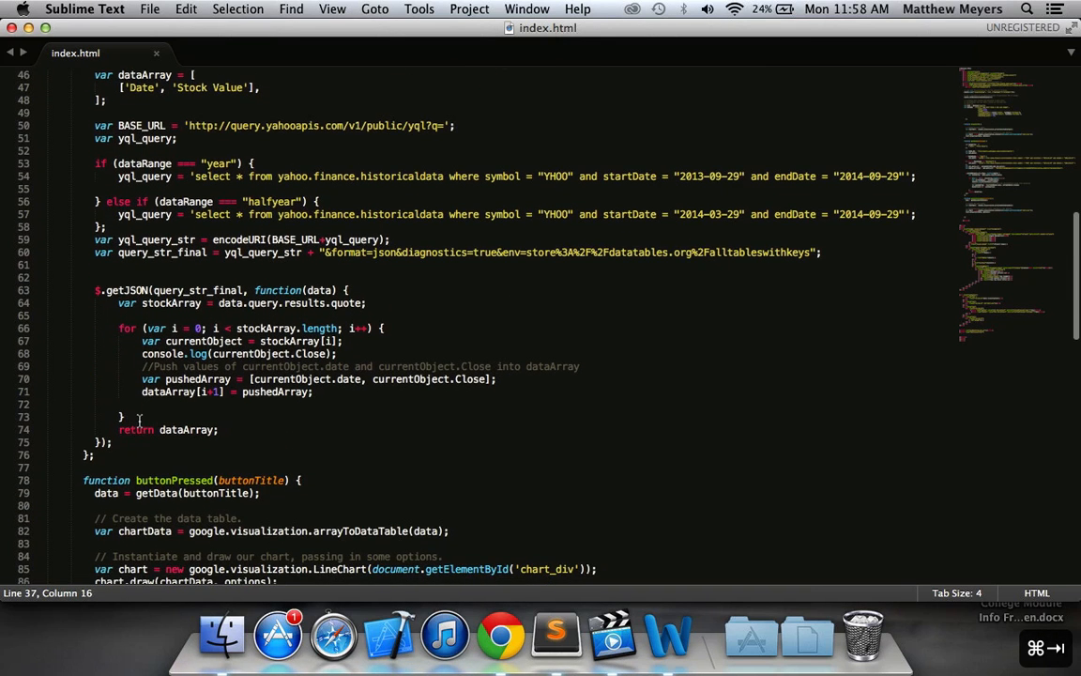
pyautogui.write('console.log(dataArray')
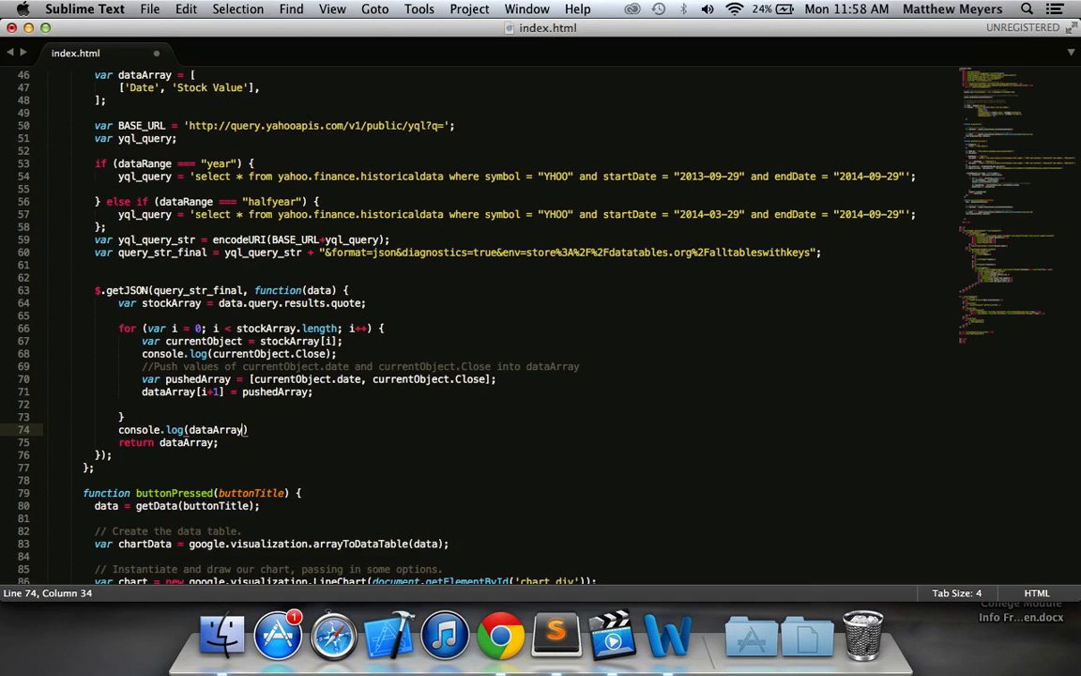
pyautogui.press('cmd+s')
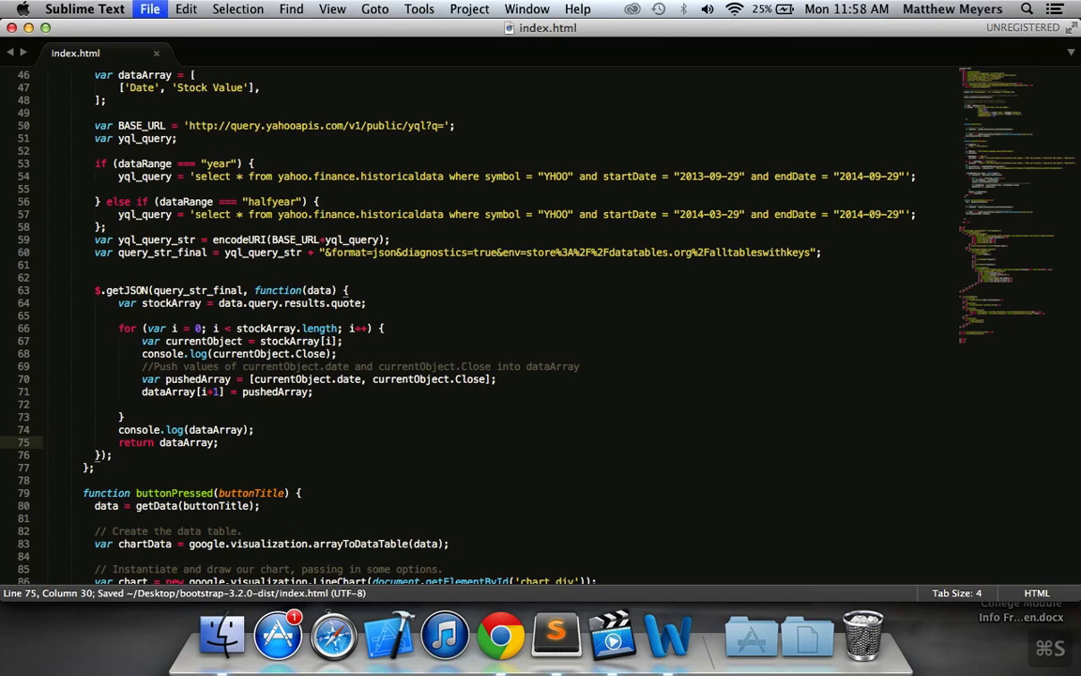
pyautogui.click(500, 635)
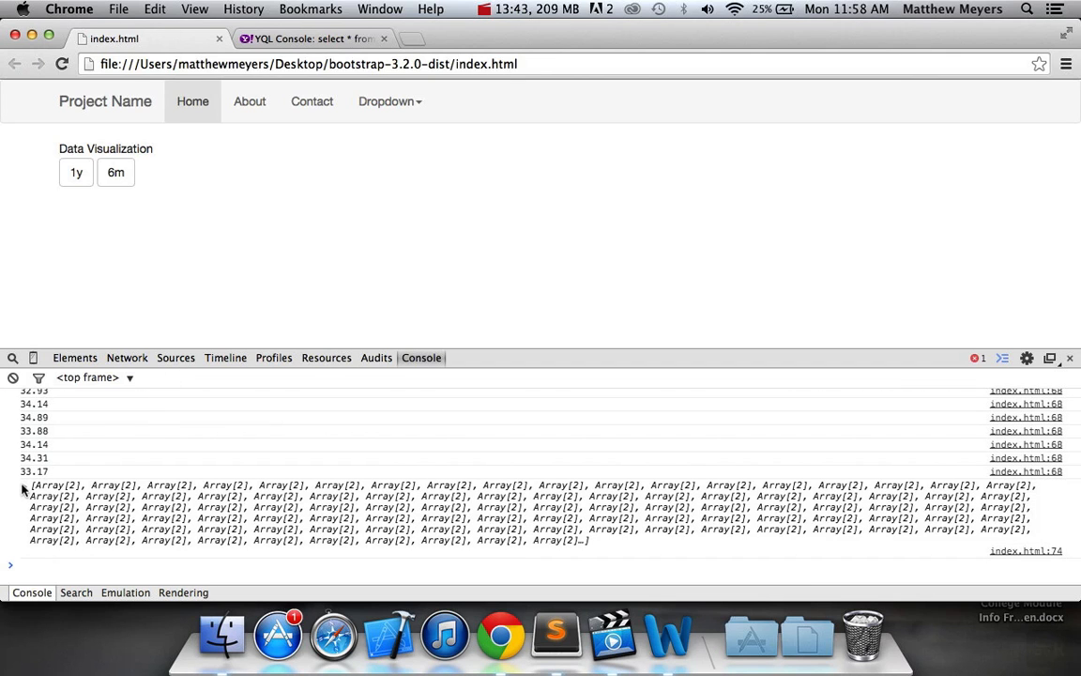
# Step: Expand the logged 252-entry dataArray to view the Date/Stock Value header and date-price pairs
pyautogui.click(25, 484)
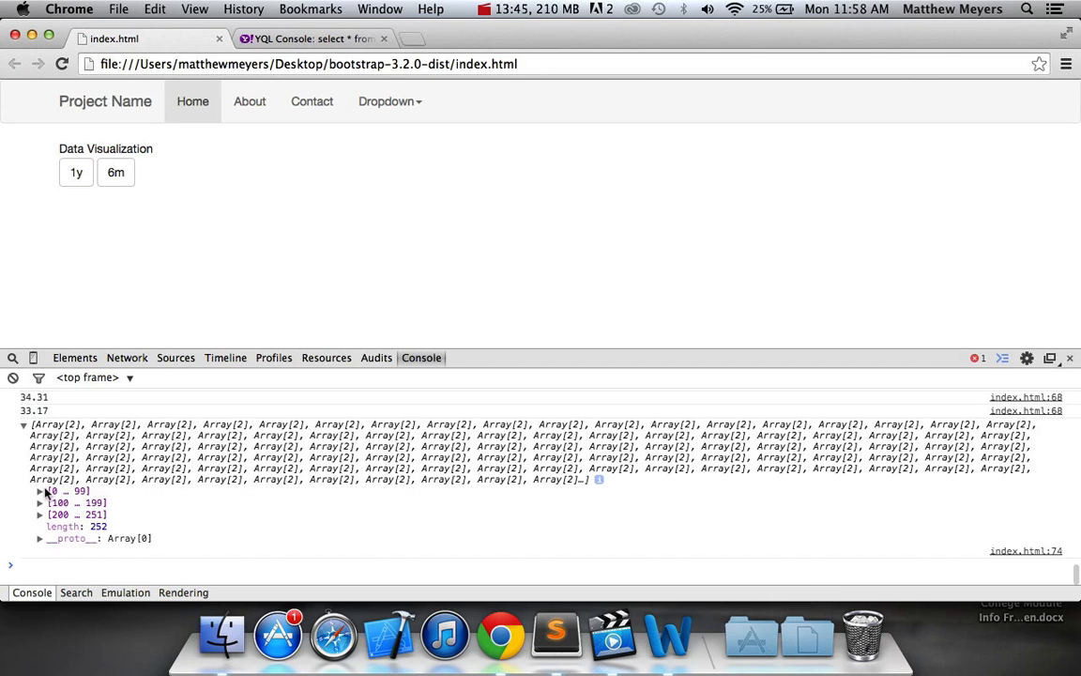
pyautogui.click(40, 491)
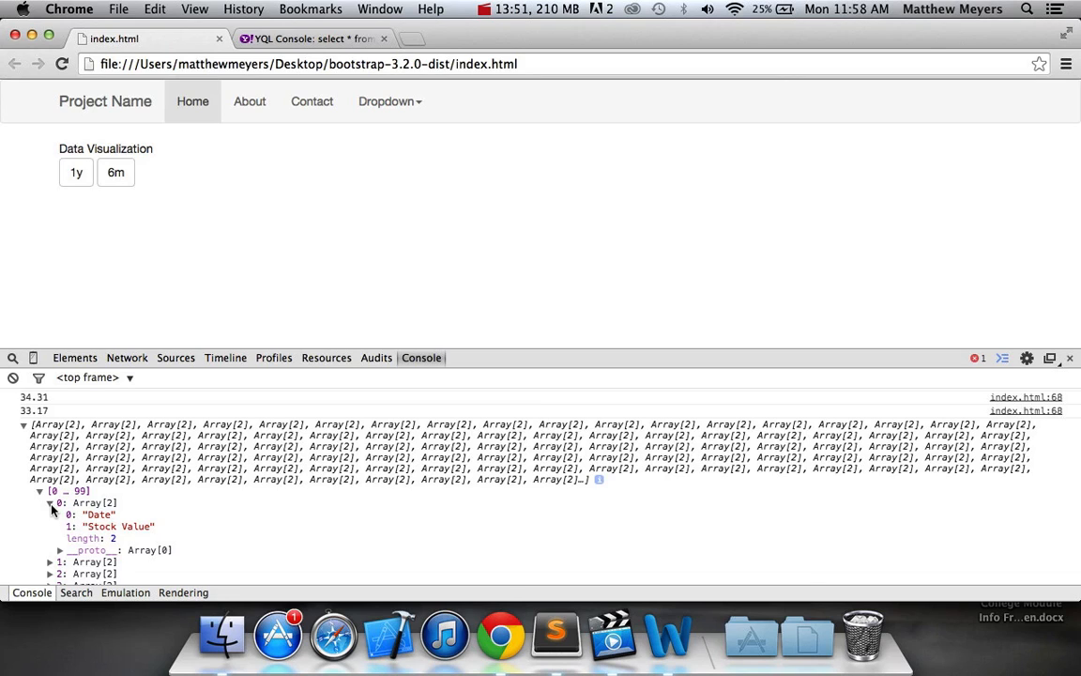
pyautogui.click(50, 515)
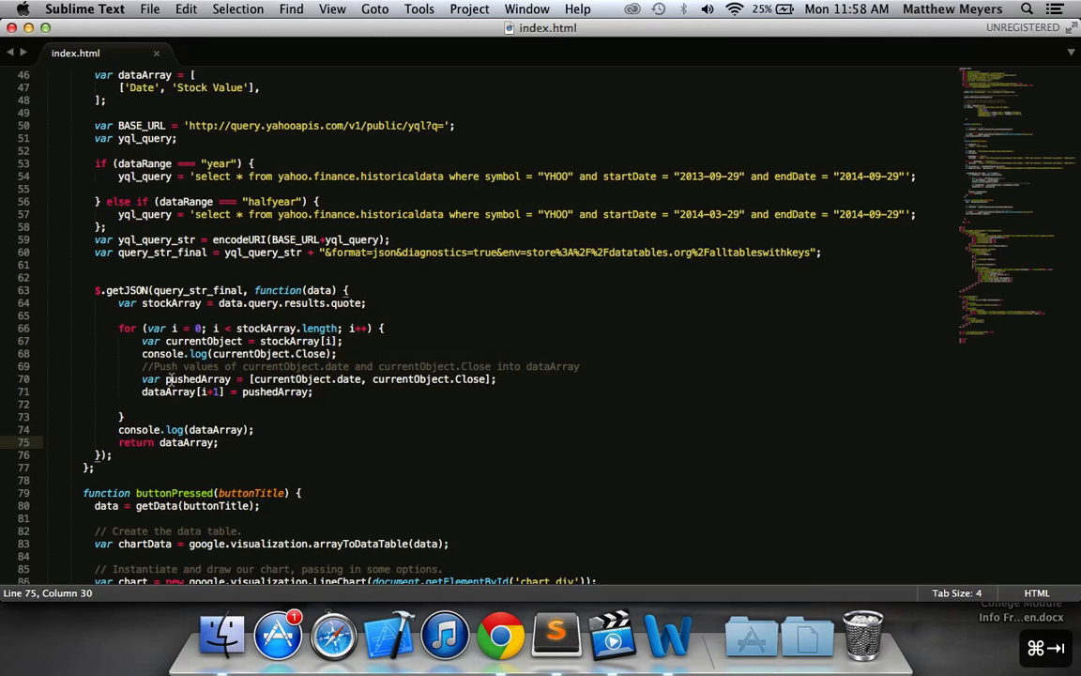
pyautogui.click(500, 634)
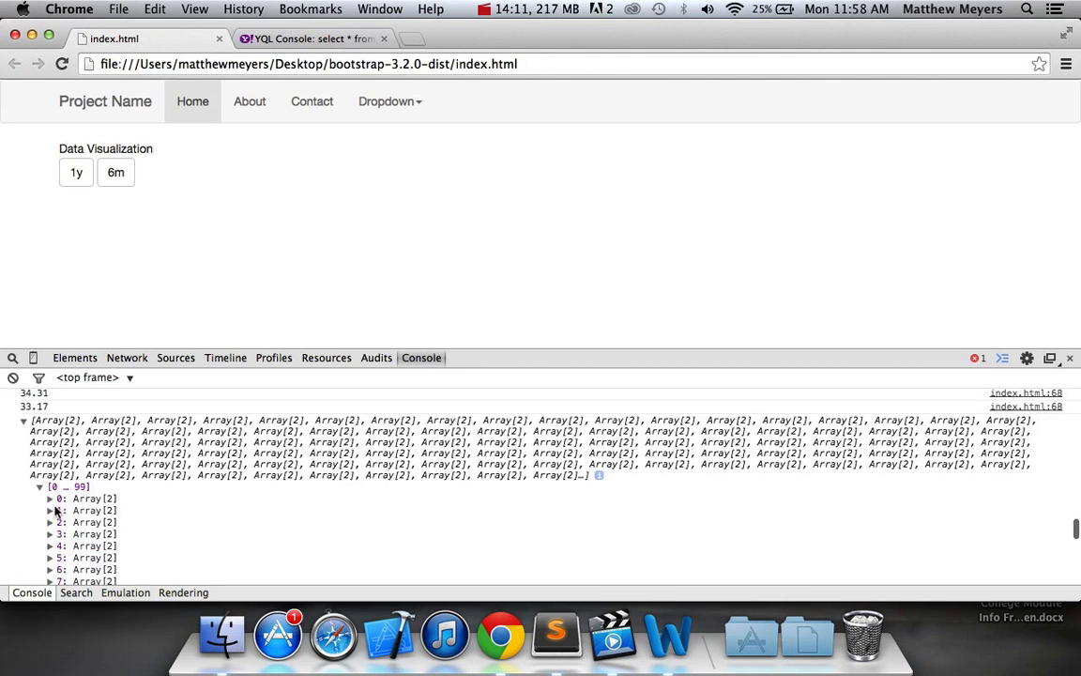
pyautogui.click(50, 510)
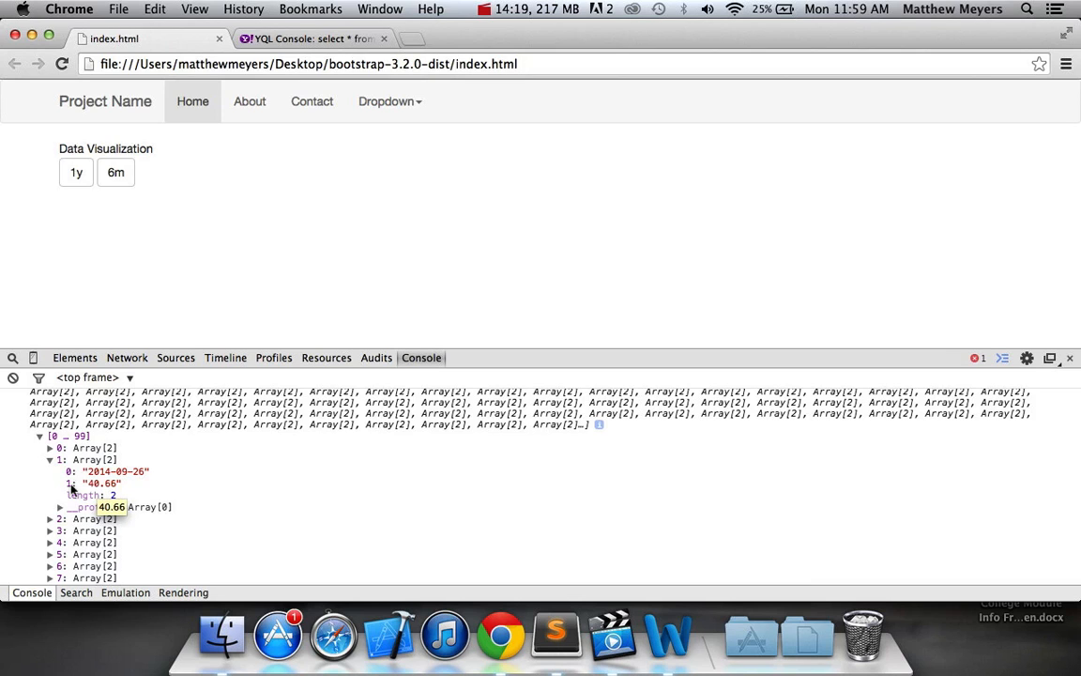
pyautogui.scroll(-3)
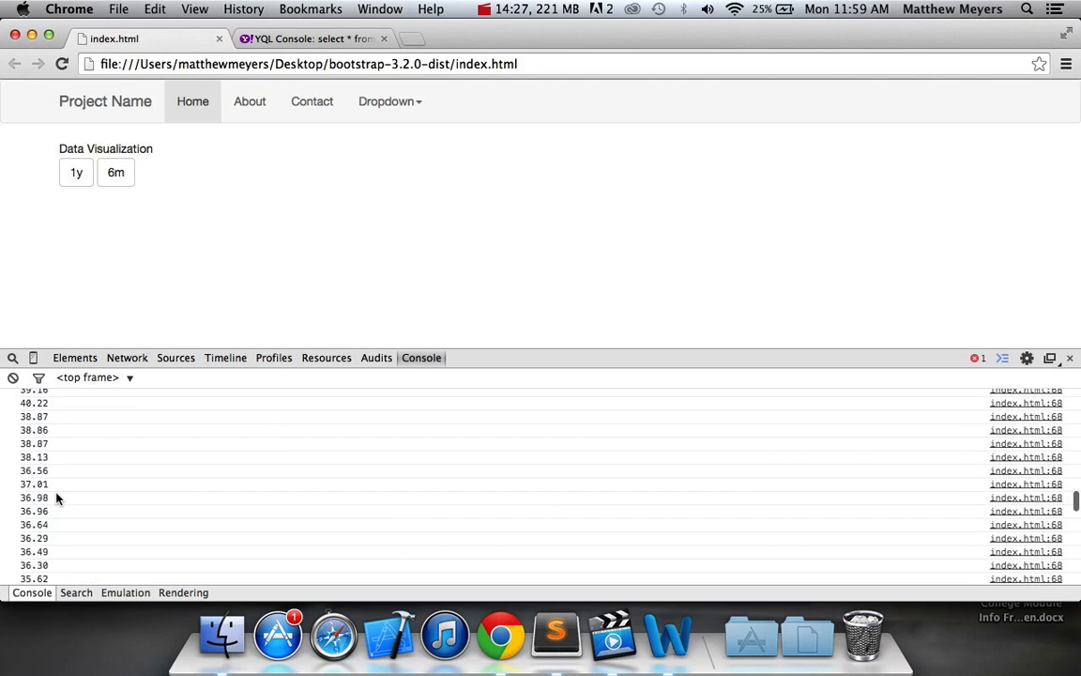
# Step: Re-examine the logged dataArray entries in Chrome's console
pyautogui.click(484, 9)
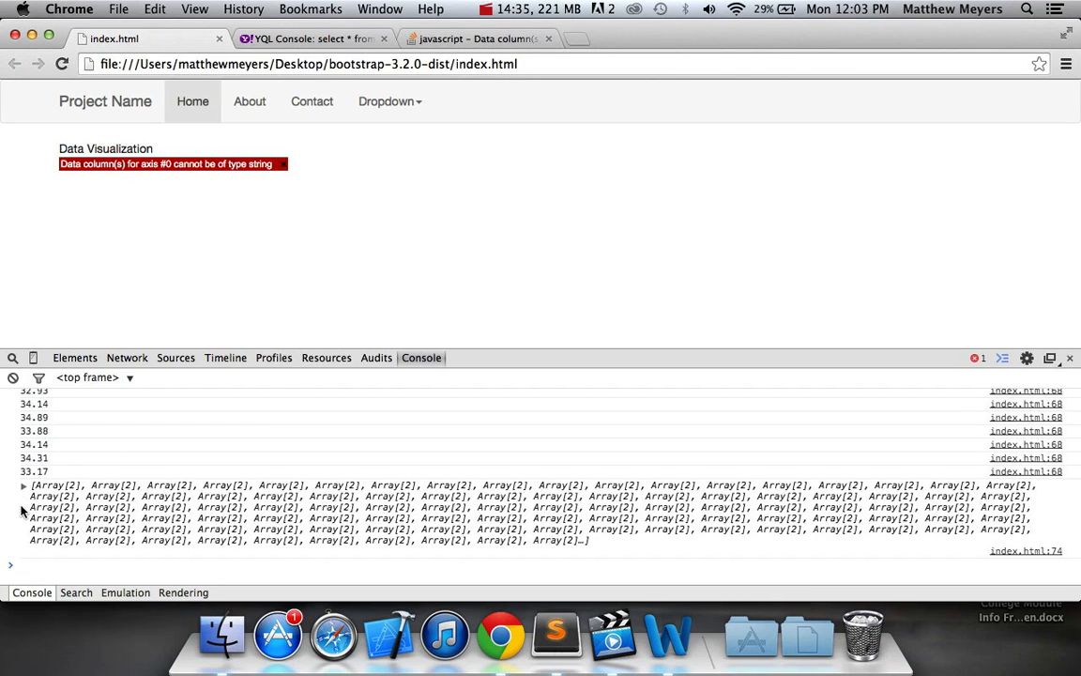
pyautogui.click(24, 485)
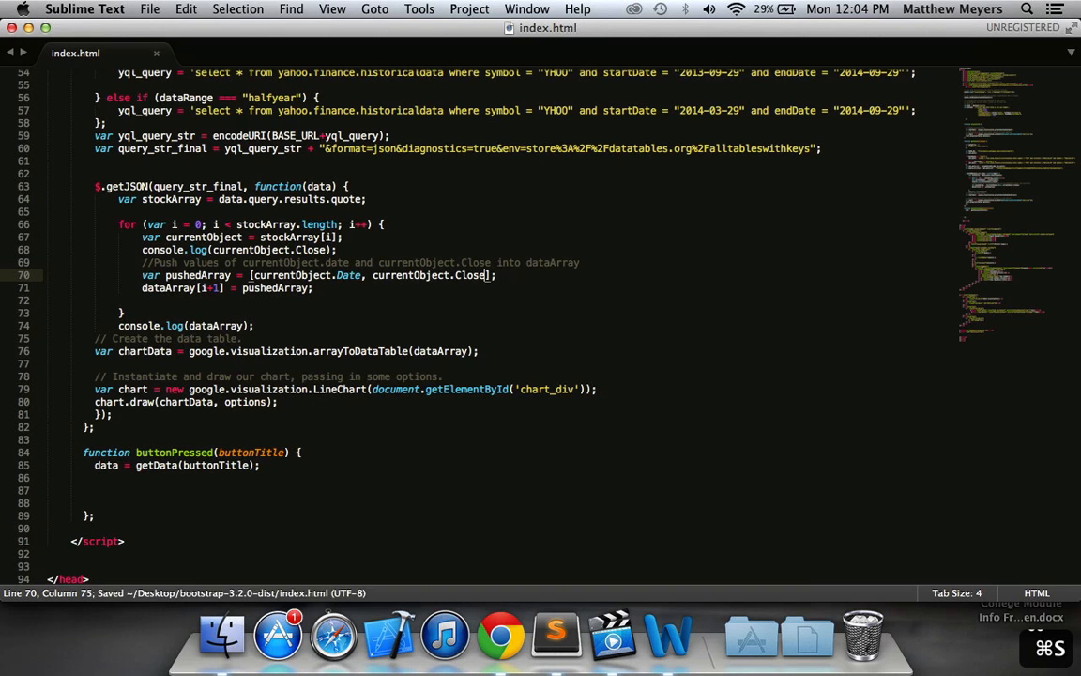
pyautogui.click(500, 634)
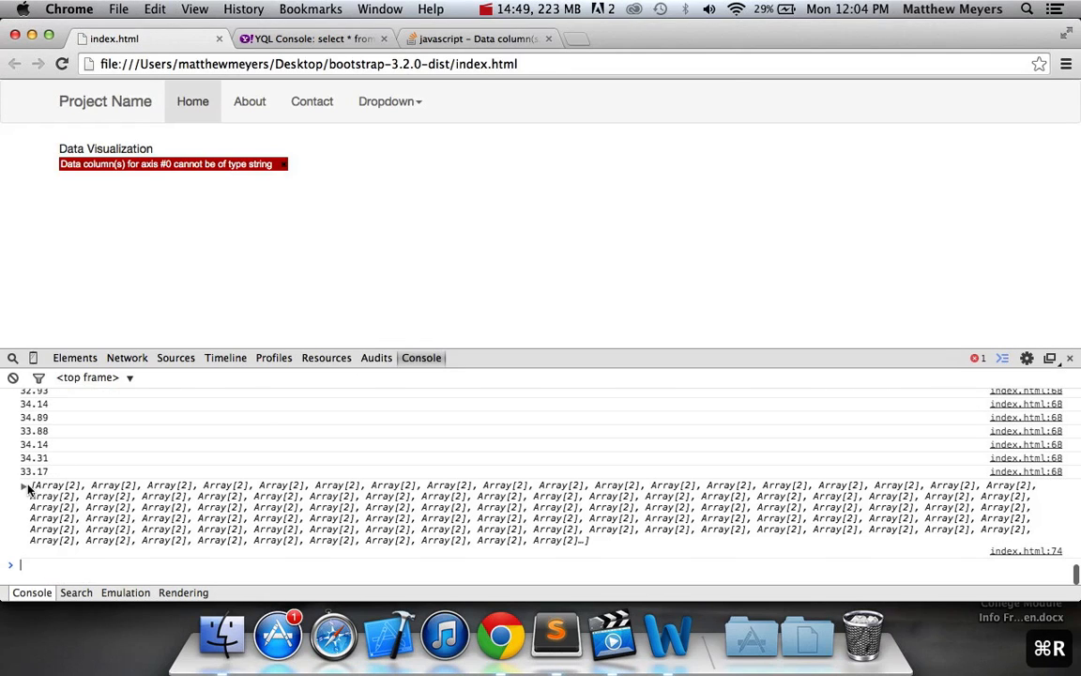
pyautogui.click(26, 485)
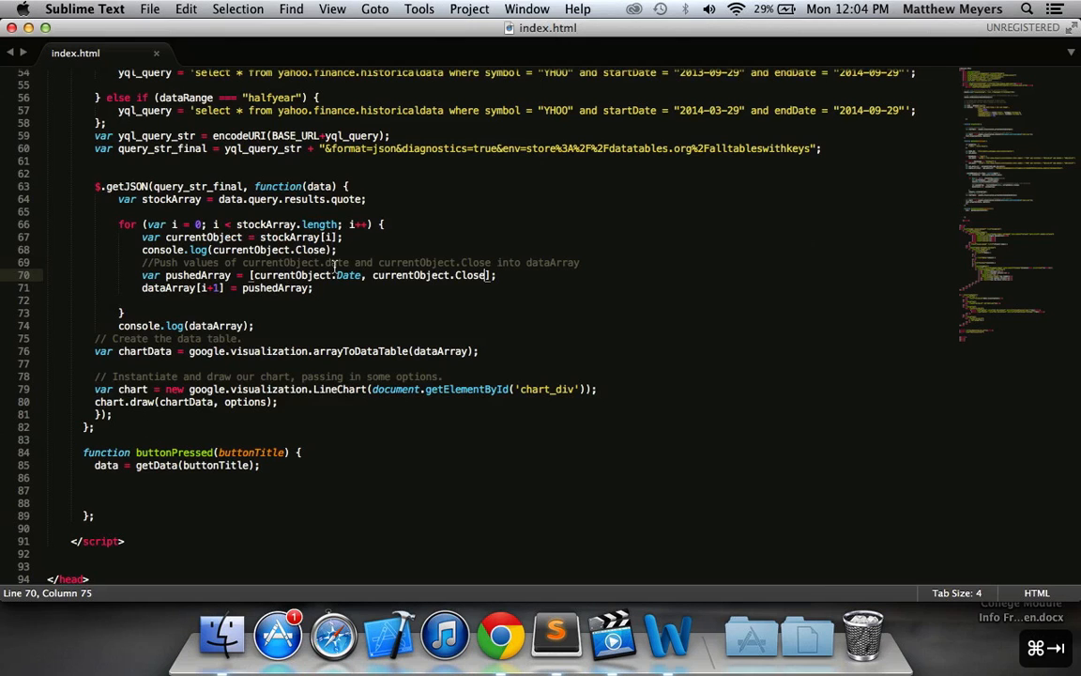
# Step: Wrap currentObject.Close in parseFloat in the pushed pair and save index.html
pyautogui.press('backspace')
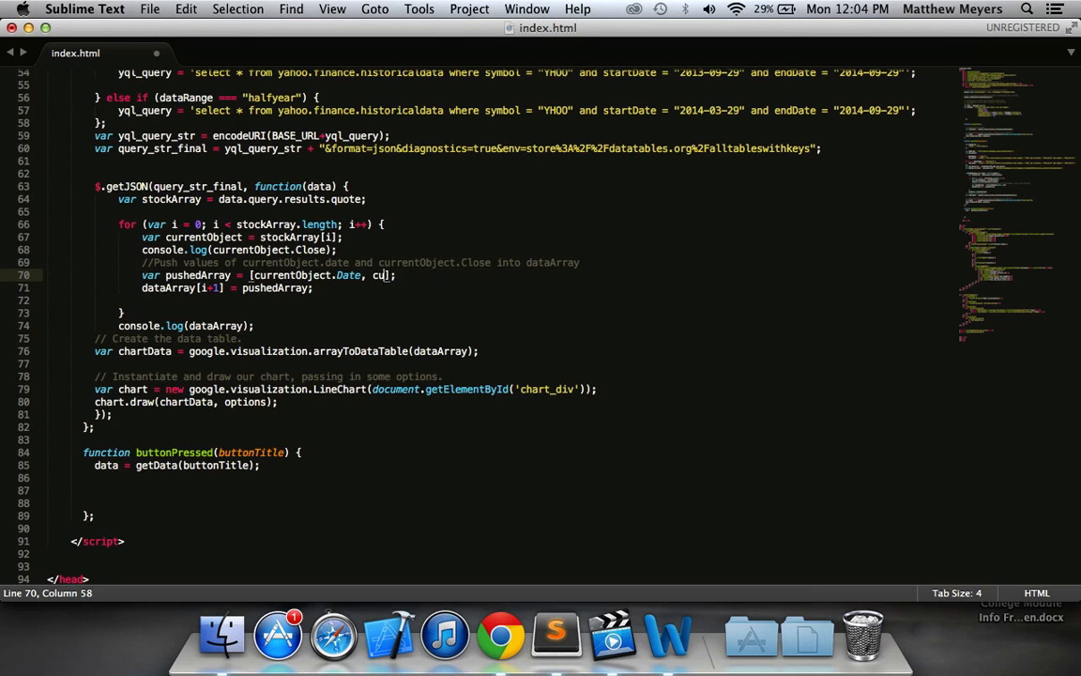
pyautogui.write('currentObject.Cl')
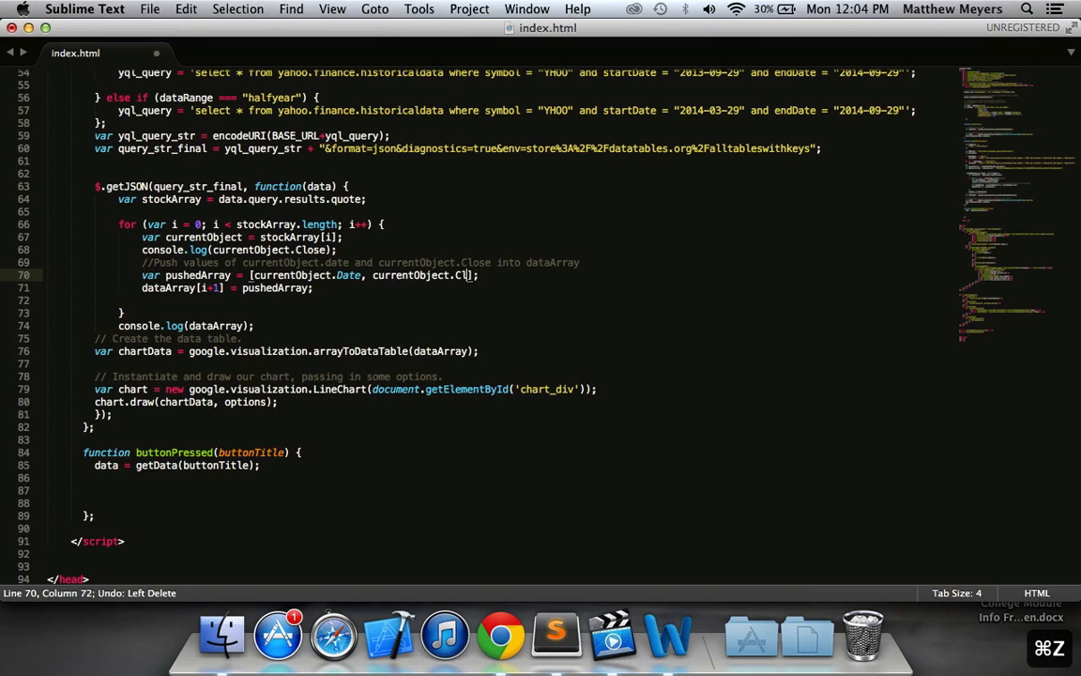
pyautogui.write('parseFloat(')
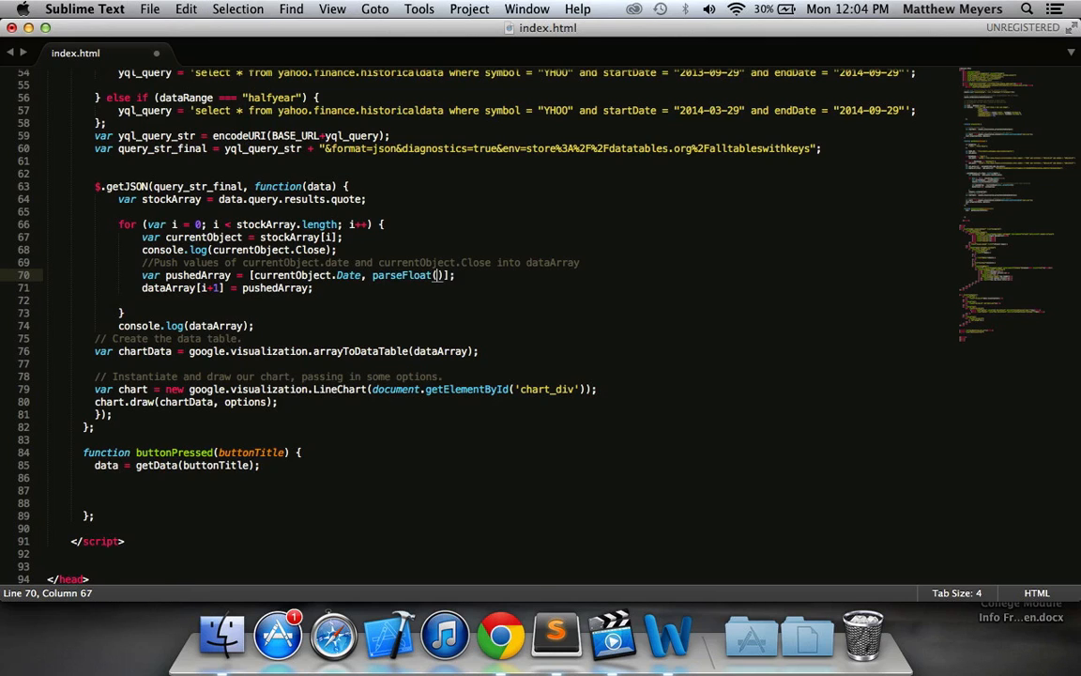
pyautogui.write('currentObject.Close')
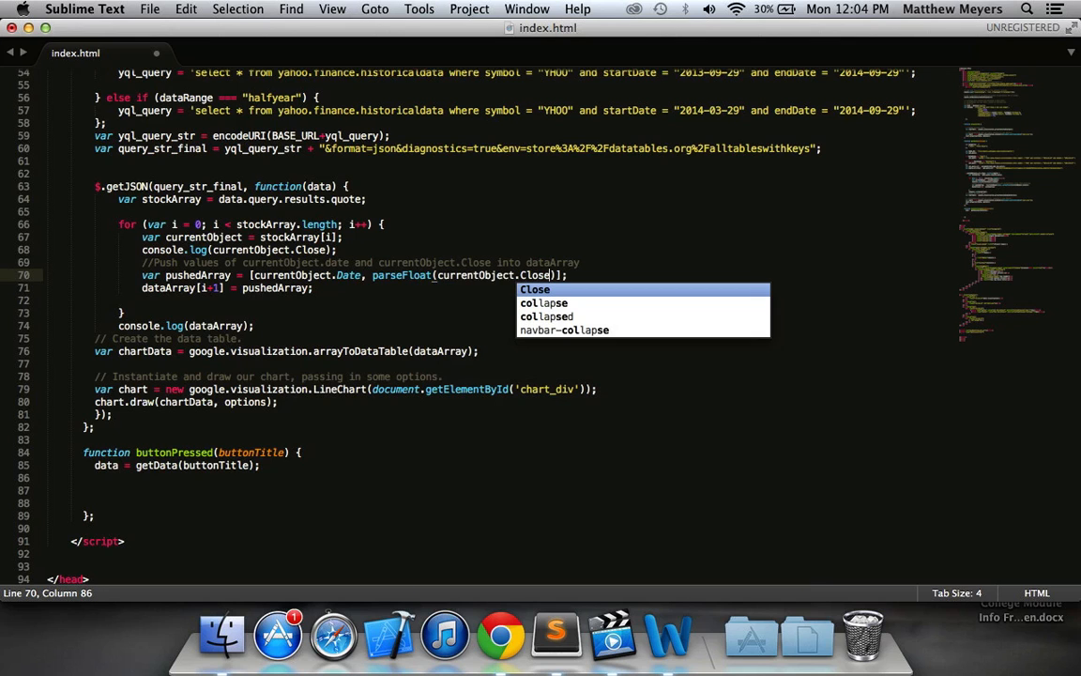
pyautogui.press('cmd+s')
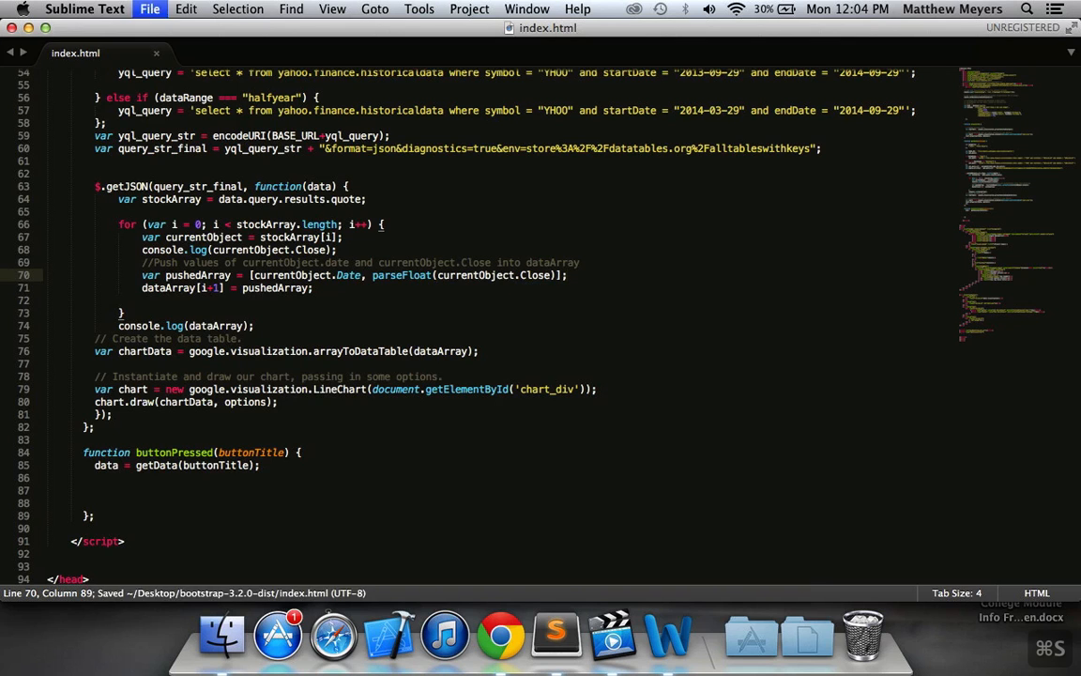
pyautogui.click(500, 636)
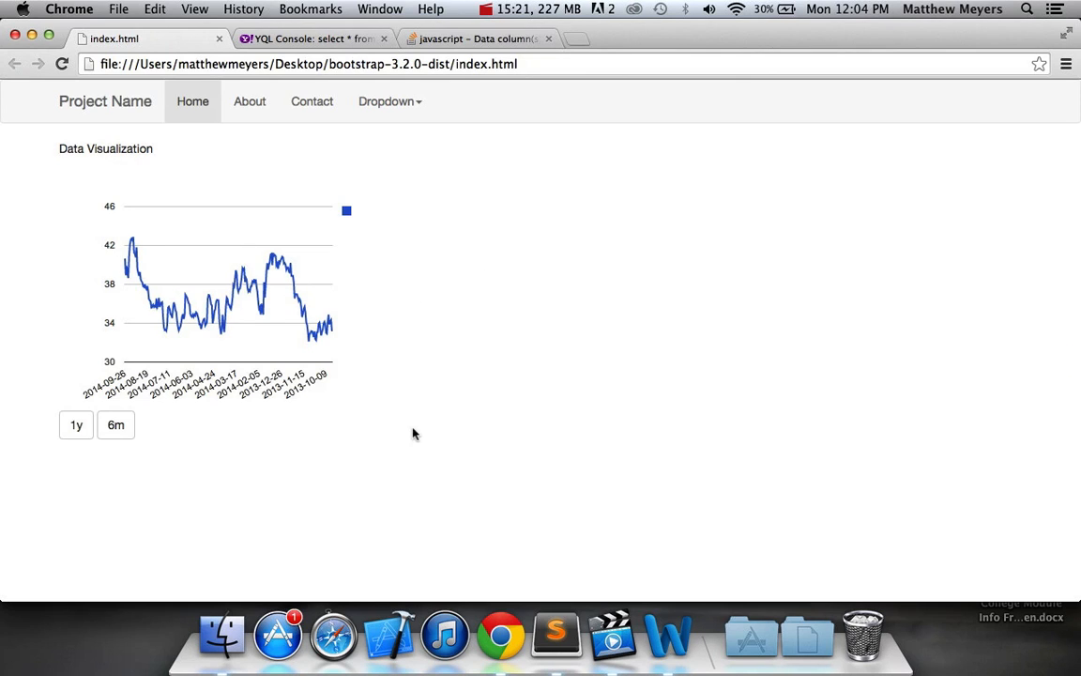
# Step: Switch the chart repeatedly between the 6m and 1y ranges to confirm it redraws
pyautogui.click(115, 424)
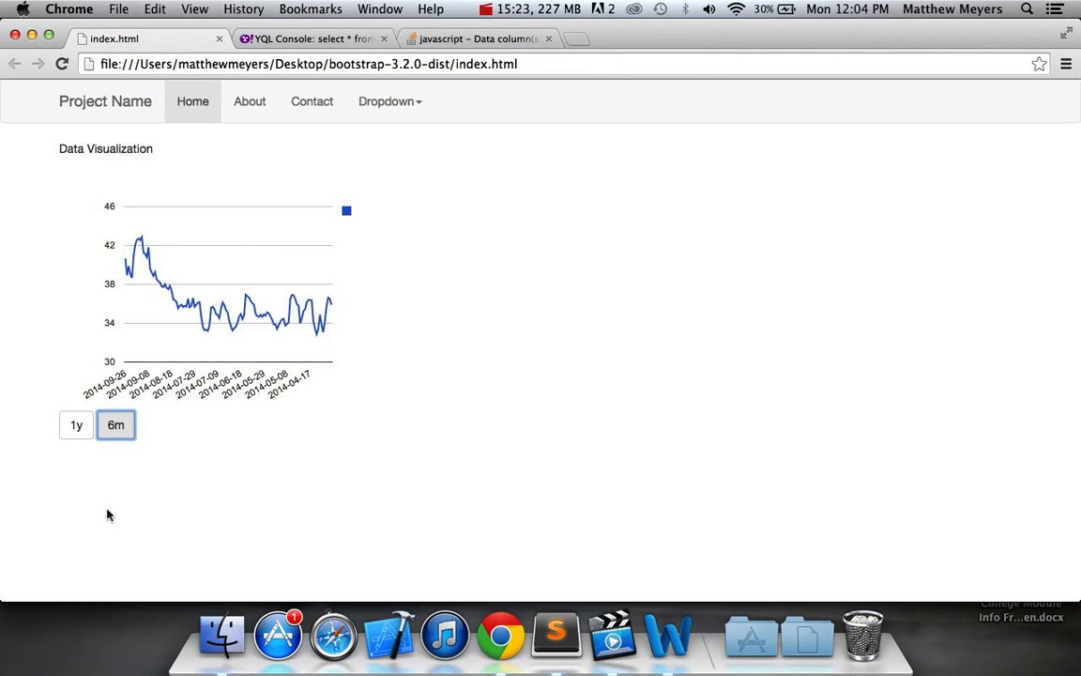
pyautogui.click(76, 424)
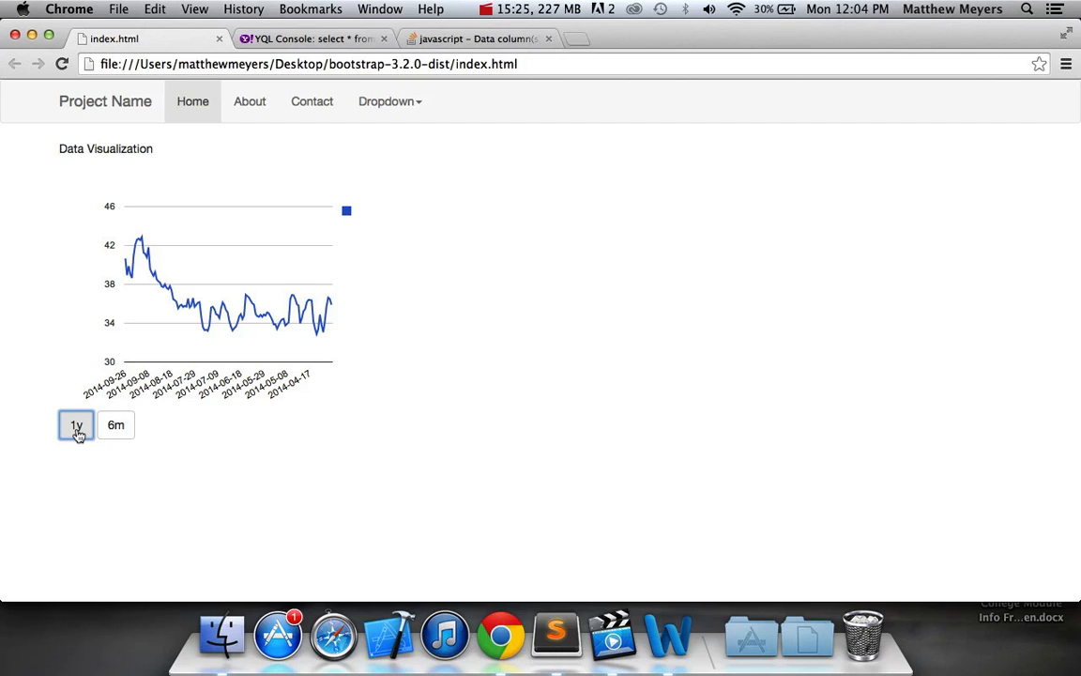
pyautogui.click(115, 425)
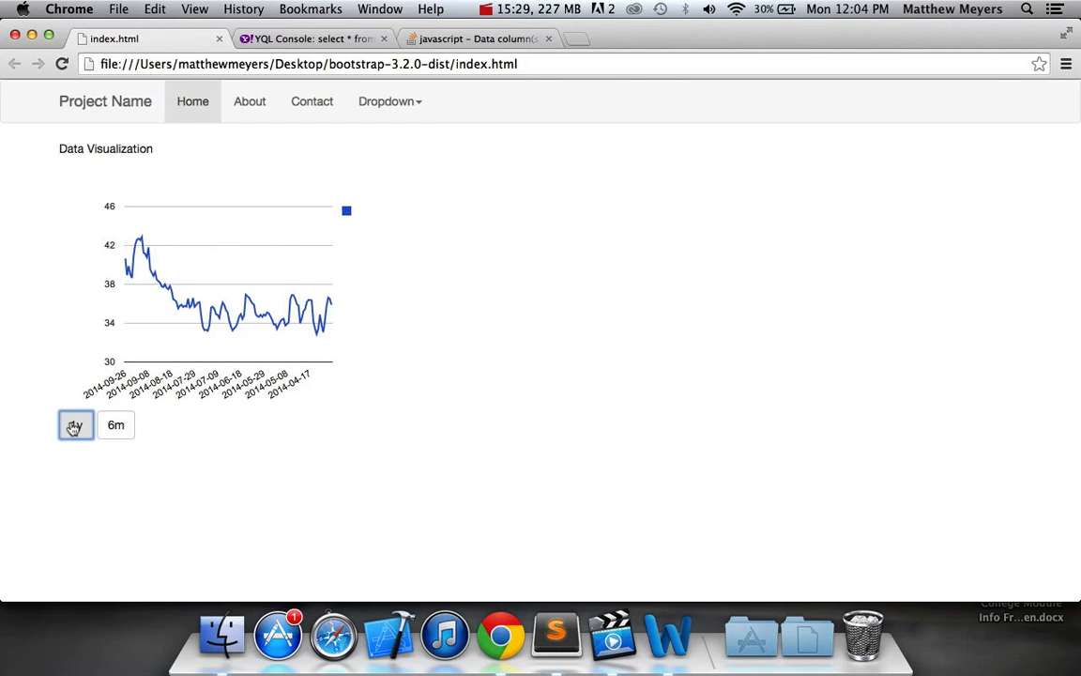
pyautogui.click(75, 424)
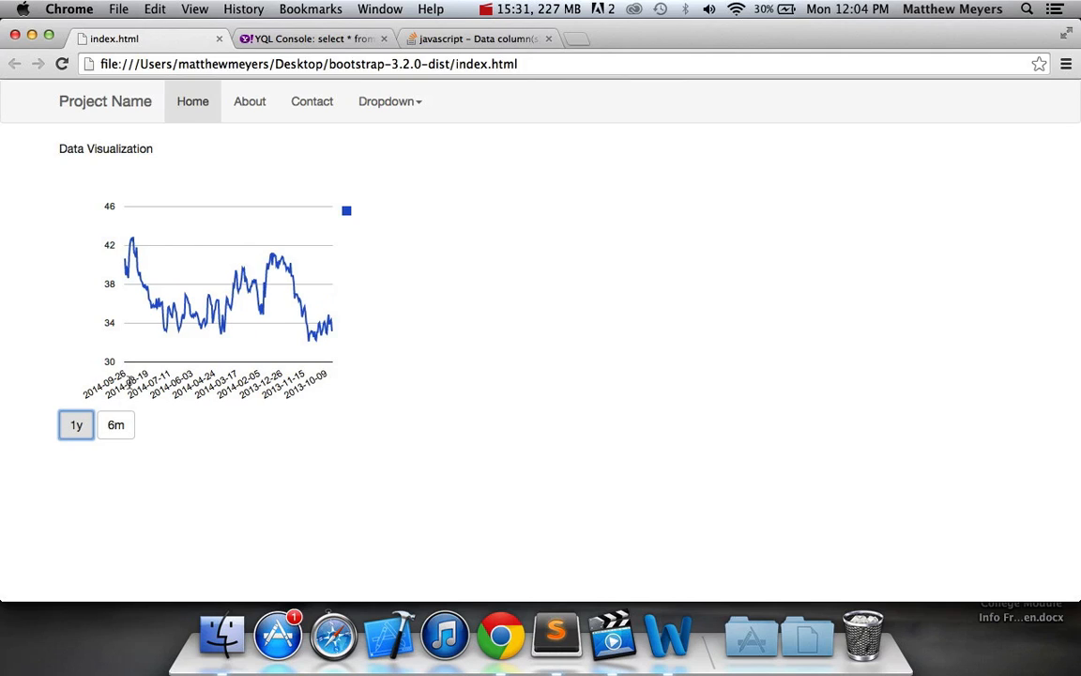
pyautogui.moveTo(68, 301)
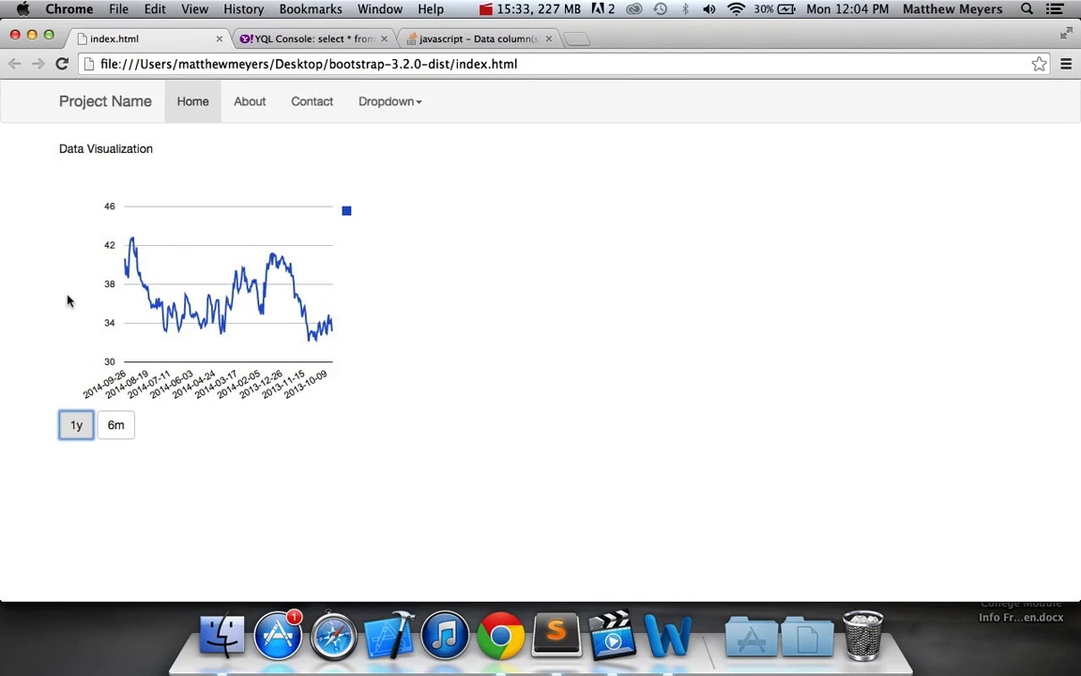
pyautogui.moveTo(65, 354)
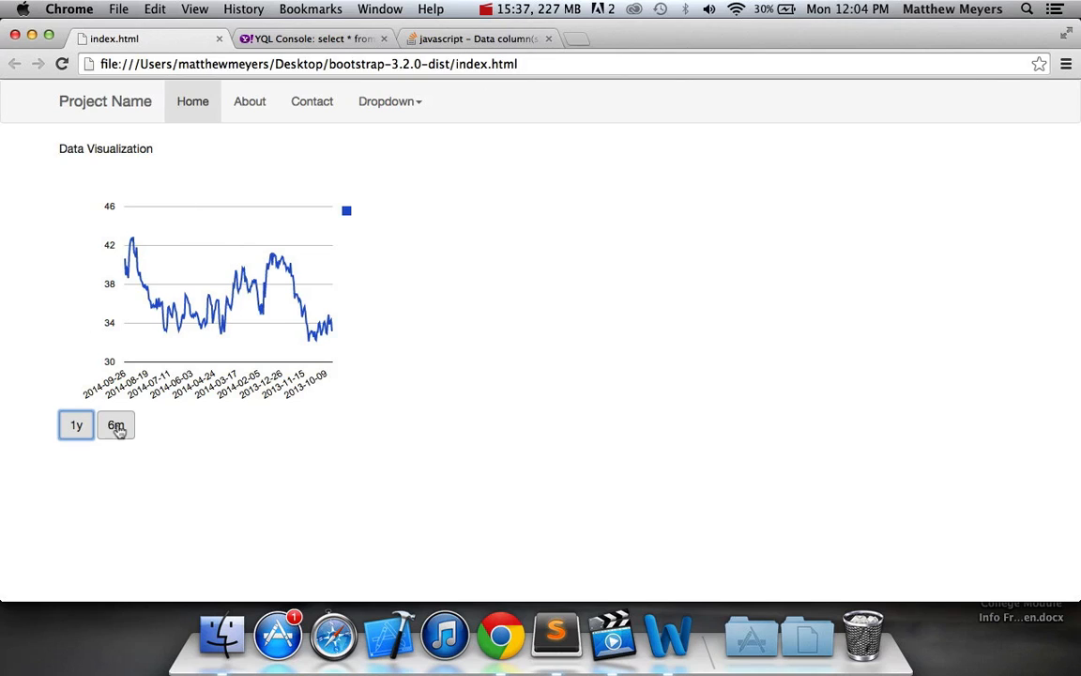
pyautogui.click(115, 425)
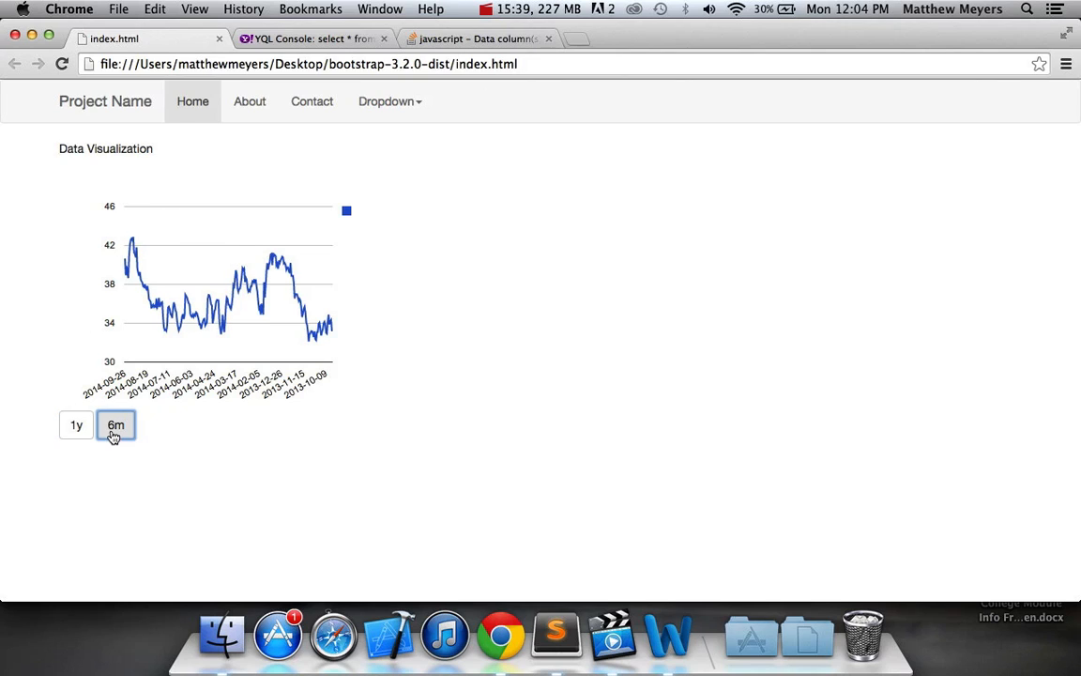
pyautogui.click(116, 425)
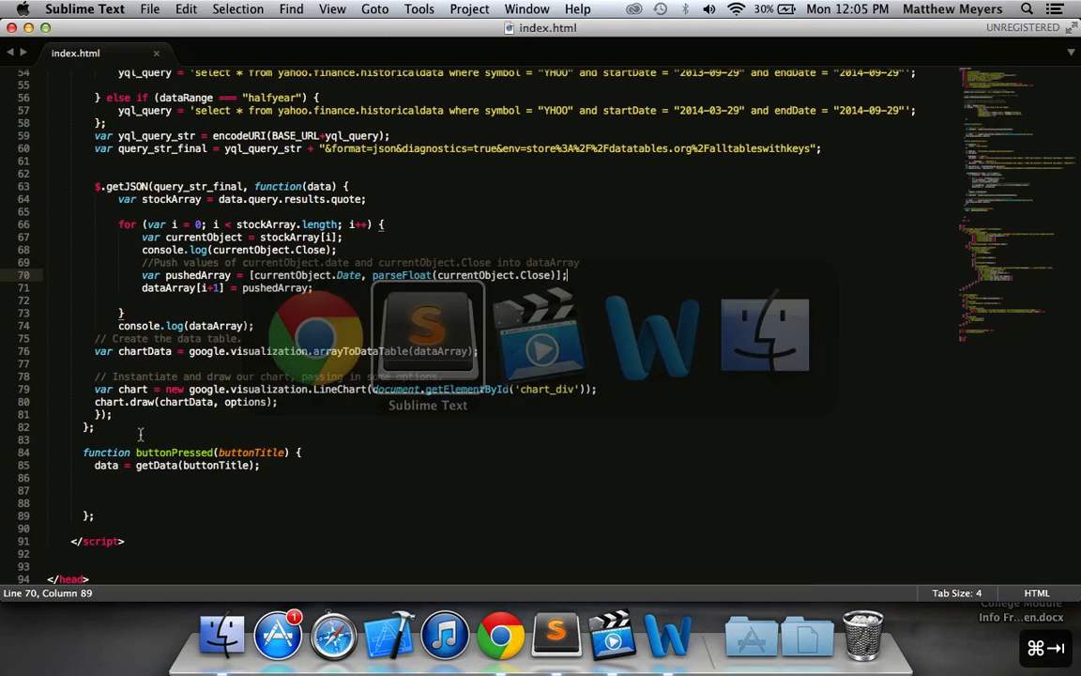
# Step: Review the YQL query code, hover the six-month chart points, then switch back to 1y
pyautogui.scroll(-3)
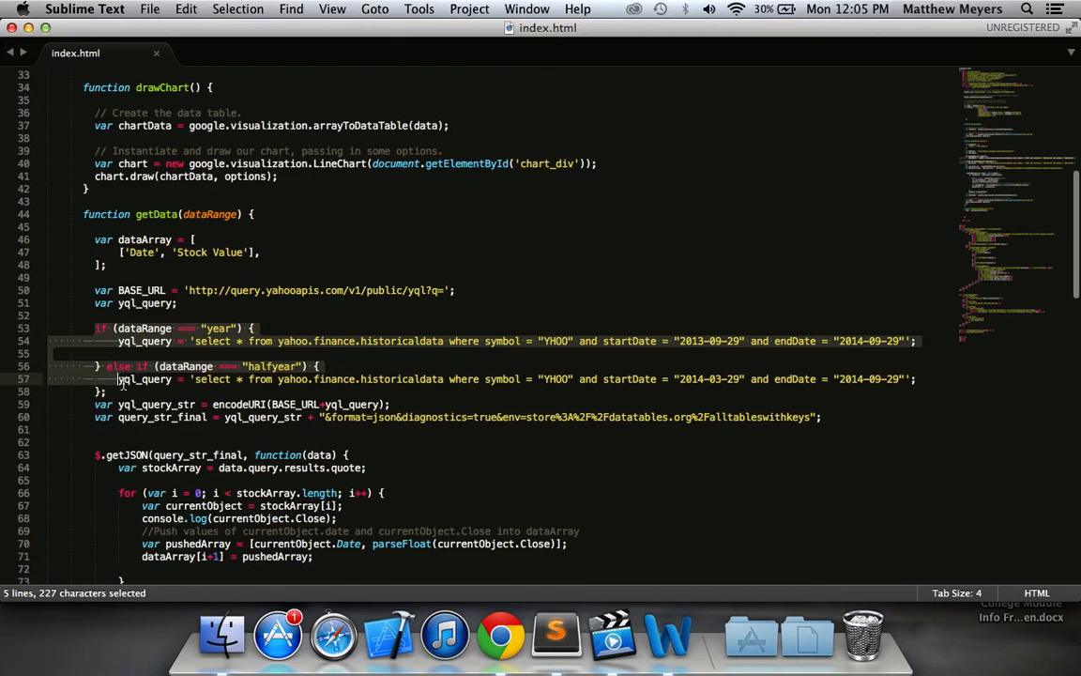
pyautogui.click(500, 633)
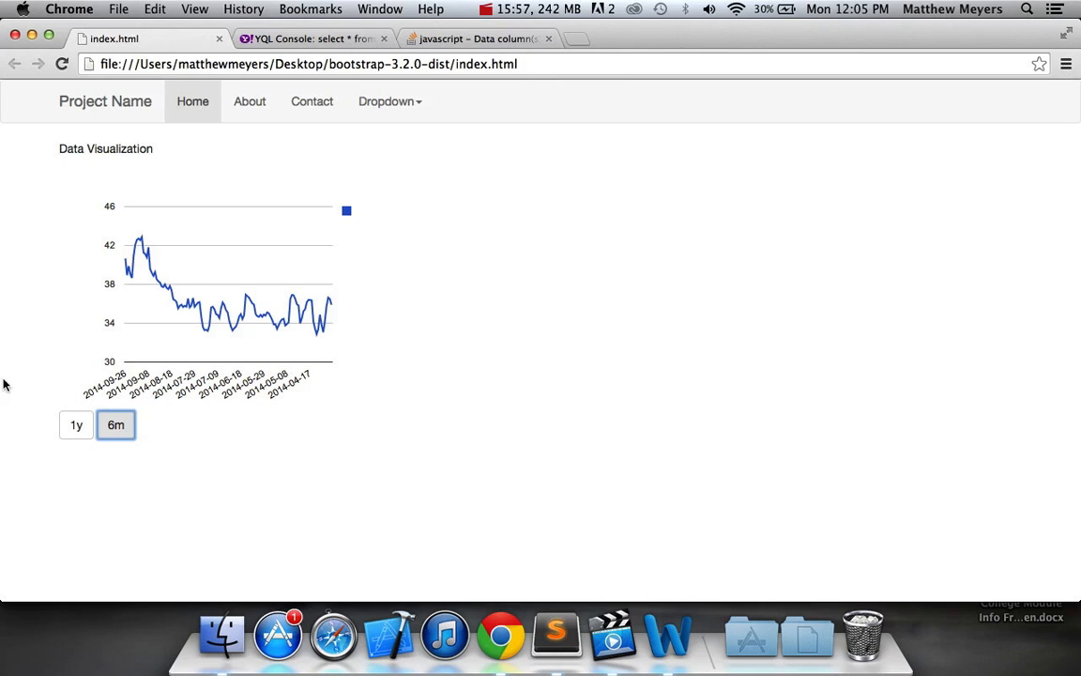
pyautogui.moveTo(76, 425)
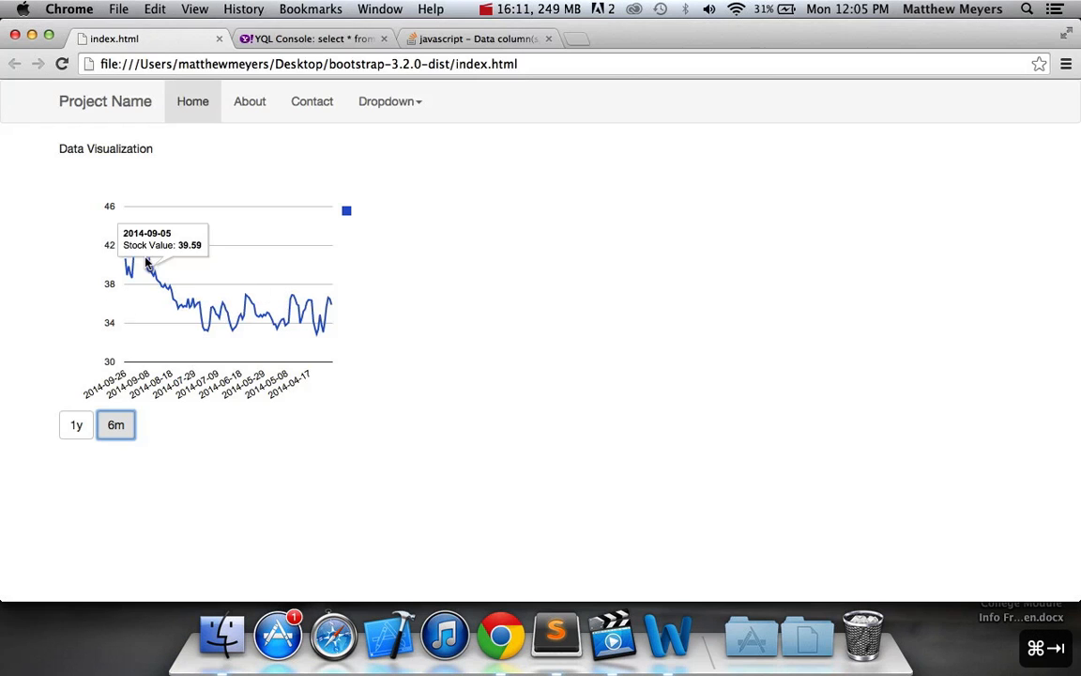
pyautogui.click(76, 426)
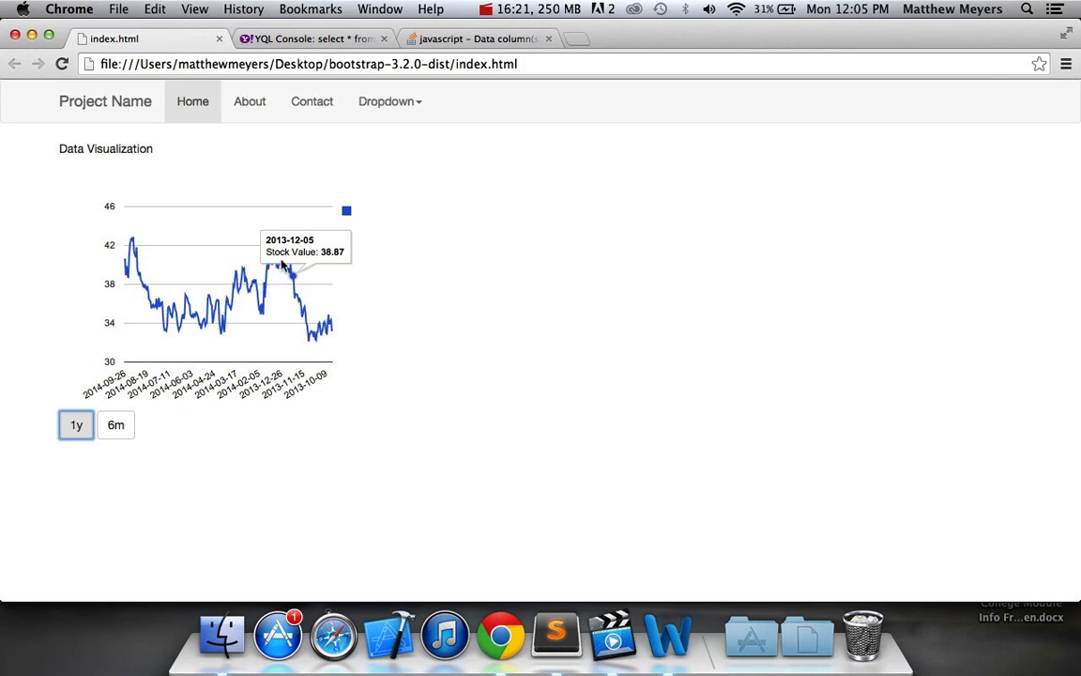
pyautogui.moveTo(305, 343)
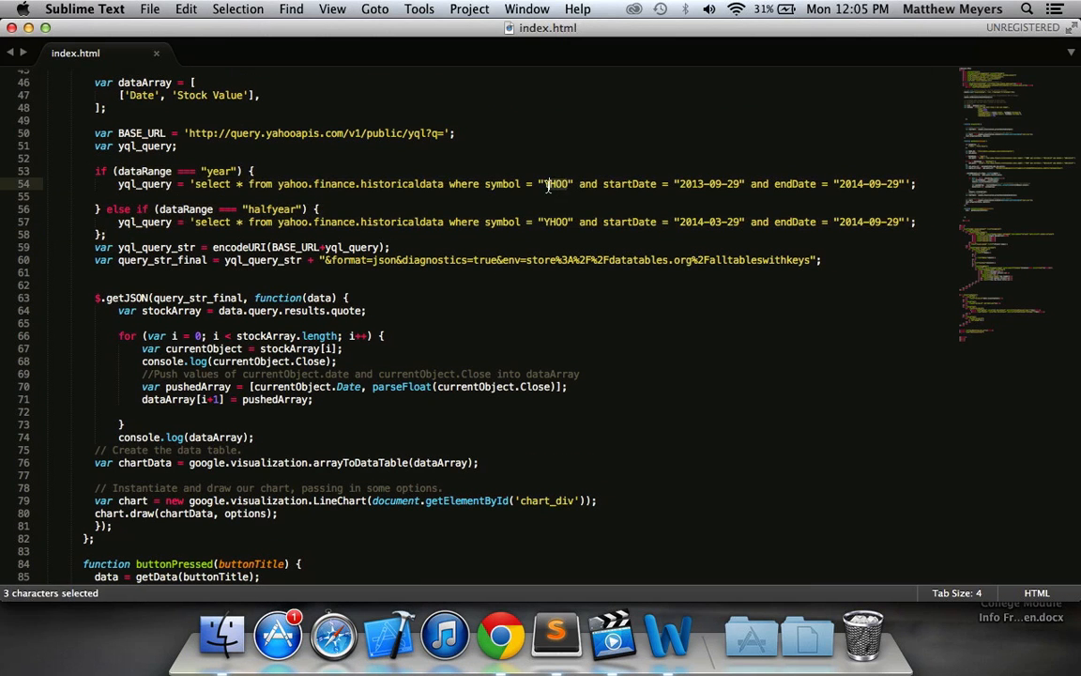
# Step: Replace YHOO with AAPL in both yql_query strings, save, and reload in Chrome
pyautogui.write('AAPL')
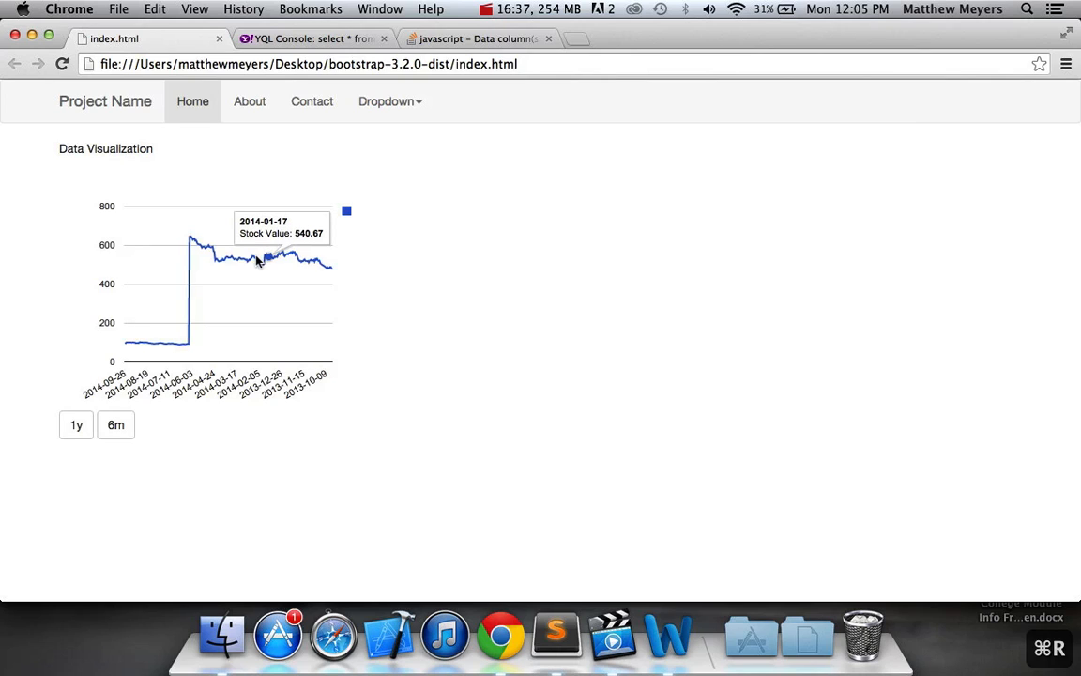
pyautogui.moveTo(187, 345)
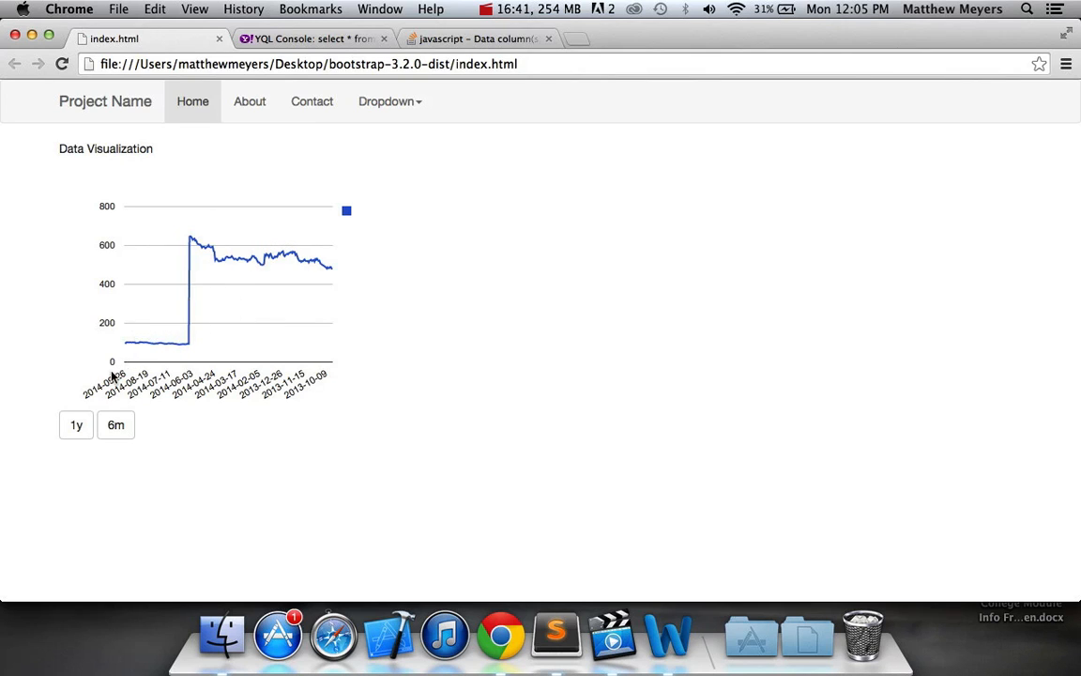
pyautogui.moveTo(328, 391)
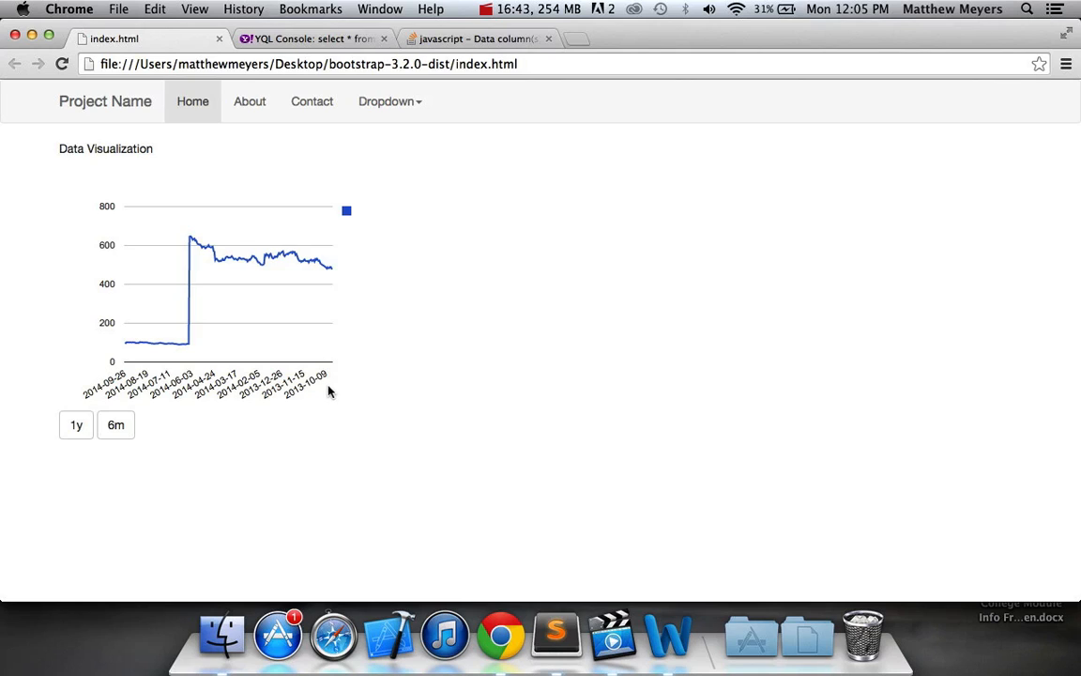
pyautogui.moveTo(400, 381)
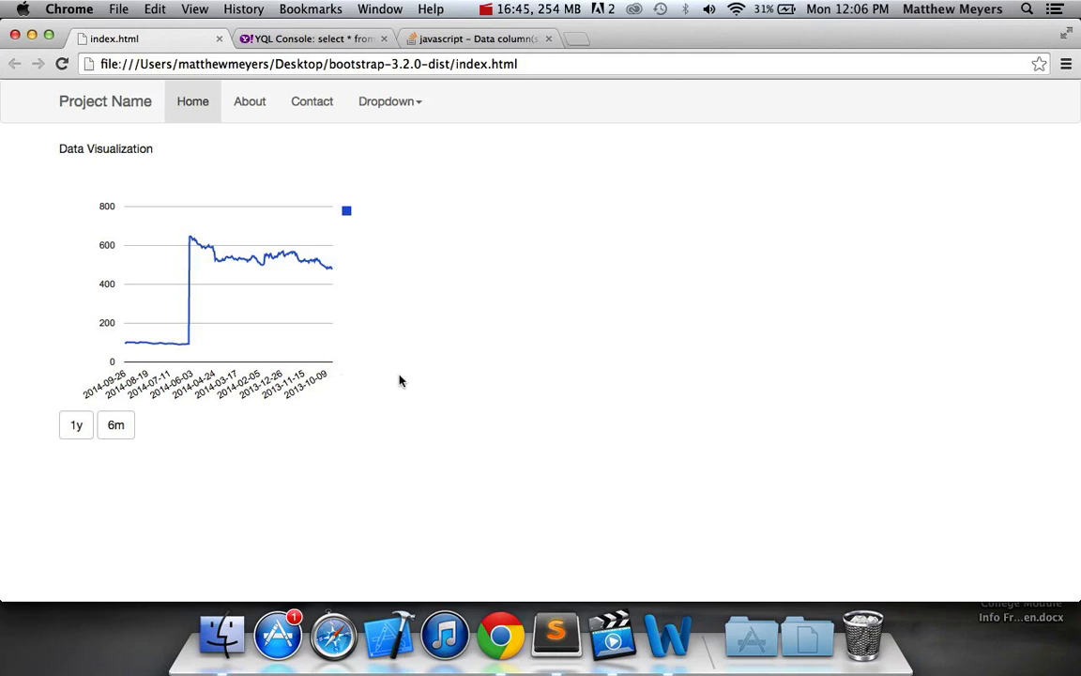
pyautogui.moveTo(197, 347)
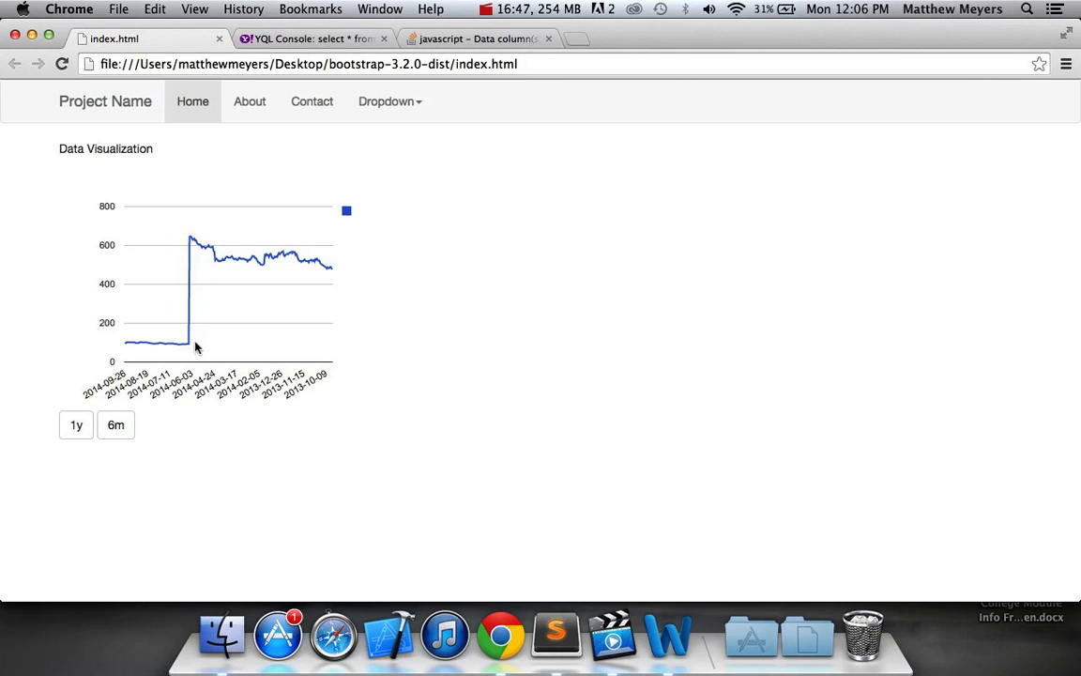
pyautogui.moveTo(194, 353)
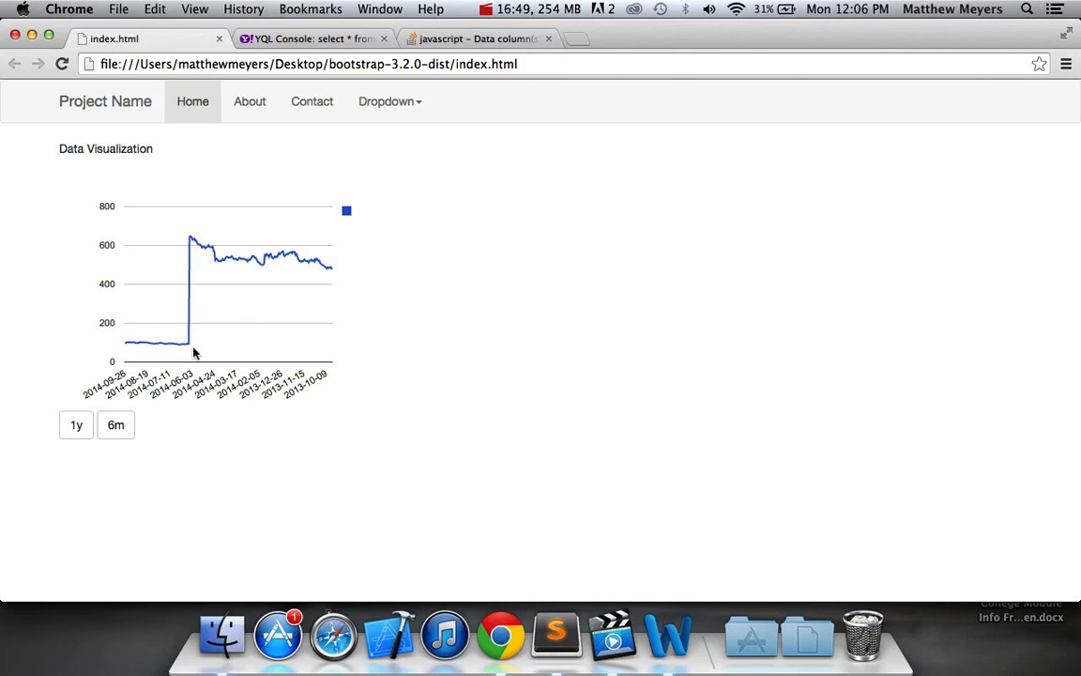
pyautogui.moveTo(141, 242)
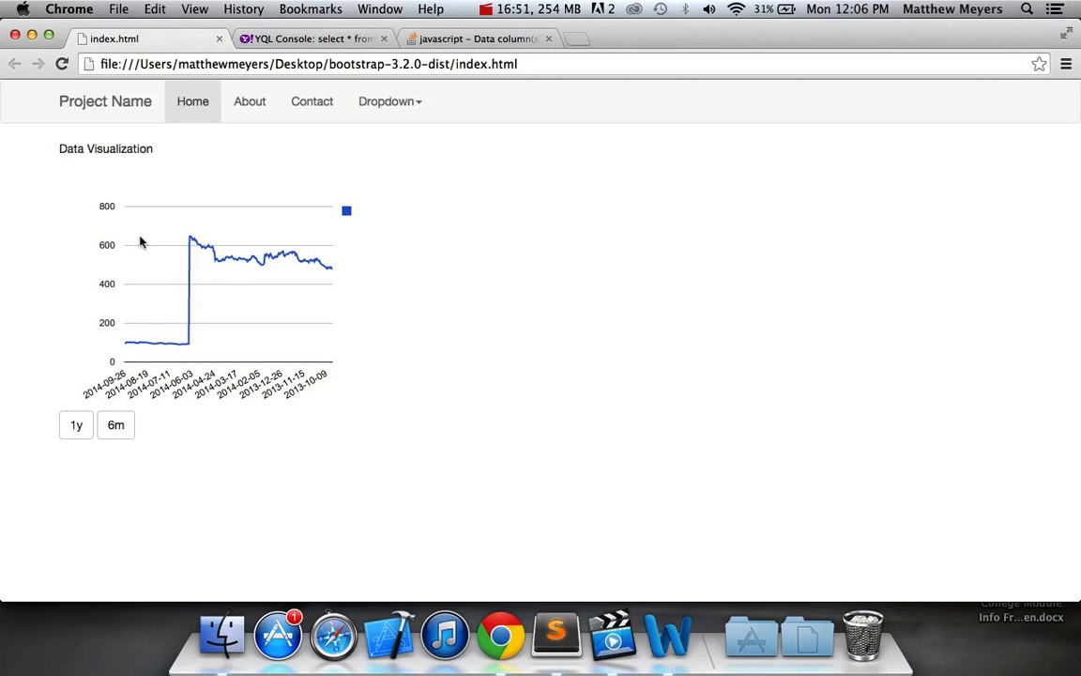
pyautogui.moveTo(181, 345)
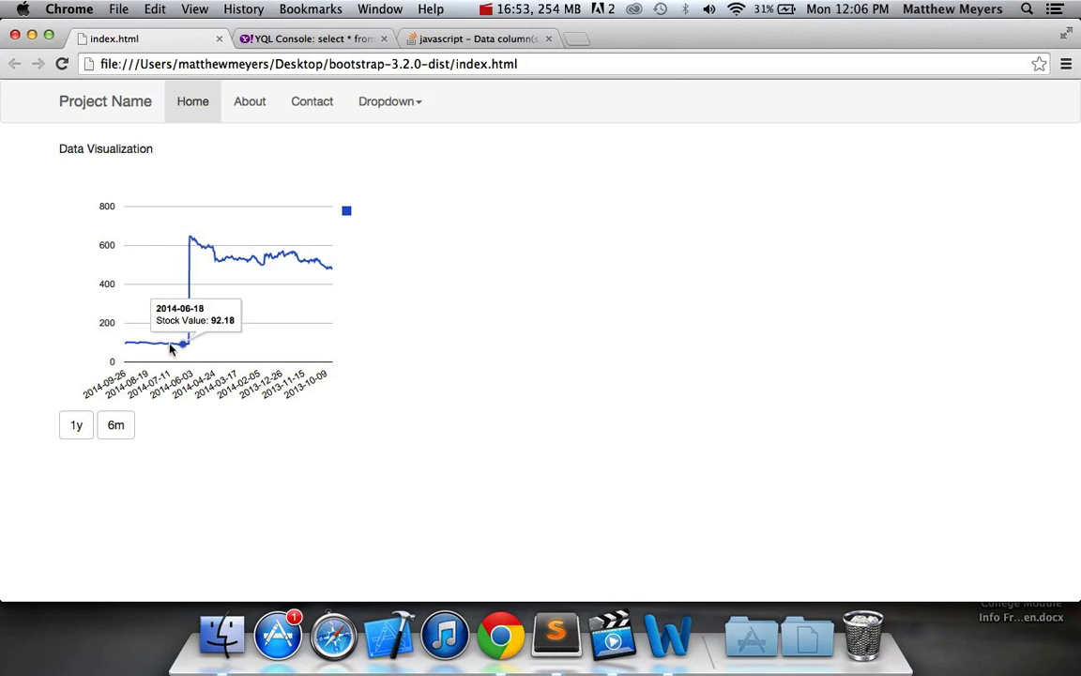
pyautogui.moveTo(235, 237)
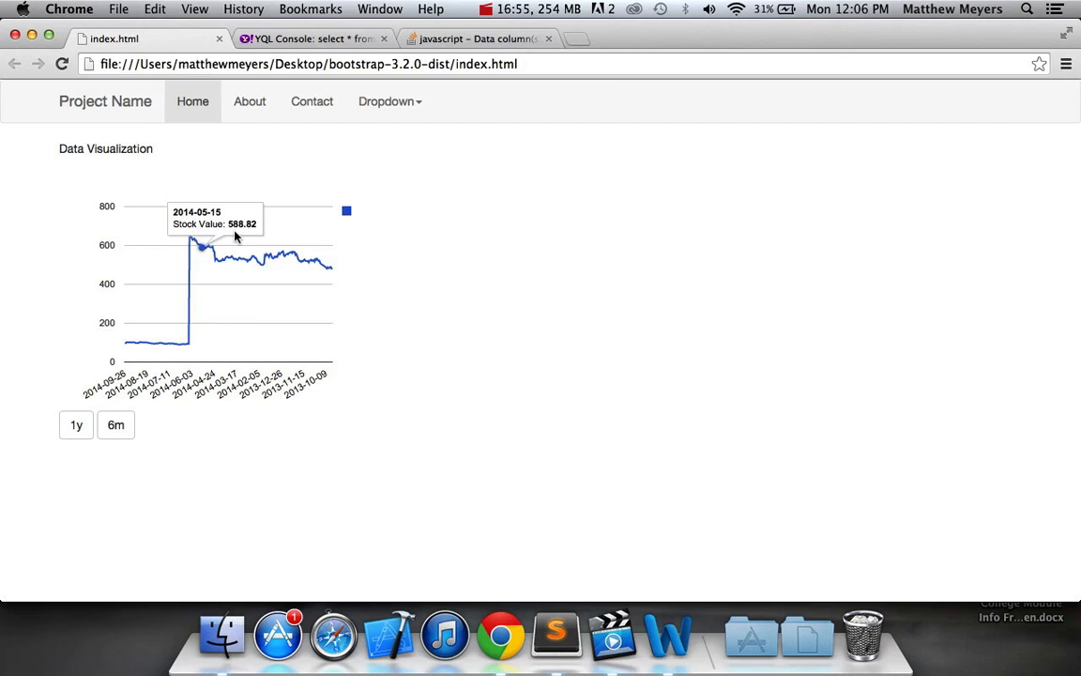
pyautogui.moveTo(197, 260)
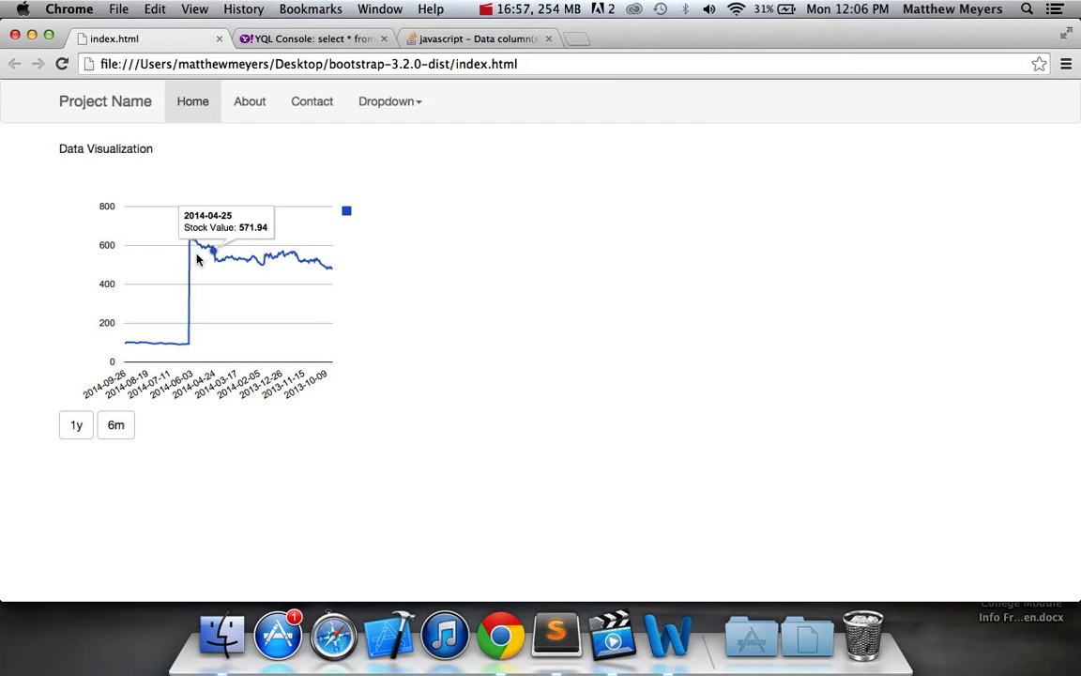
pyautogui.moveTo(184, 343)
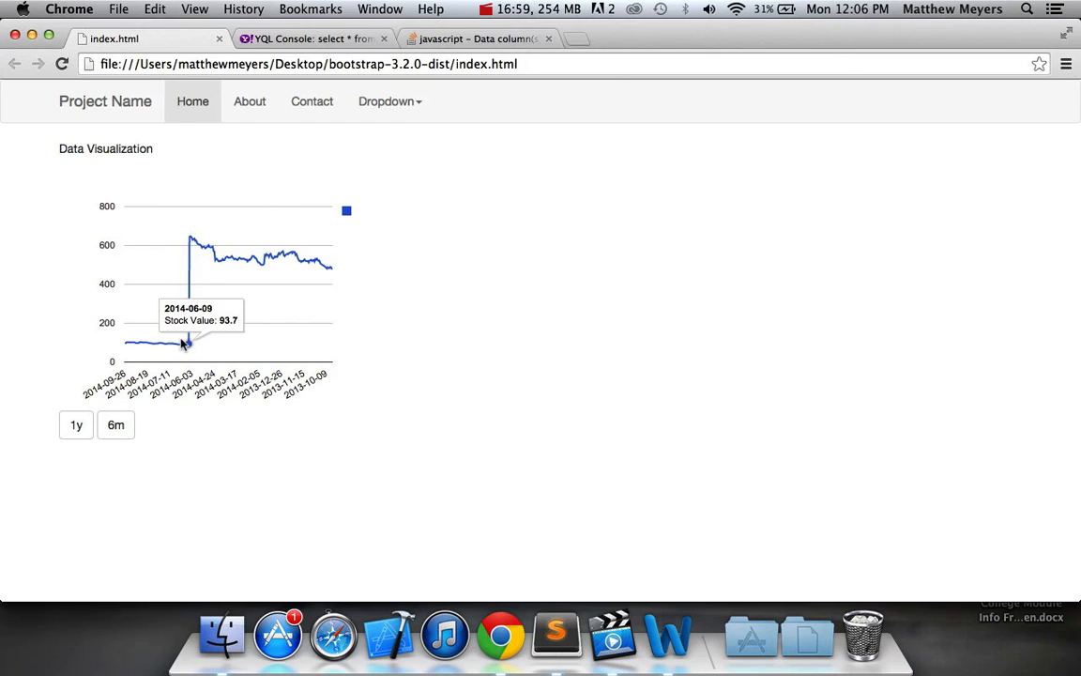
pyautogui.moveTo(221, 233)
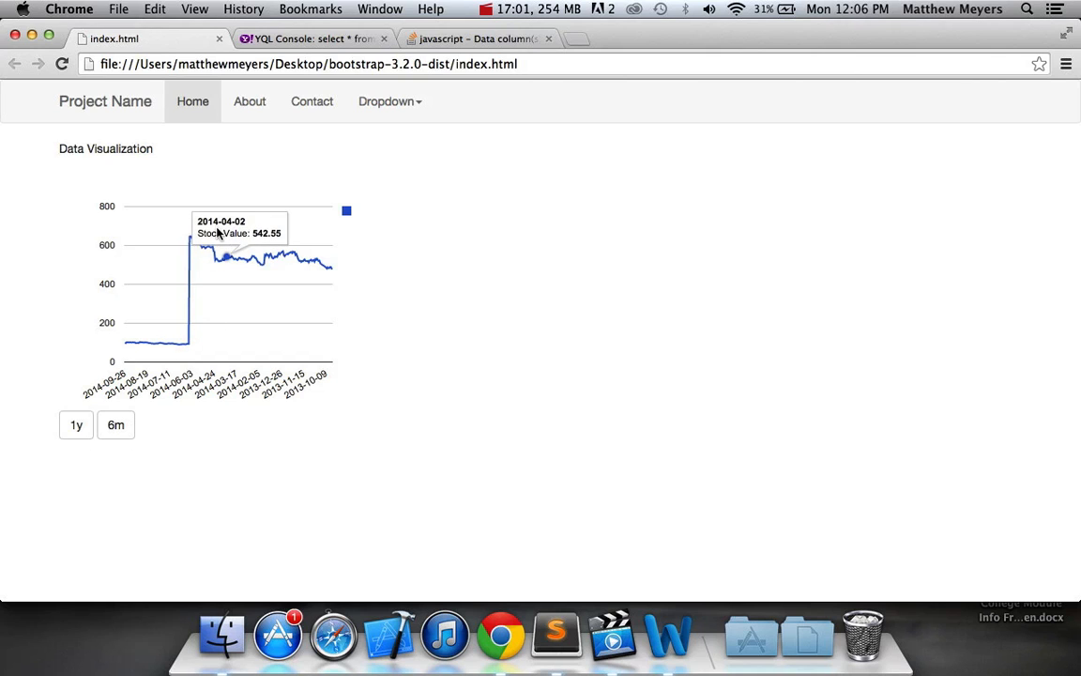
pyautogui.moveTo(105, 452)
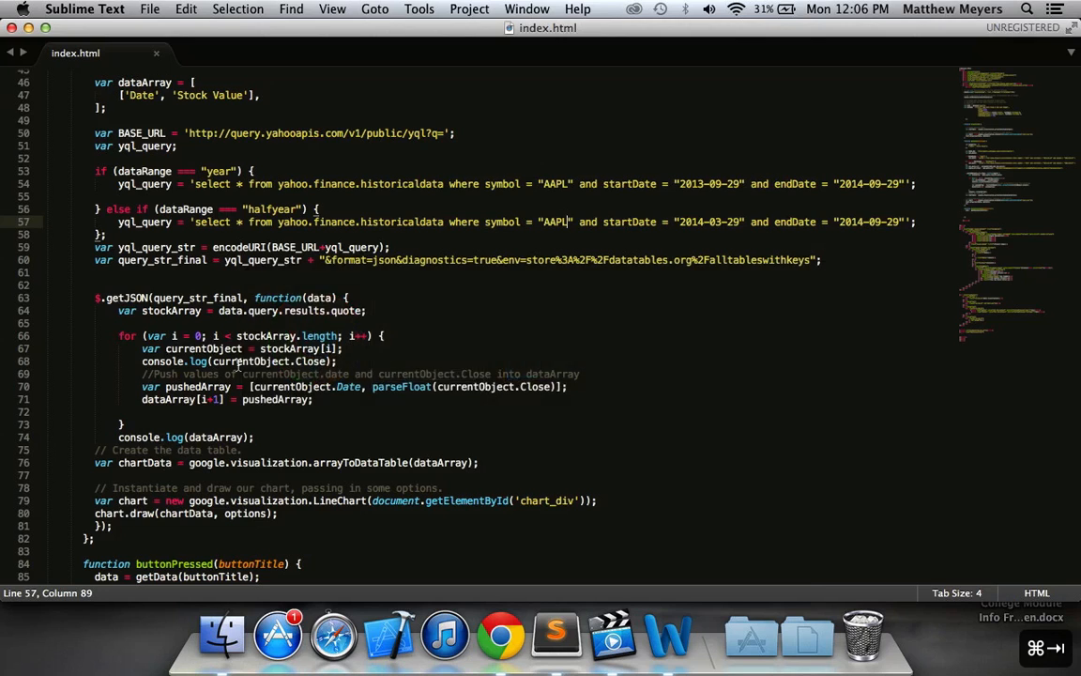
pyautogui.click(500, 635)
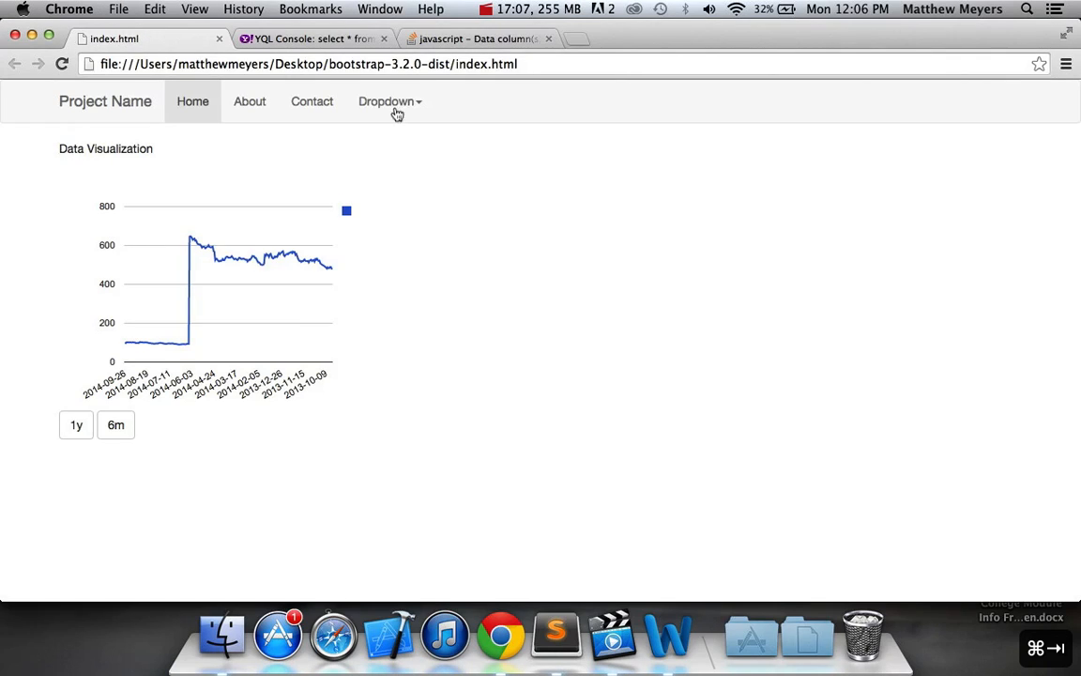